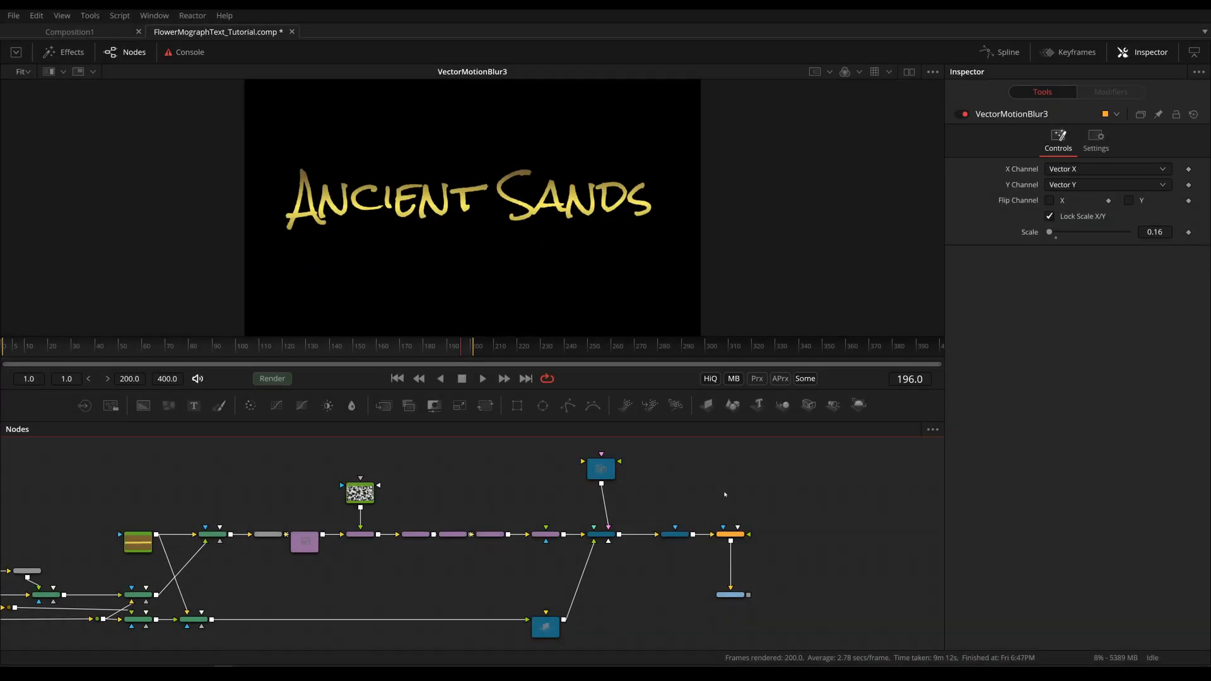
Review the particle emitter settings, then add a new empty Text3D node to the node tree
click(250, 552)
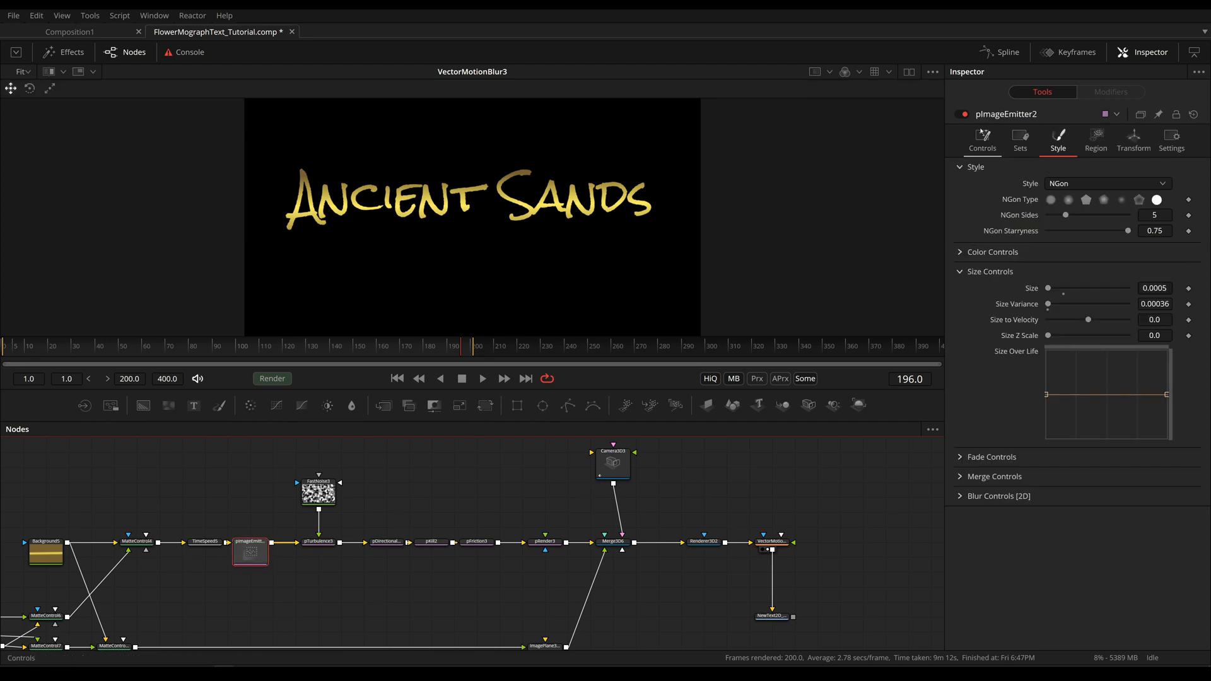
click(981, 141)
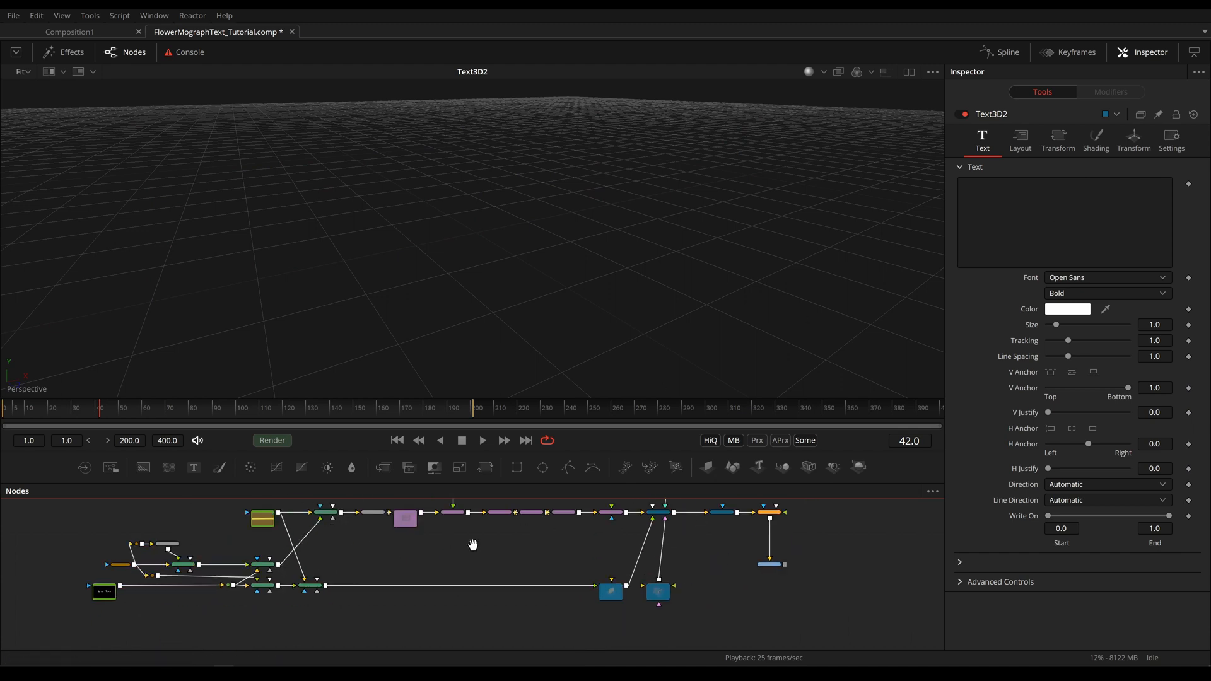
Make Text3D2 read 'Ancient Sands' in Rock Salt and feed it into Merge3D6, viewing the merged scene
click(513, 537)
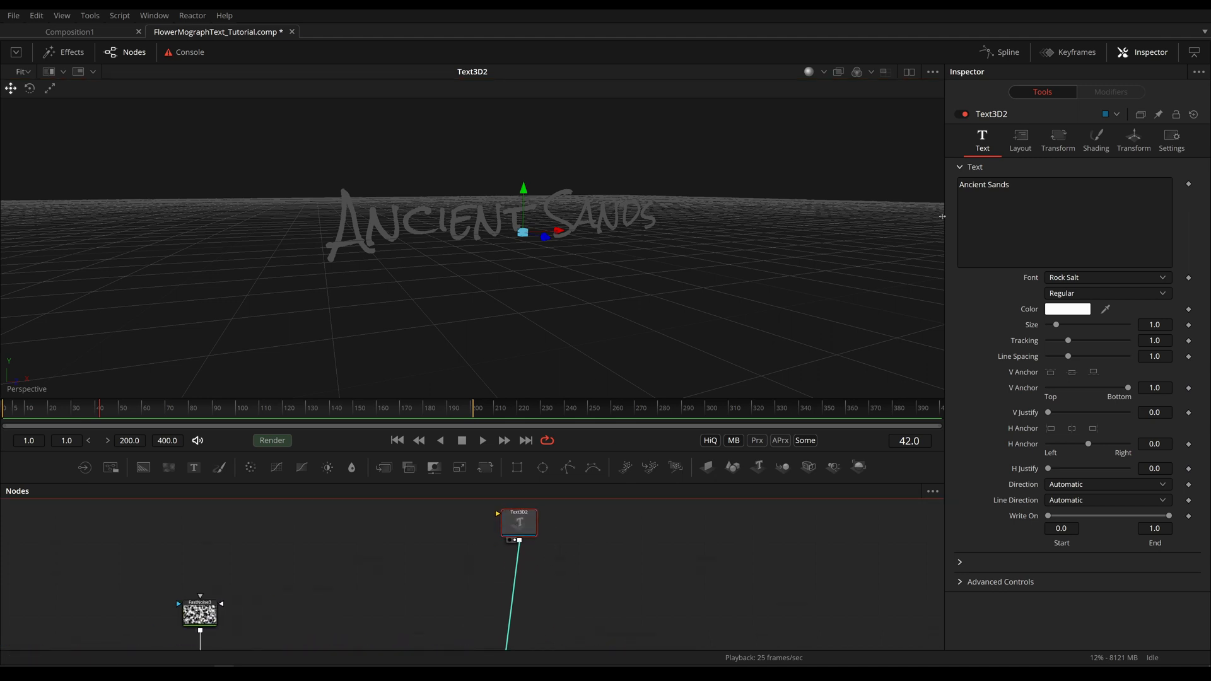
mouse_move(463, 518)
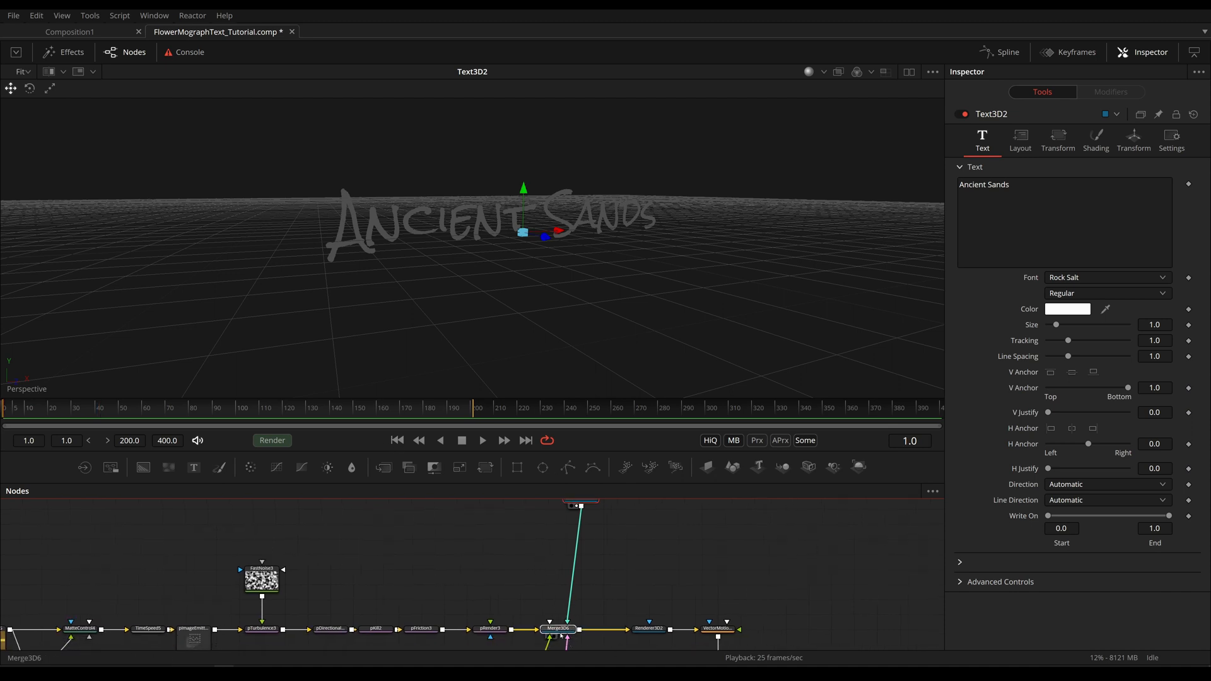
click(558, 628)
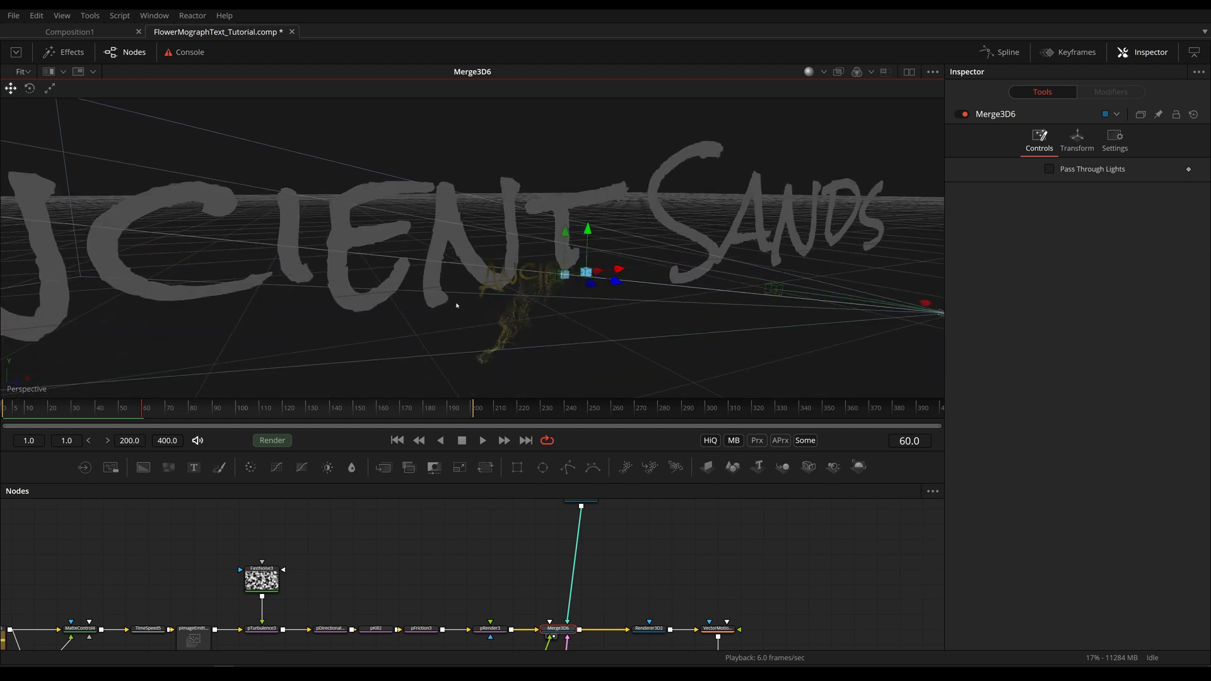
click(564, 513)
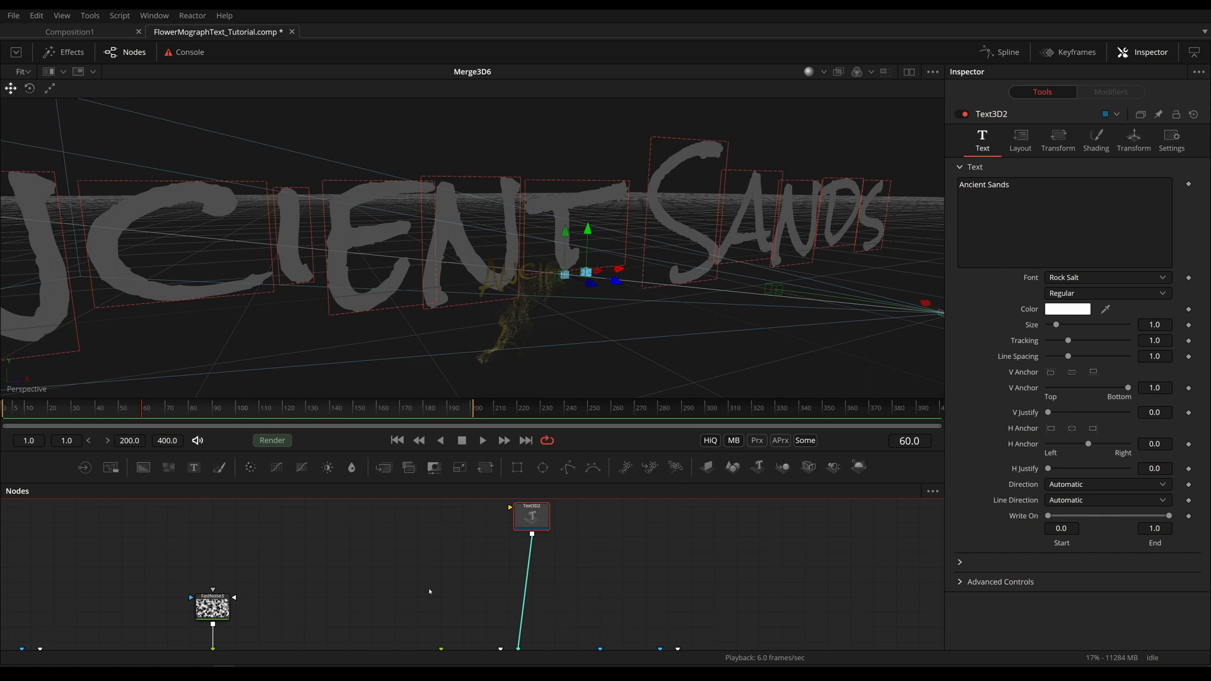
mouse_move(531, 588)
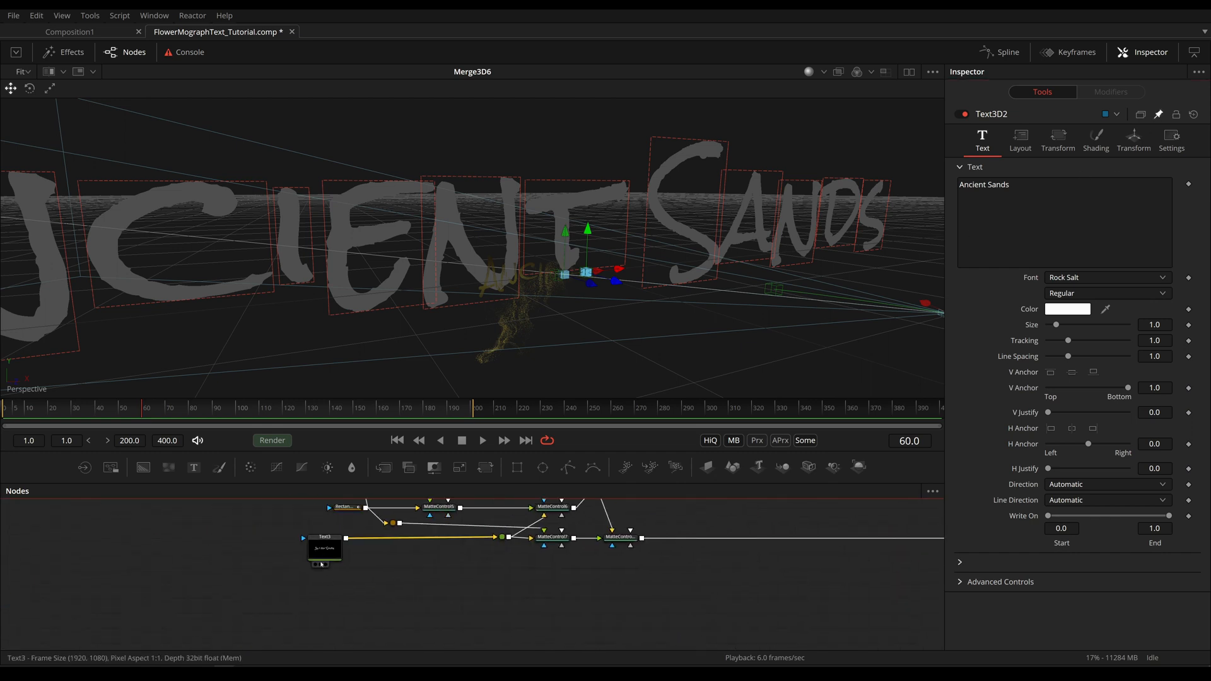
Match Text3D2's Size to the 2D text's 0.2 and reveal its Extrusion section
click(324, 536)
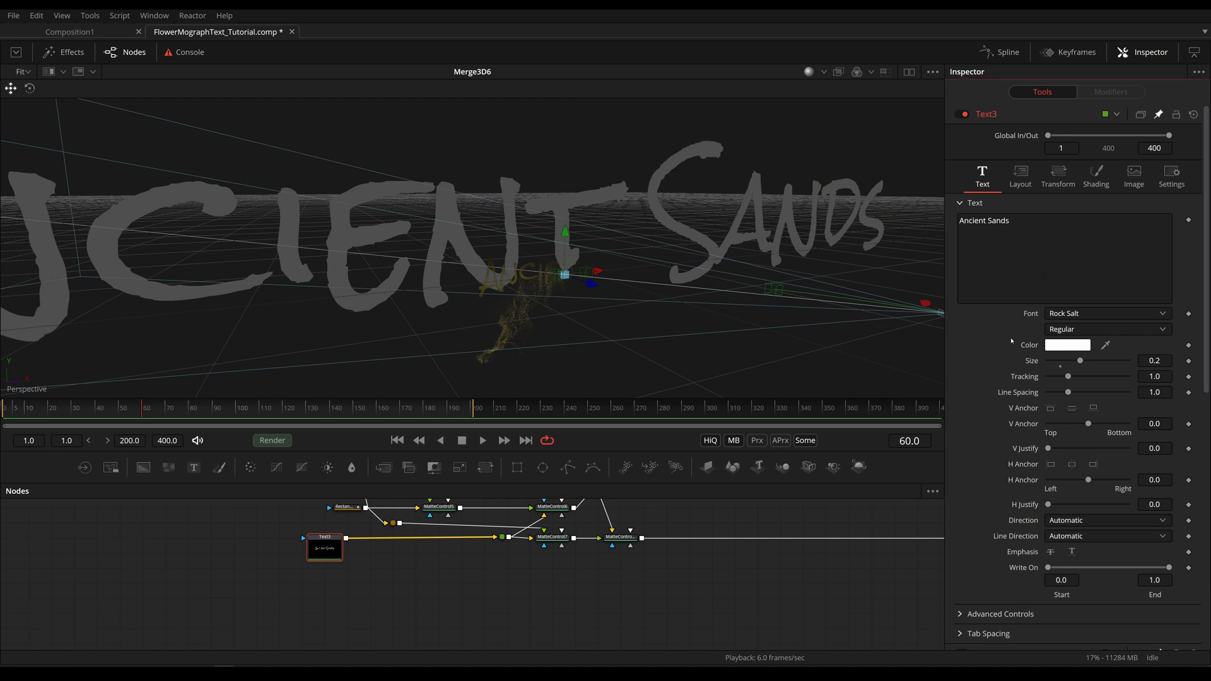
scroll(down, 3)
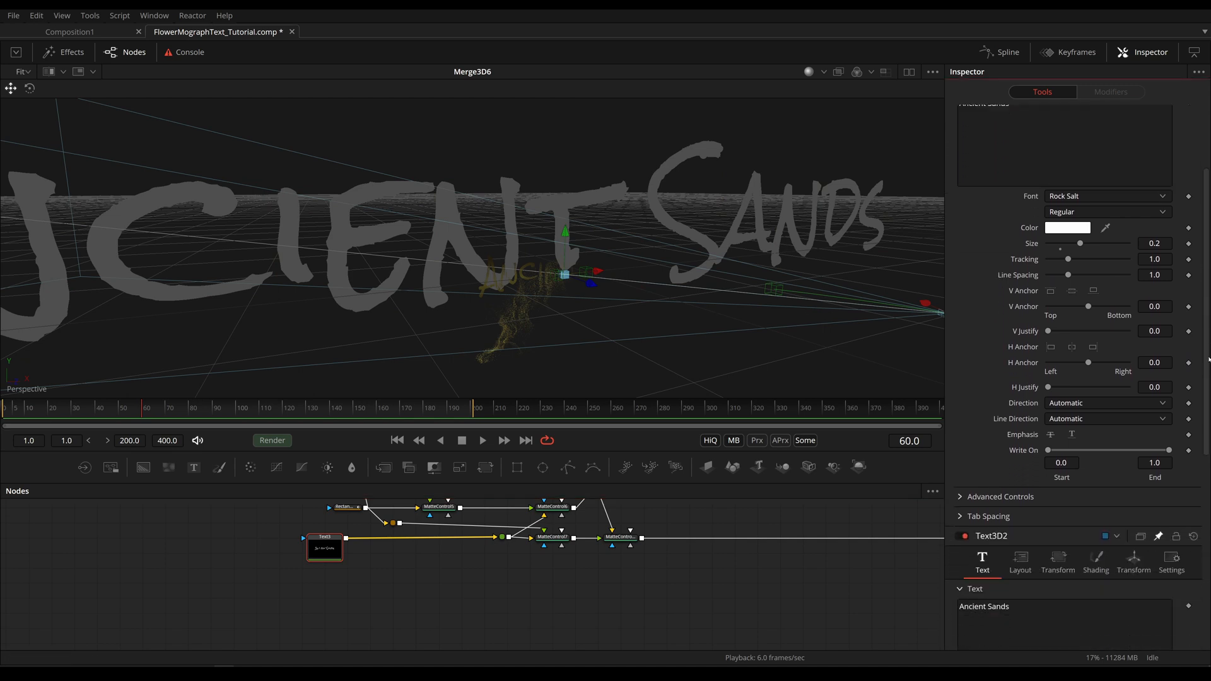
scroll(down, 3)
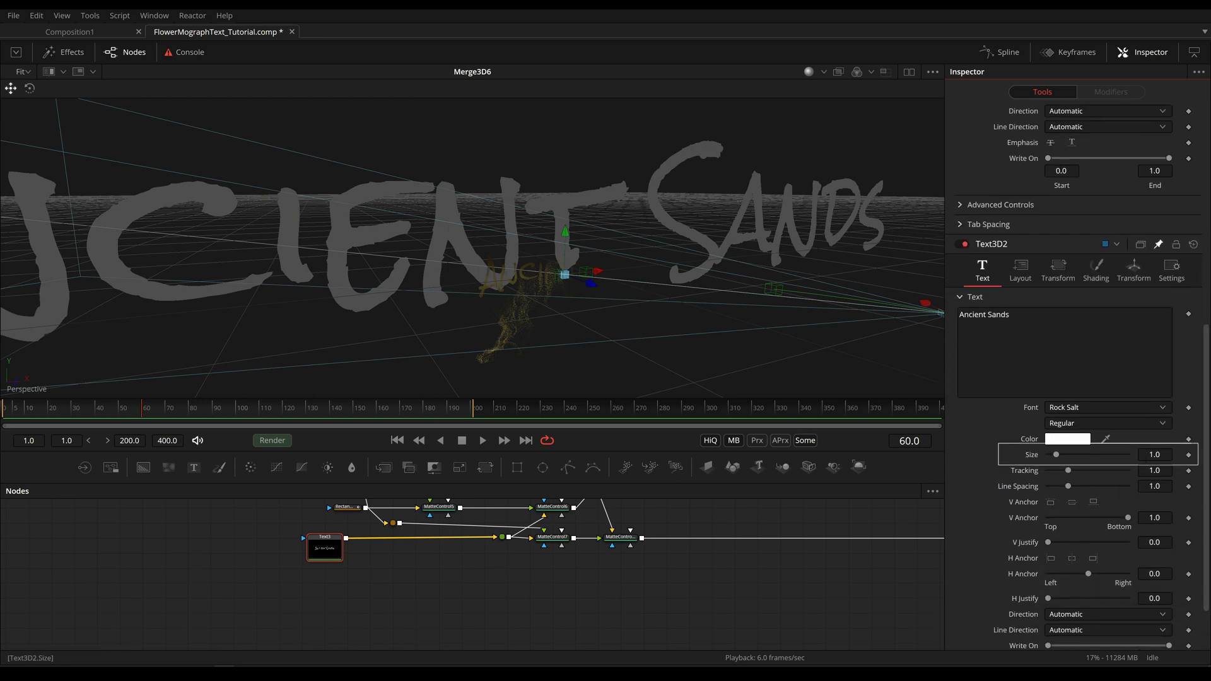
triple_click(1154, 454)
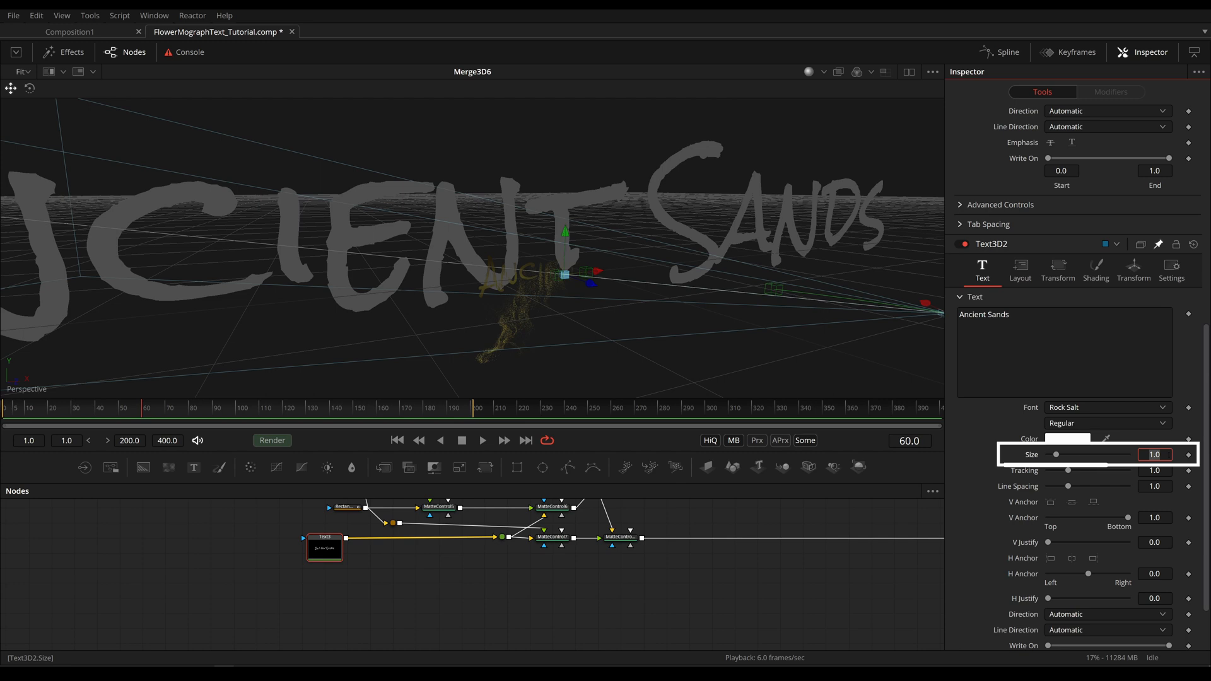
text(0.2)
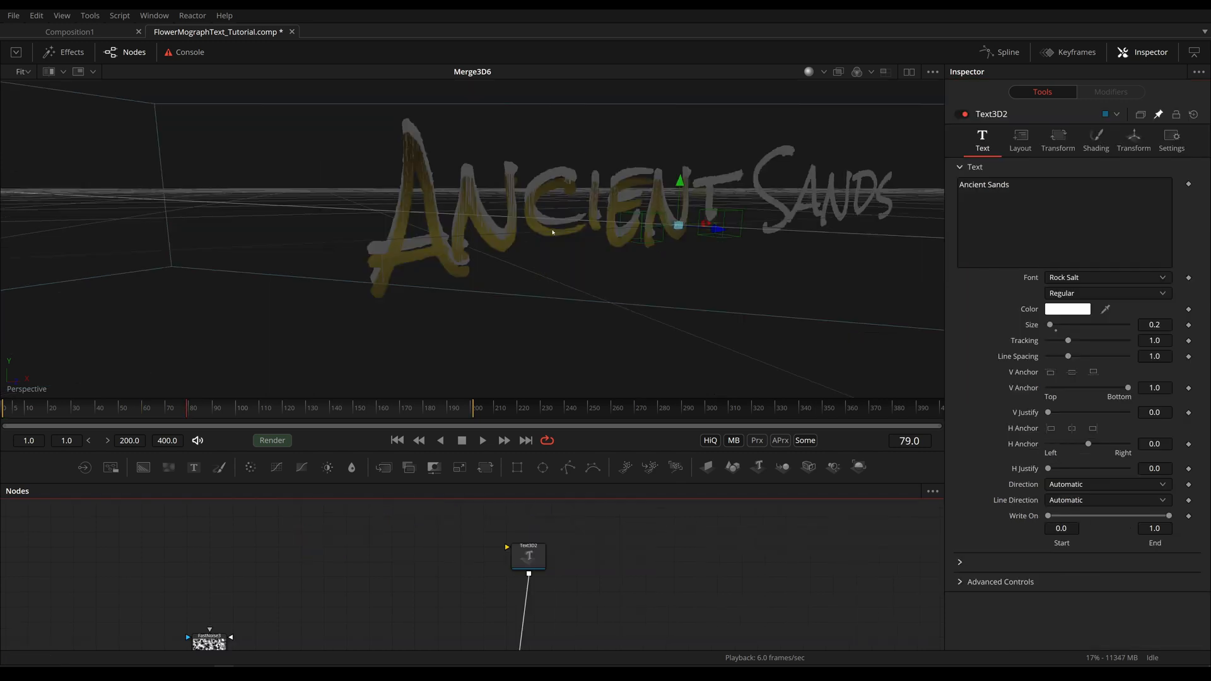
click(482, 440)
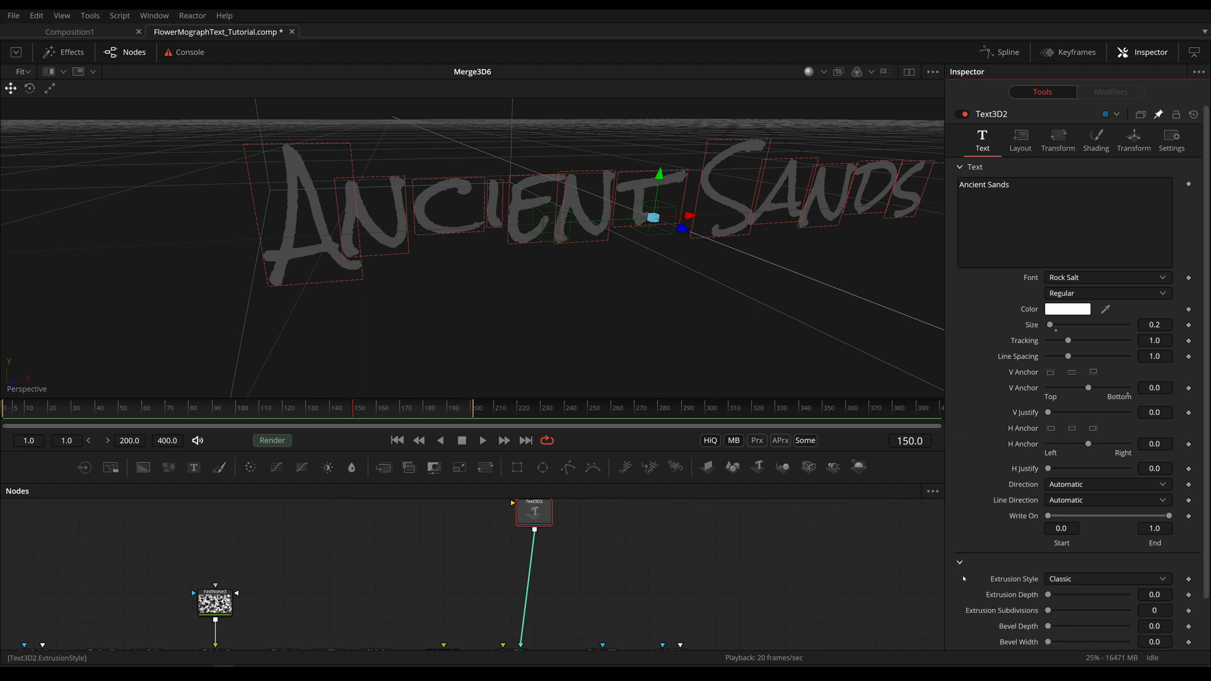
Raise Text3D2's Extrusion Depth to about 0.0252 so the letters gain visible thickness
scroll(down, 3)
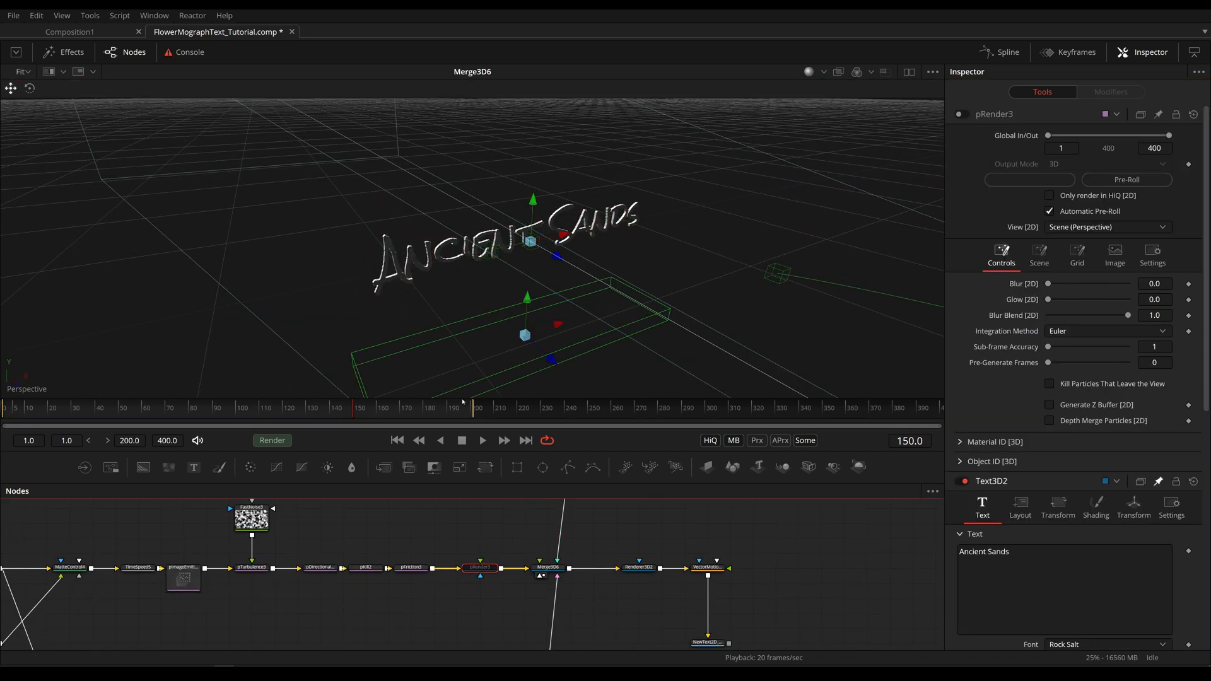
click(398, 440)
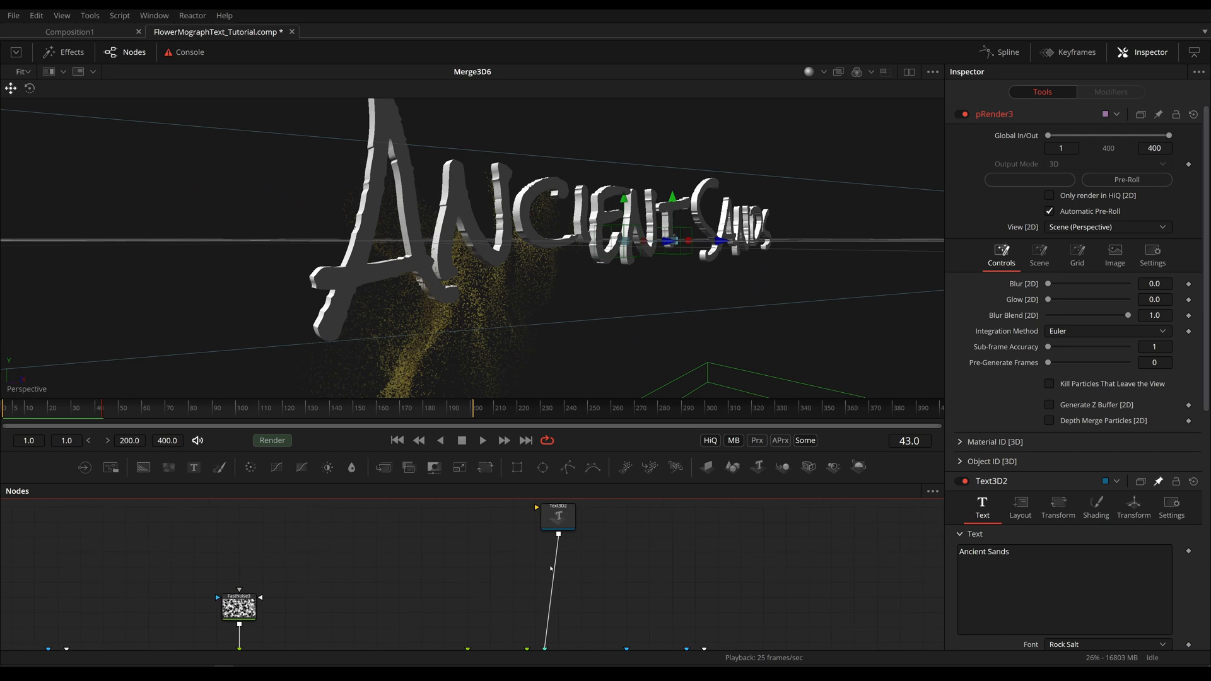
click(558, 516)
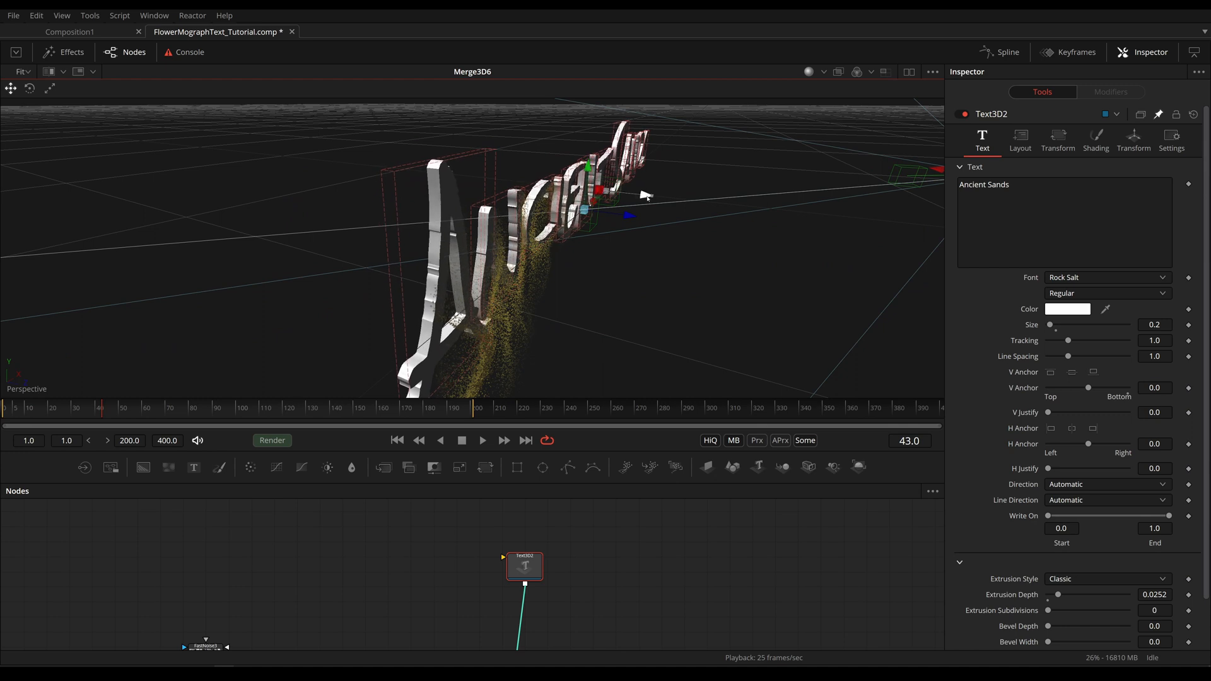
scroll(down, 3)
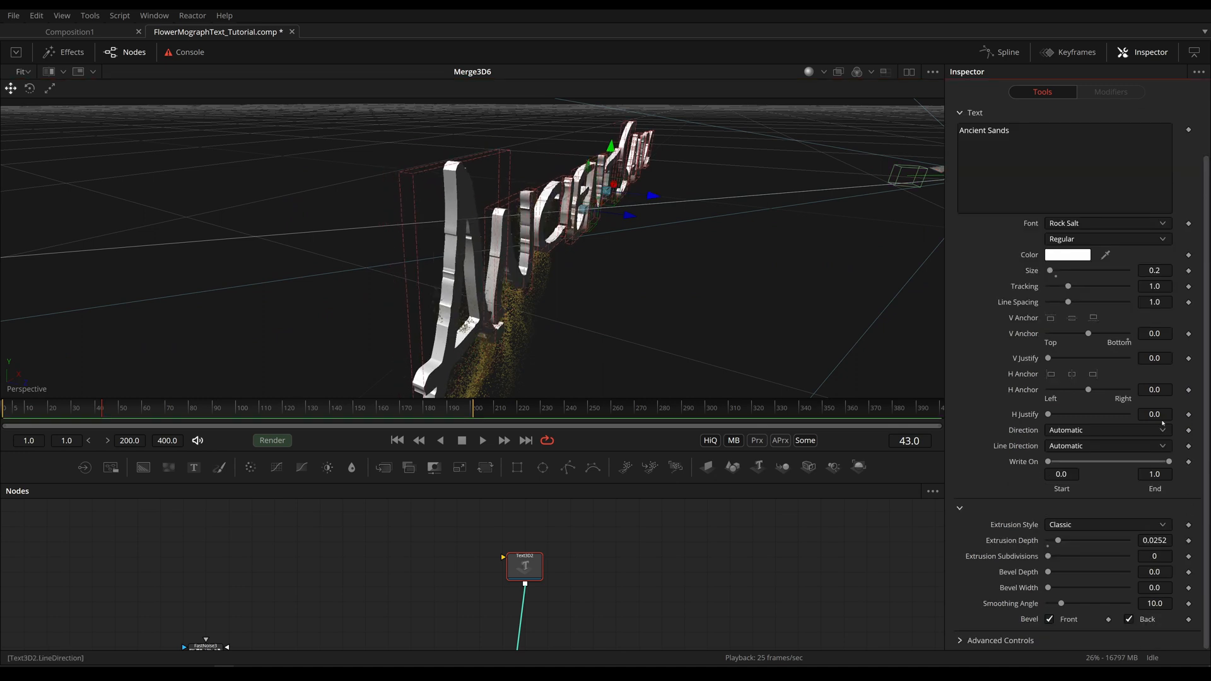
Link Text3D2's Z position to its Extrusion Depth via an expression in the Transform settings
click(1132, 140)
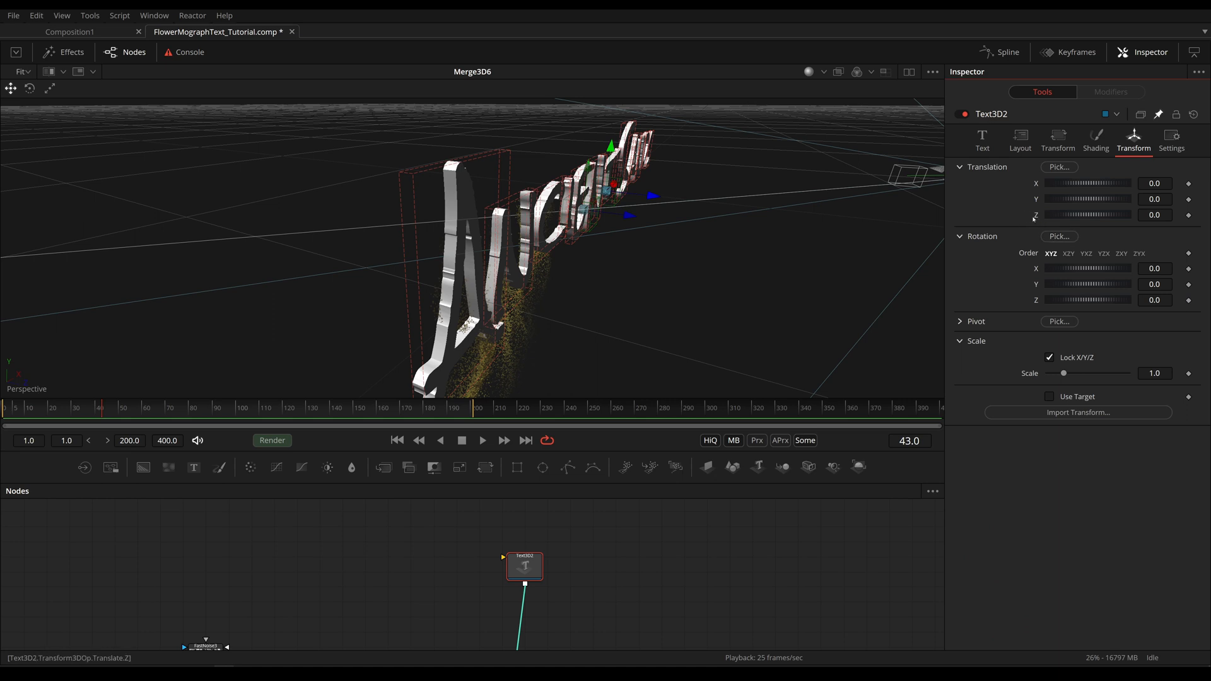
mouse_move(980, 212)
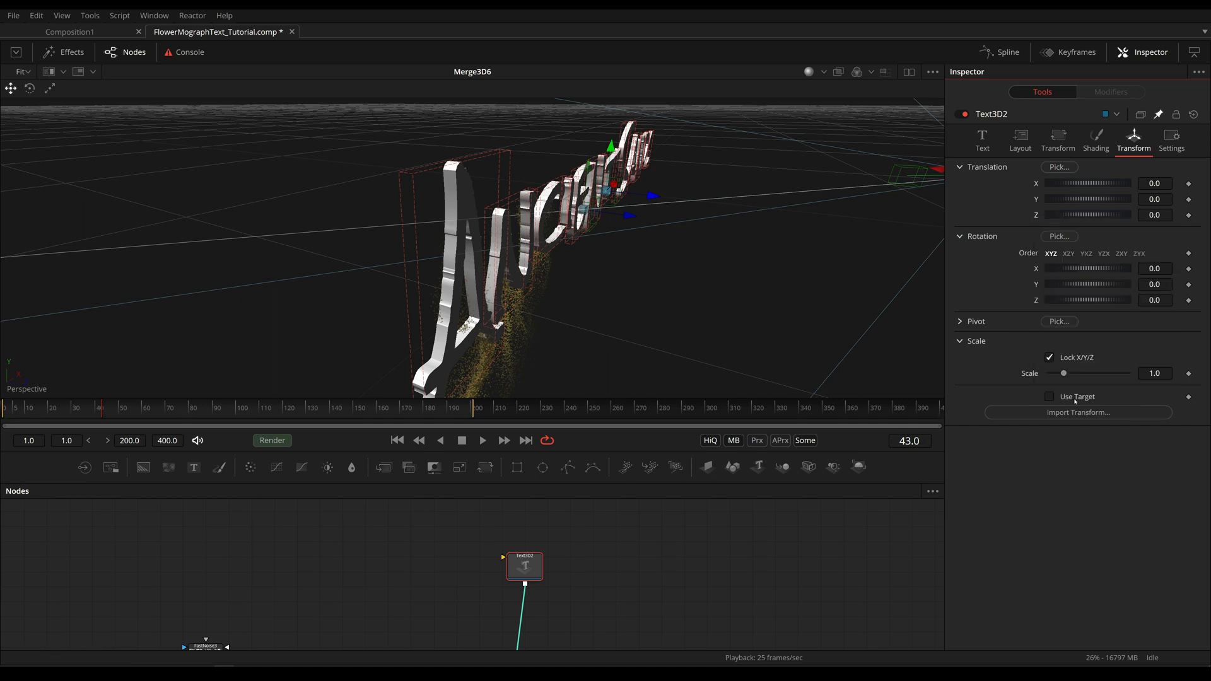
click(1154, 215)
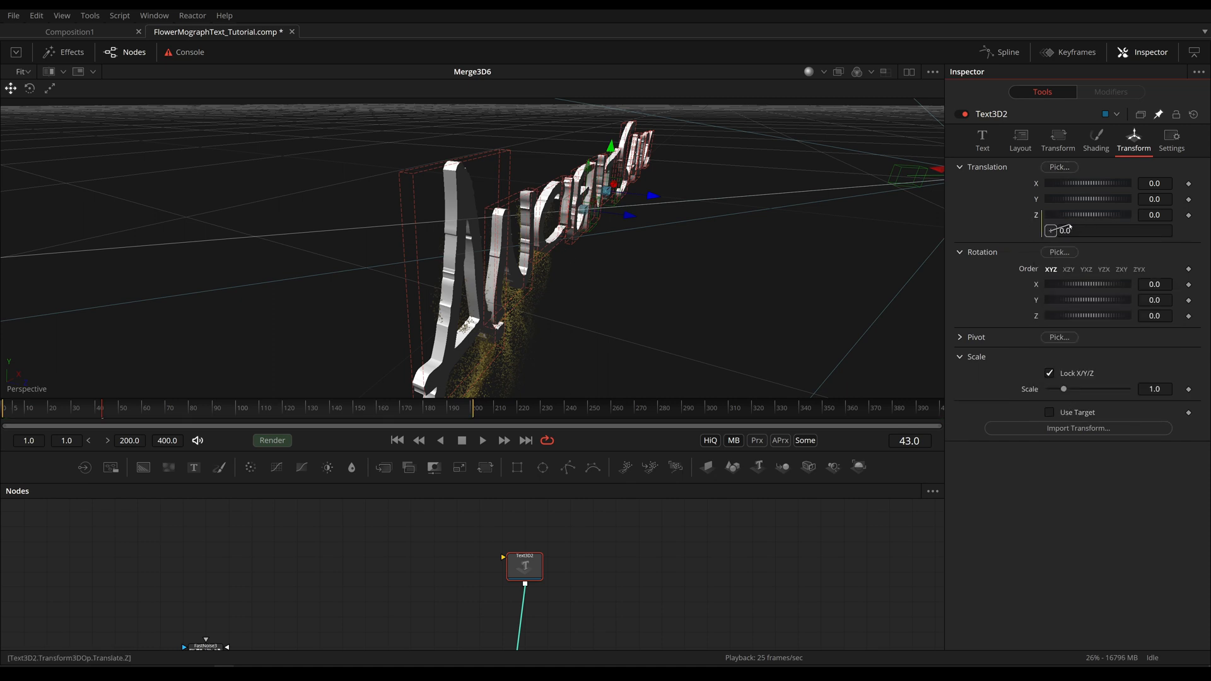
click(981, 141)
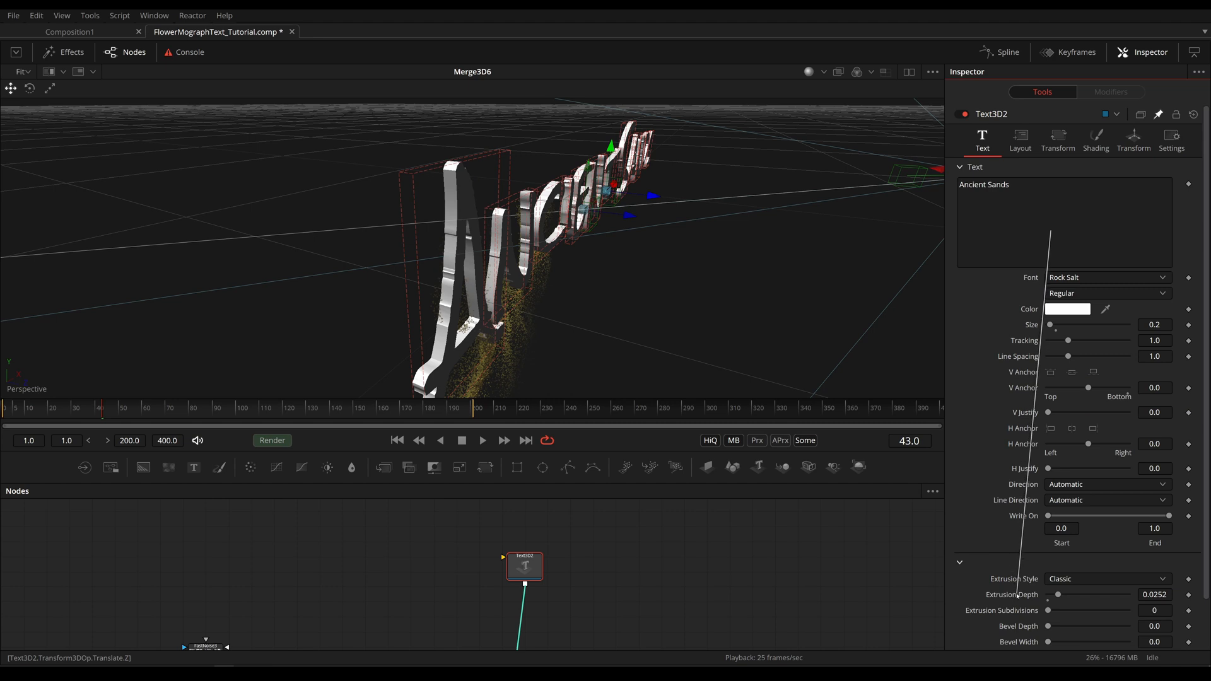
click(1134, 141)
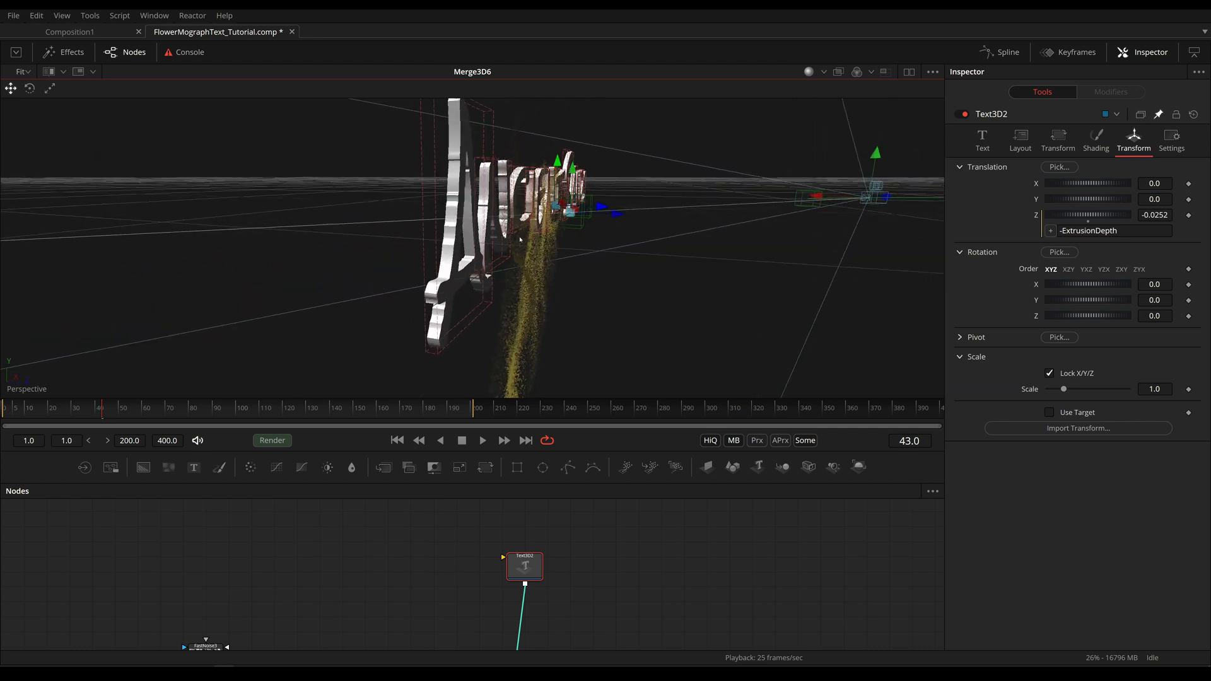
click(981, 139)
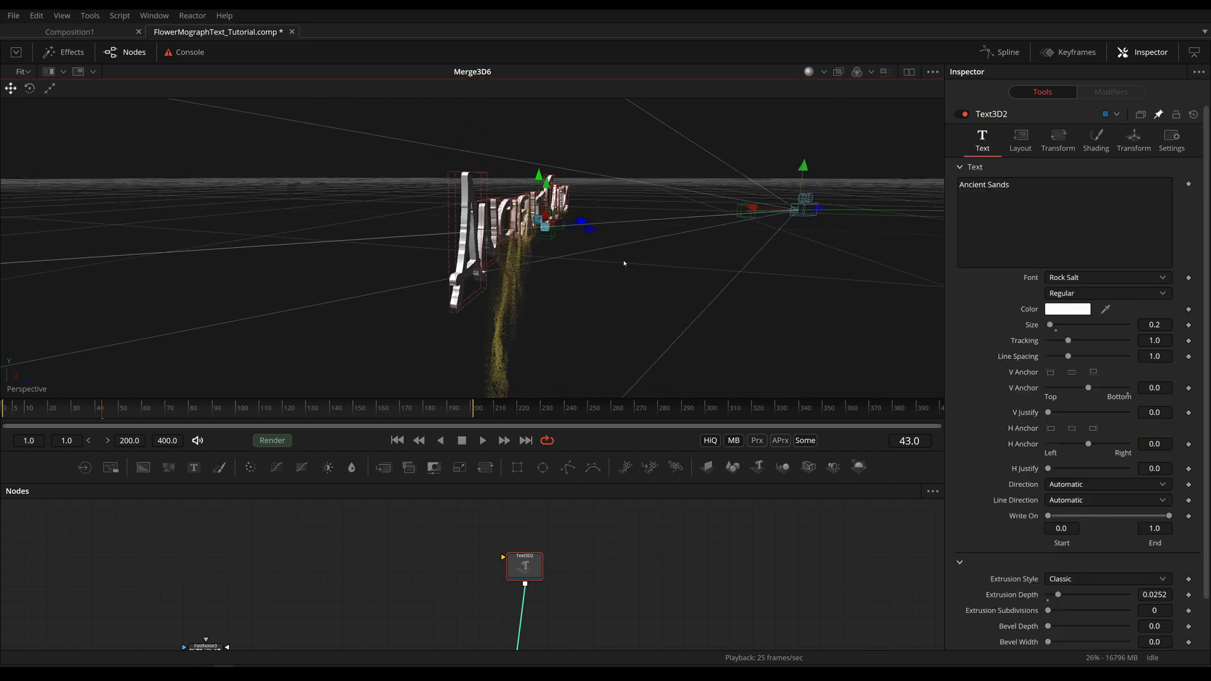
scroll(down, 3)
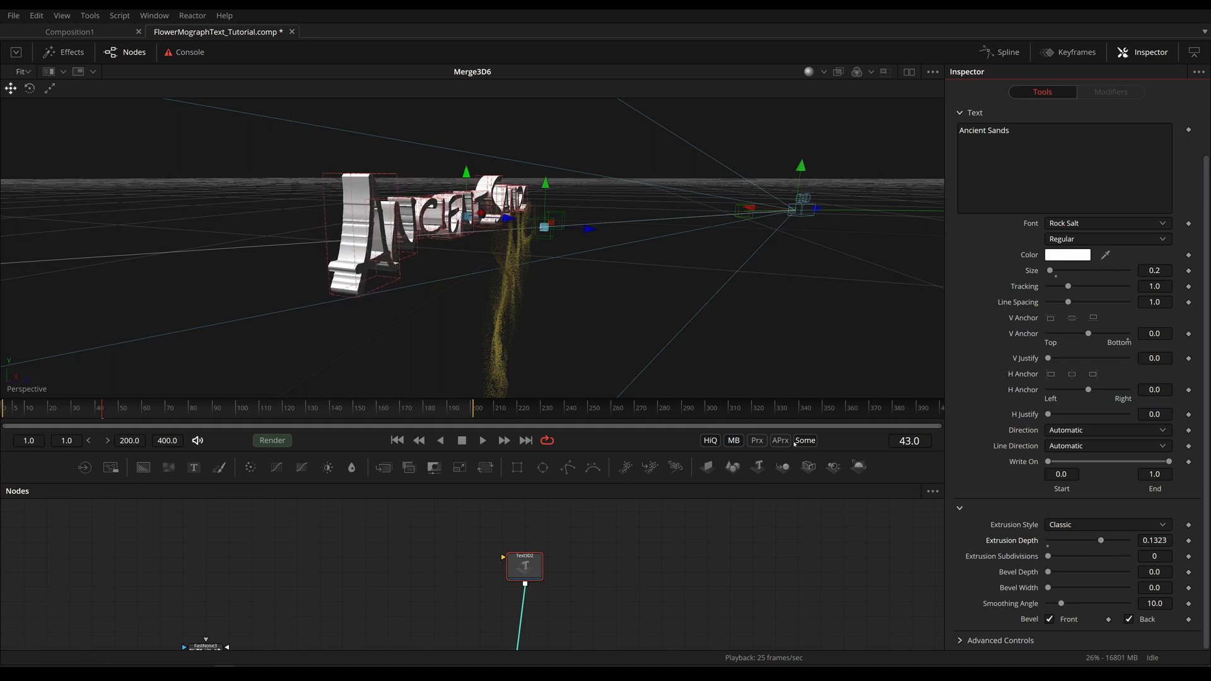
mouse_move(783, 383)
text(0.08)
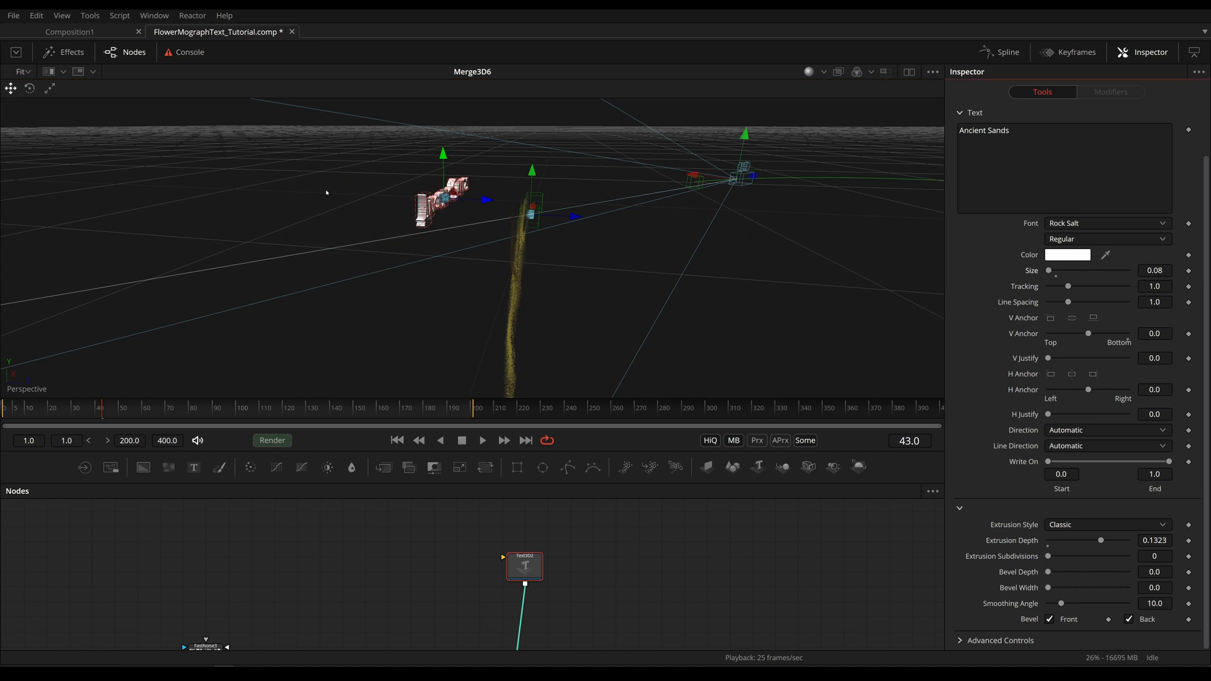
mouse_move(1160, 522)
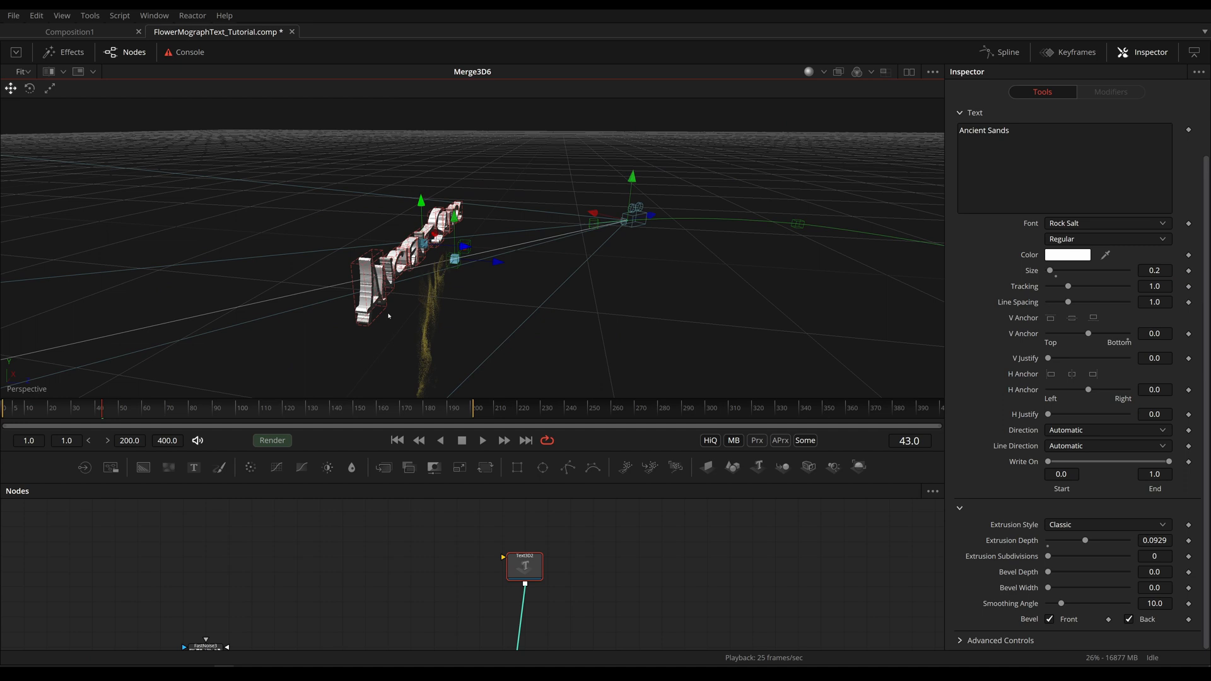
Refine the Z expression to -ExtrusionDepth*Size and reset the rotation so the text faces the camera
click(1134, 140)
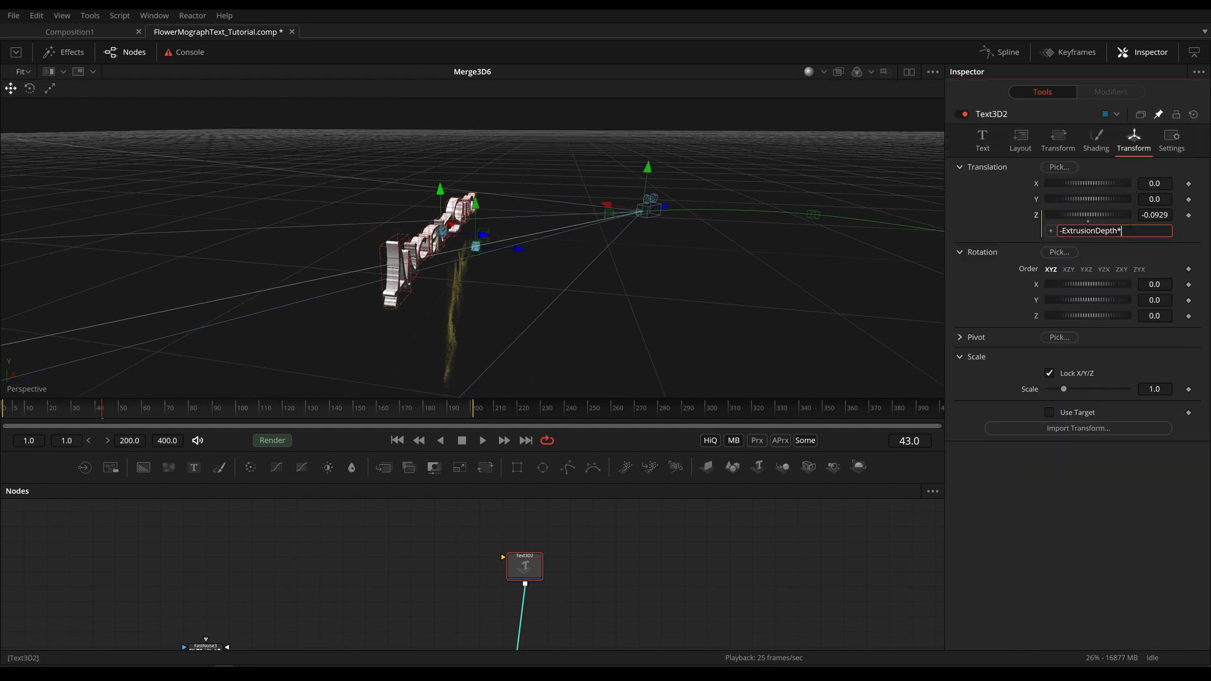
text(size)
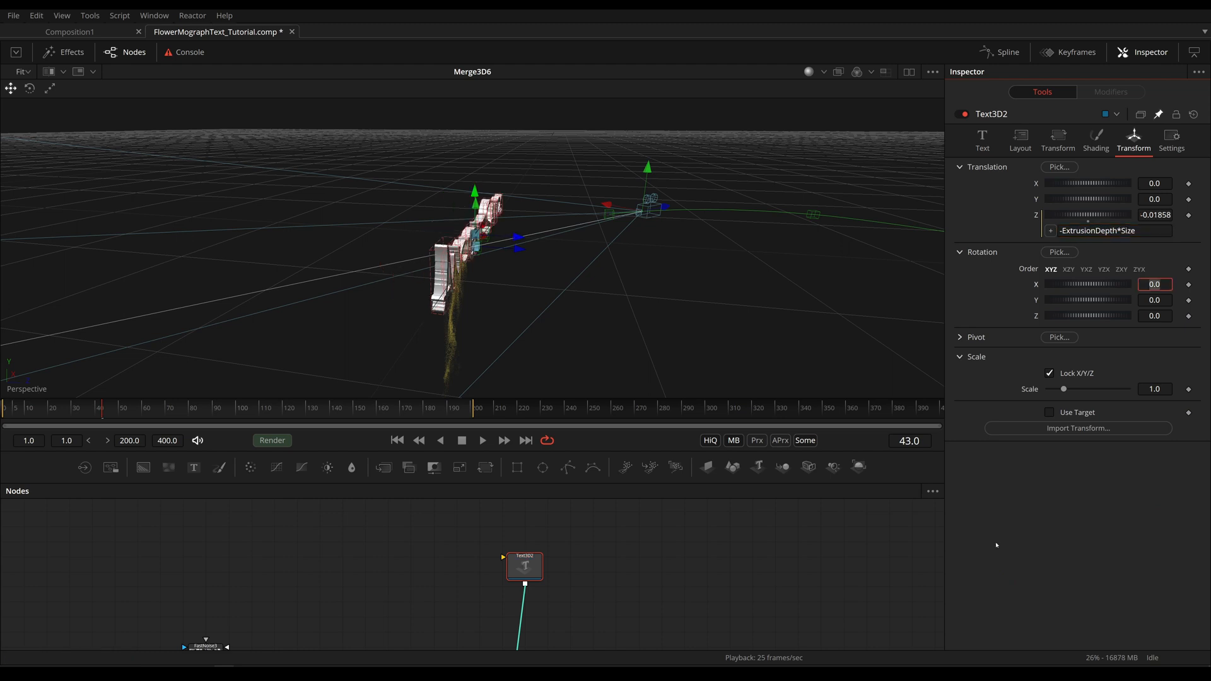
click(981, 141)
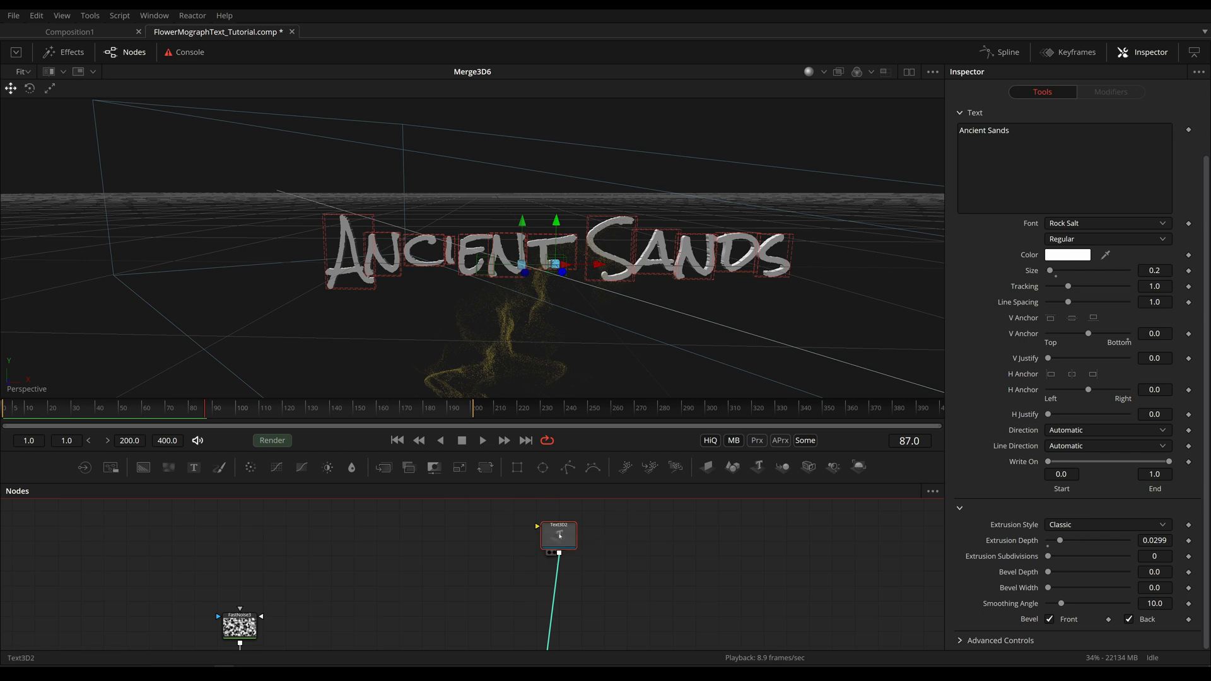
Add a Replace Material 3D node after the text, fed by the Background5 gold gradient
click(1096, 141)
text(re)
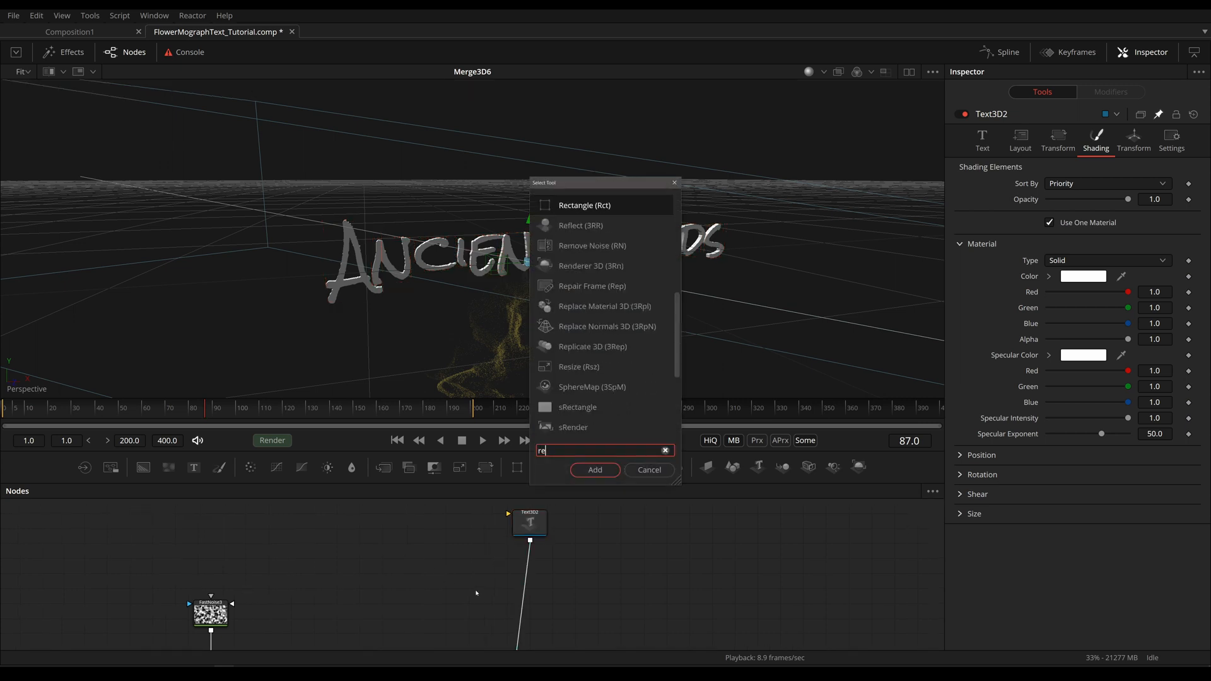
click(594, 470)
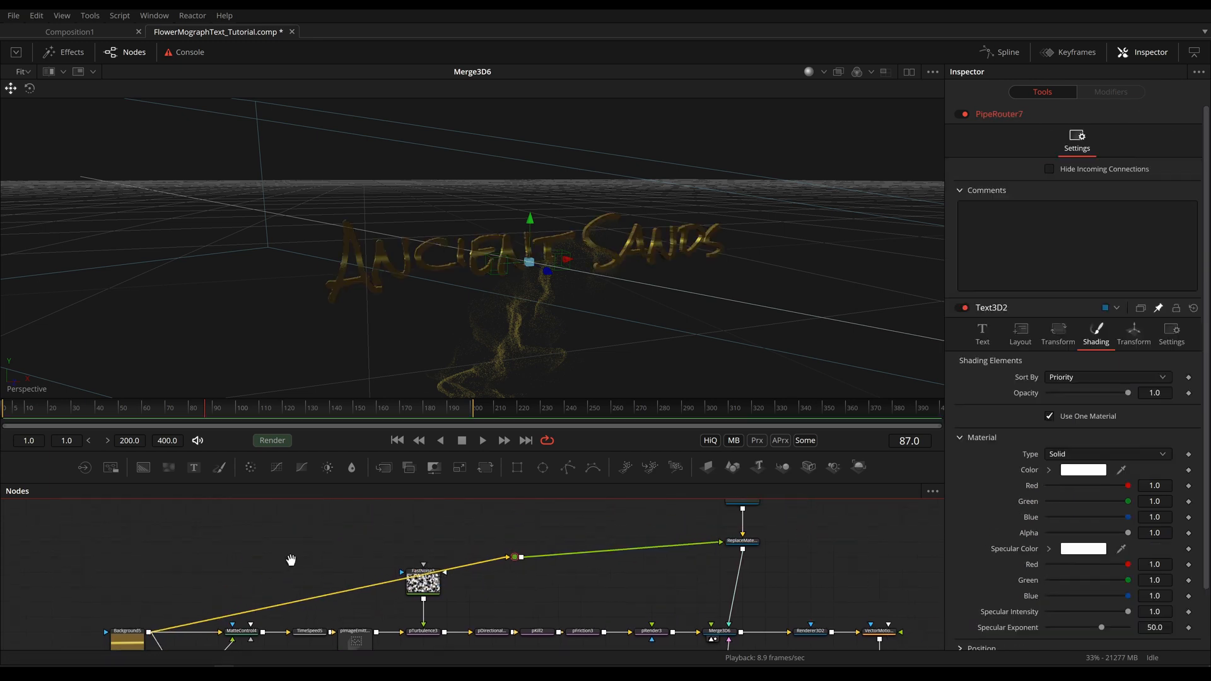
Insert a Matte Control after Background5 set to Combine Alpha with Post Multiply, then view ReplaceMaterial3D3
click(126, 634)
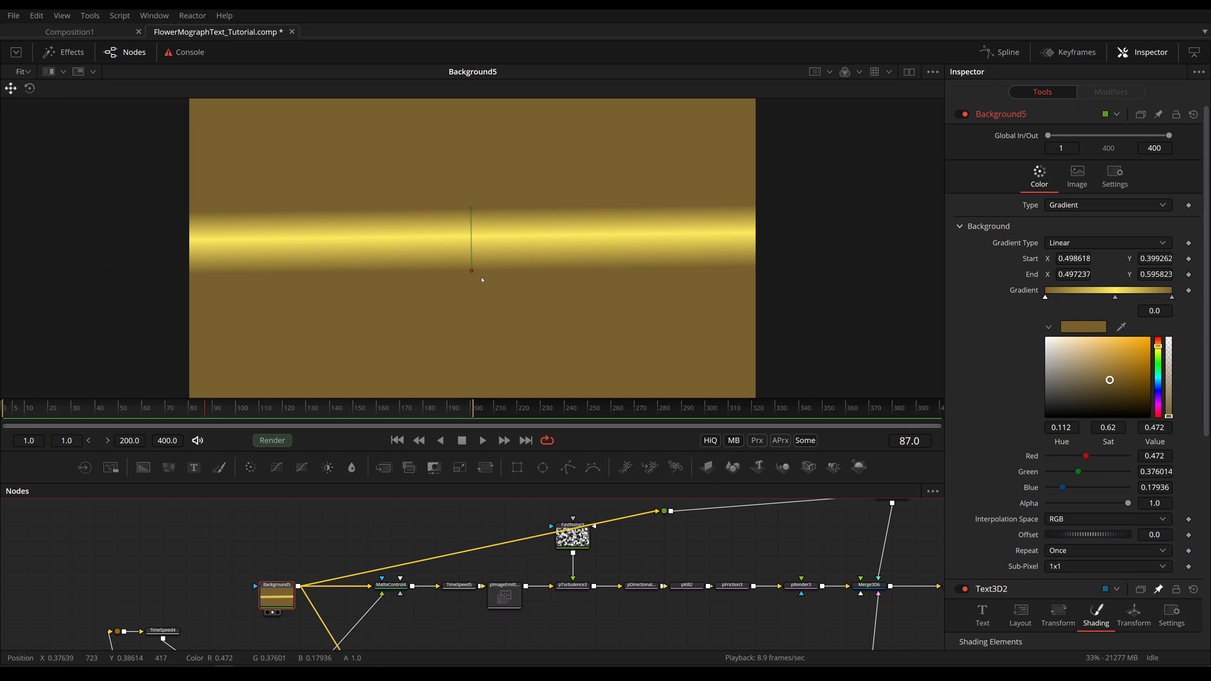
mouse_move(645, 193)
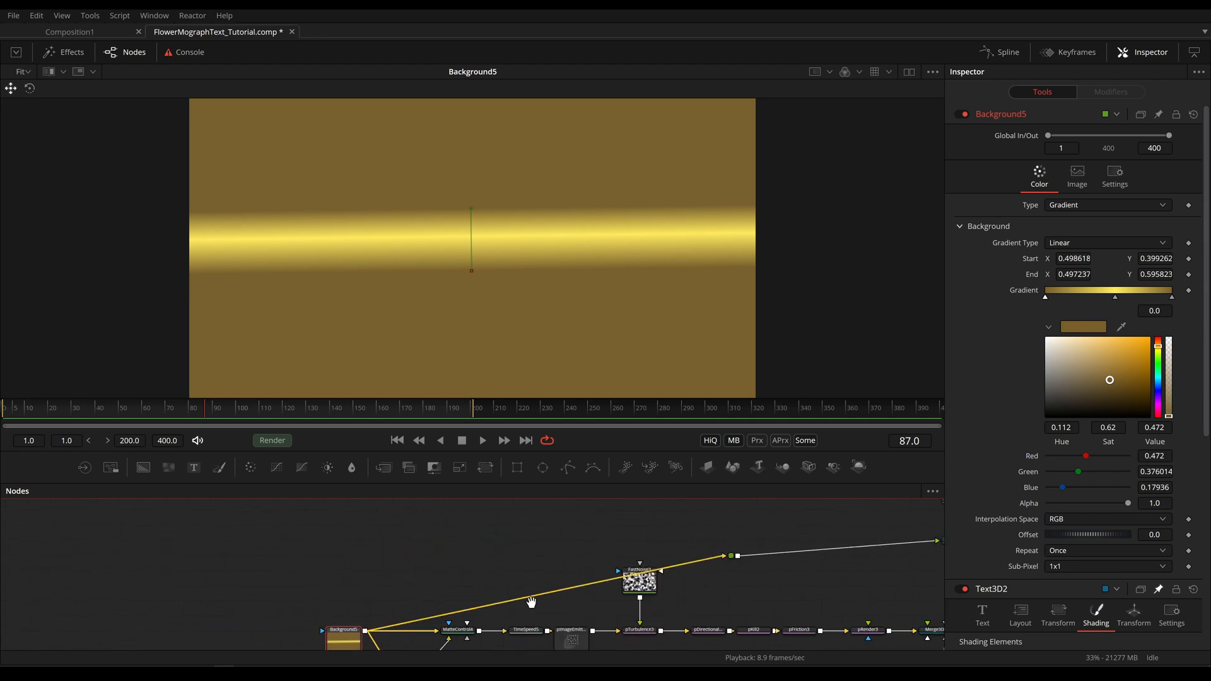
text(mat)
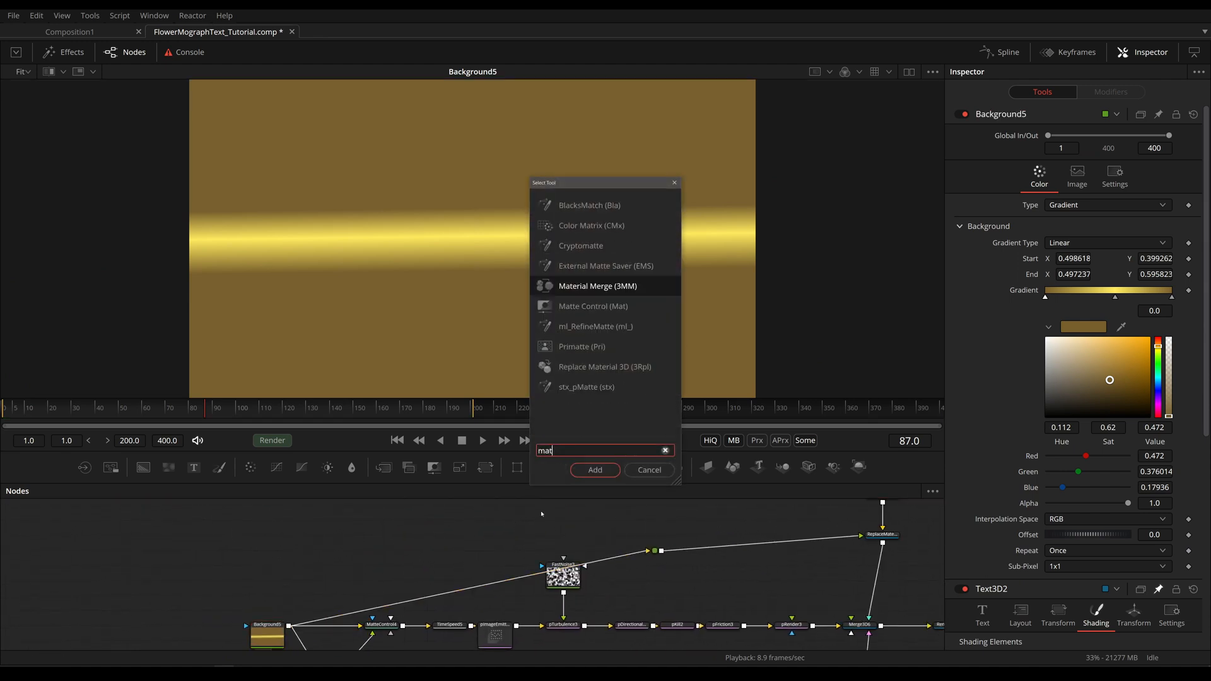
click(594, 469)
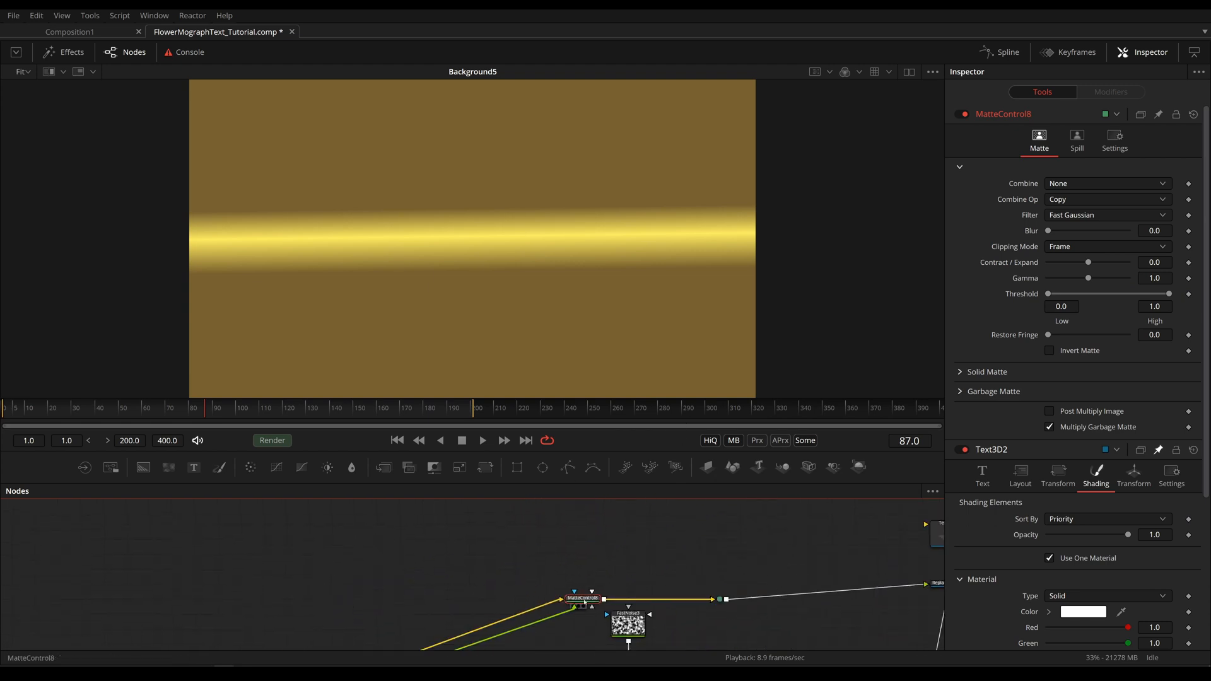
click(1106, 183)
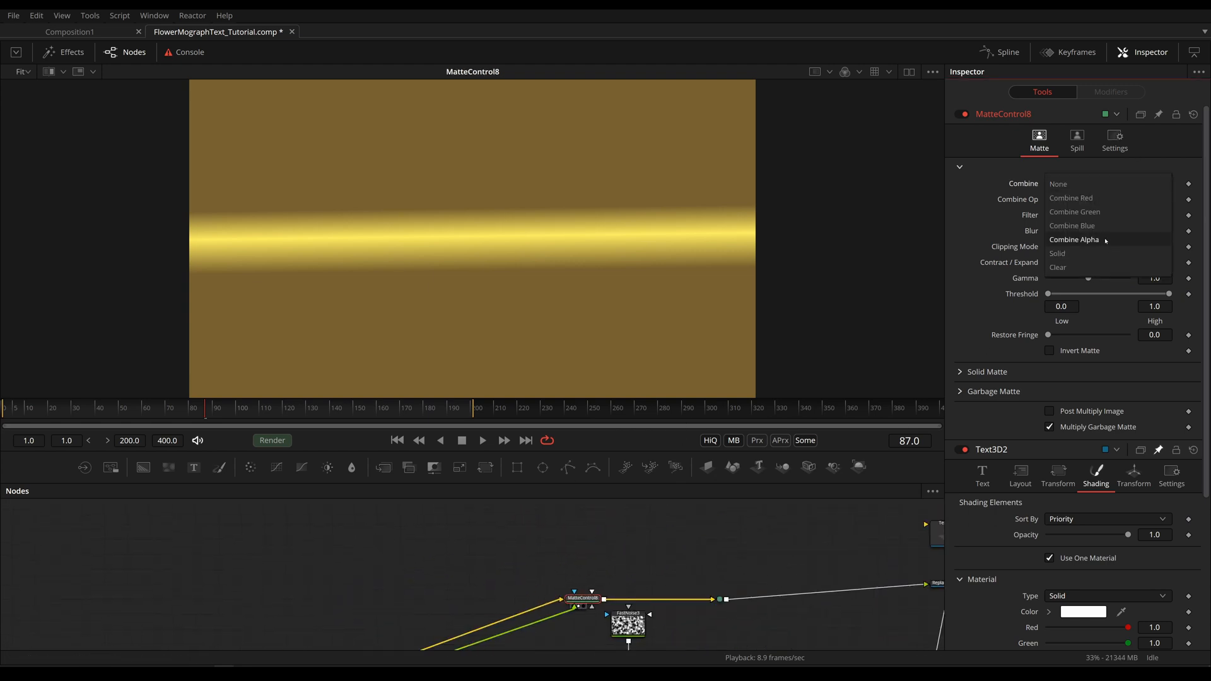
click(1075, 240)
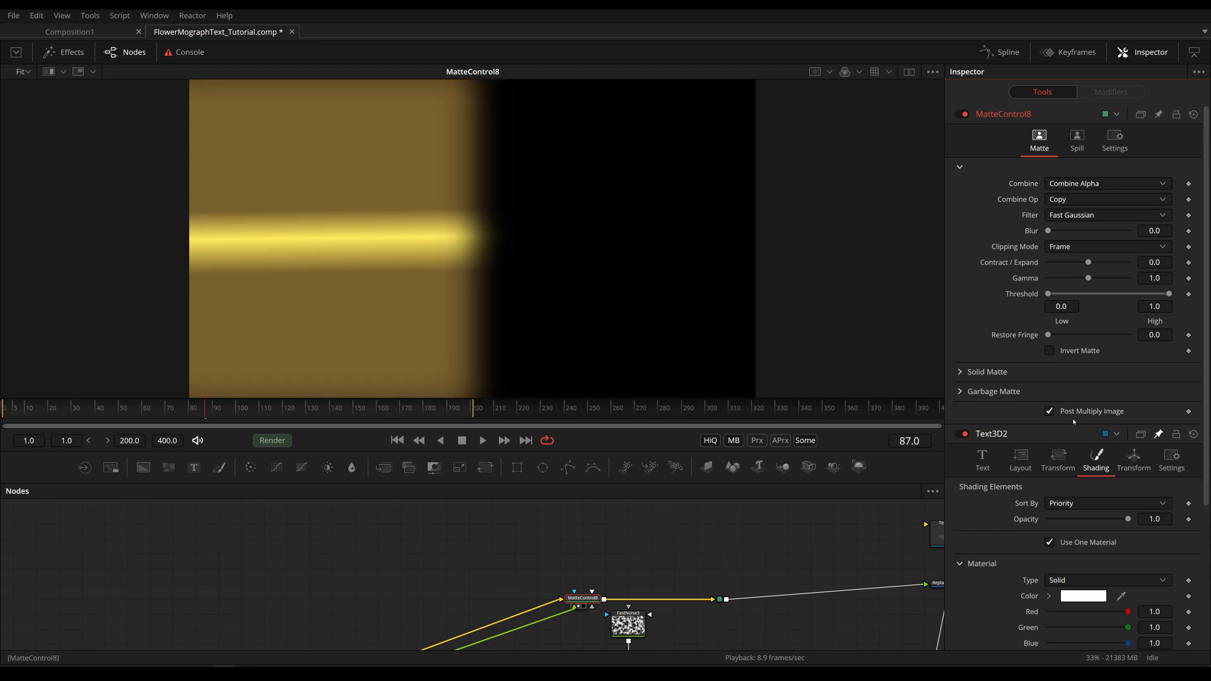
mouse_move(618, 196)
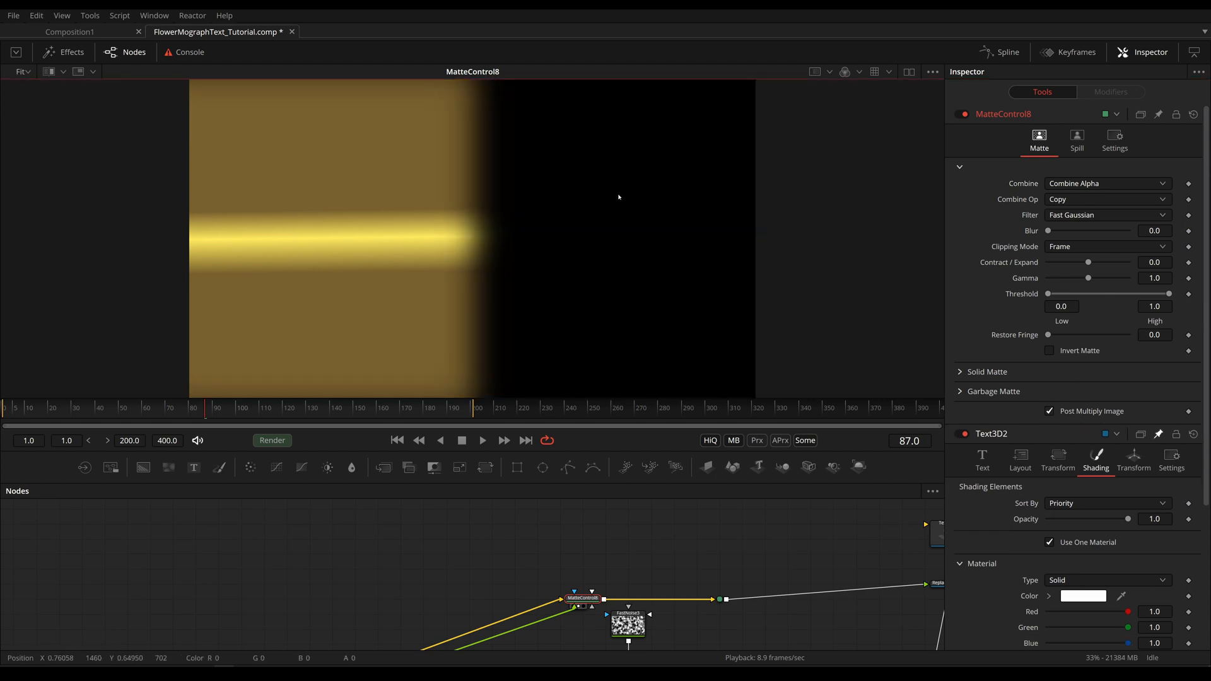
mouse_move(587, 276)
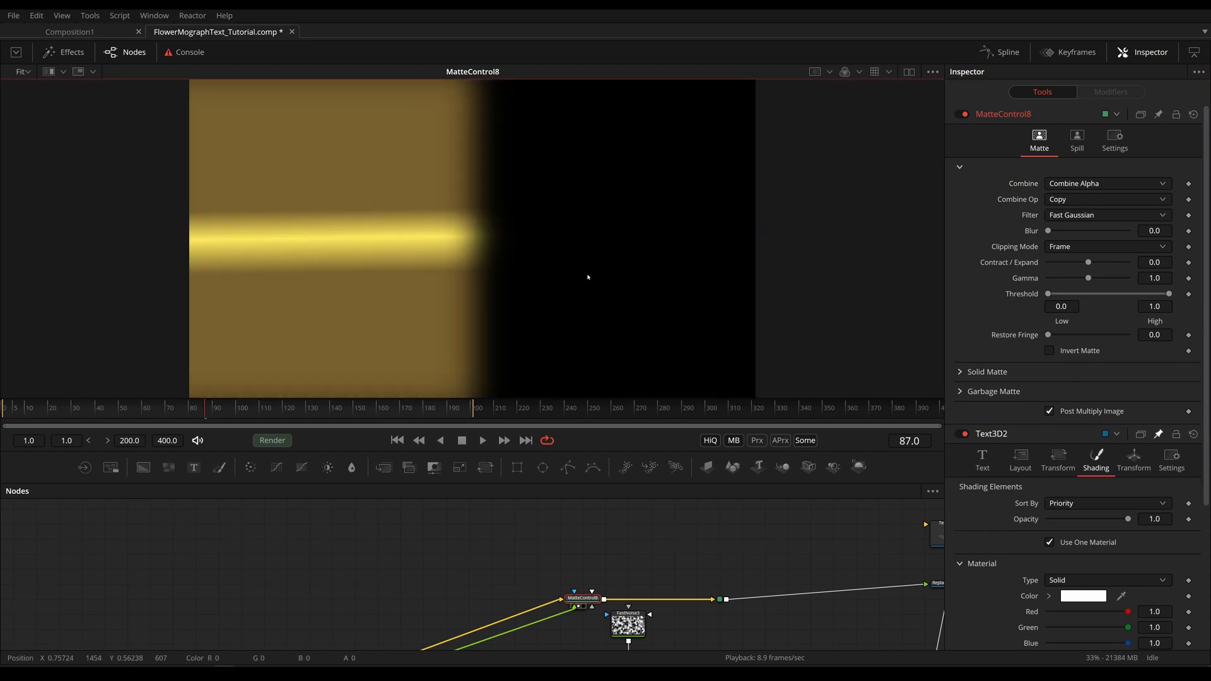
click(459, 552)
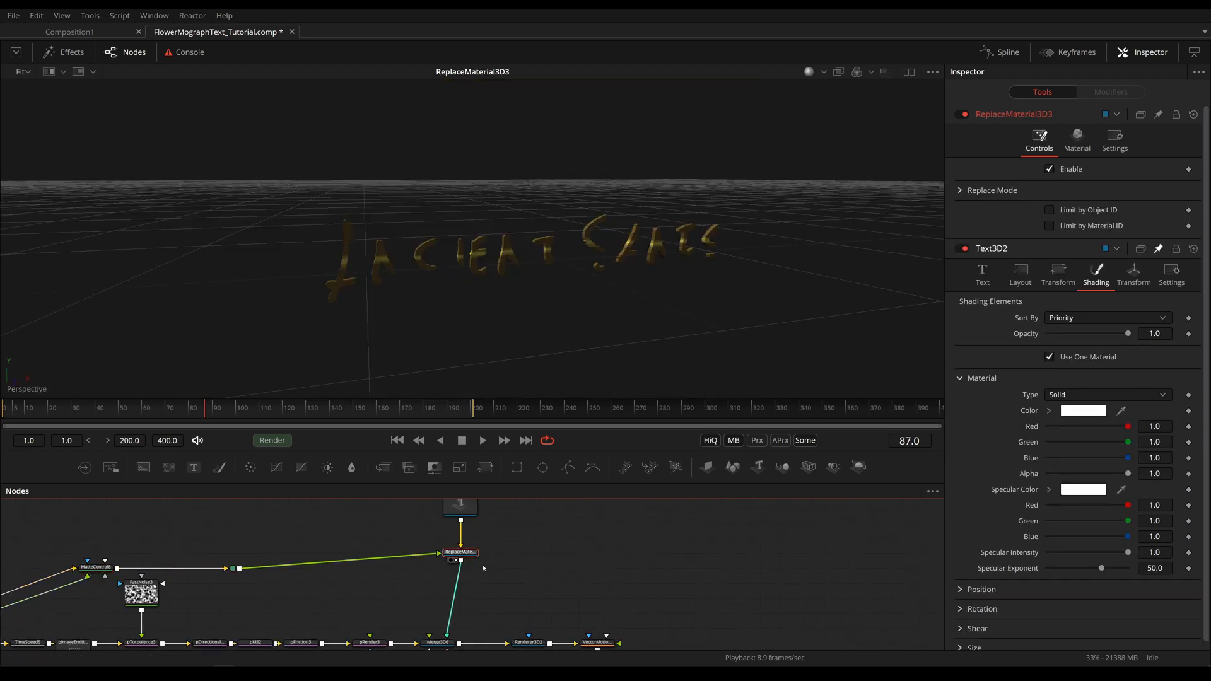
click(482, 441)
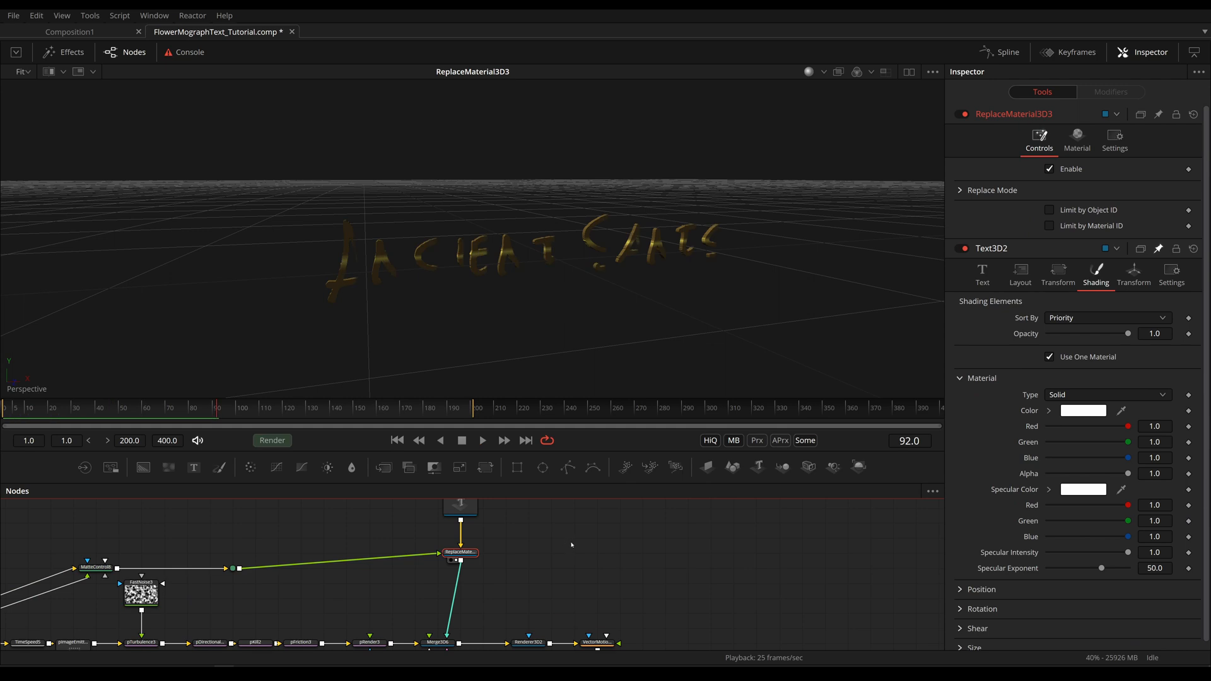
mouse_move(552, 577)
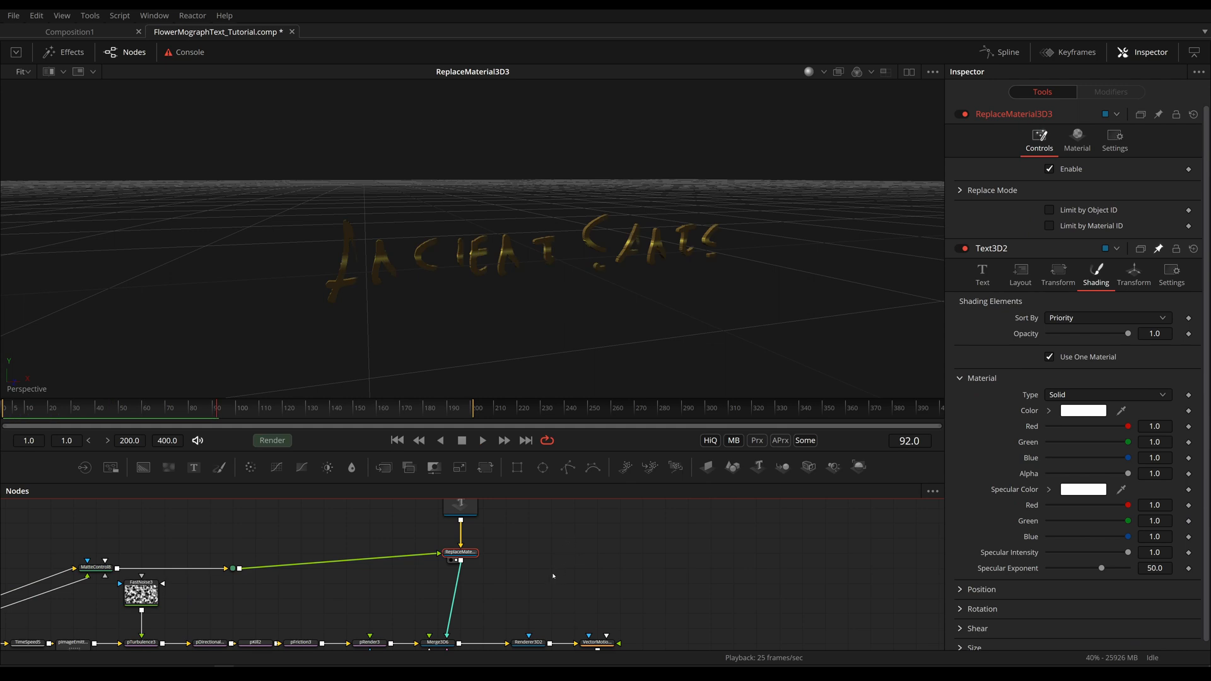
mouse_move(550, 579)
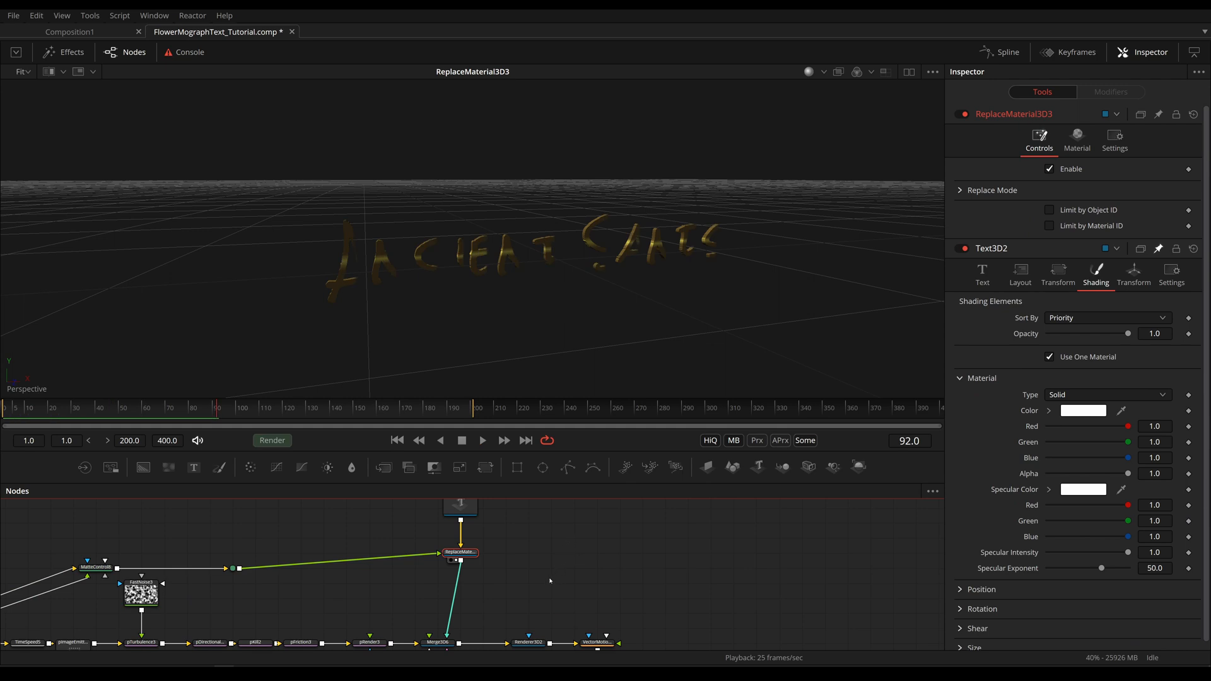
mouse_move(532, 620)
text(uv)
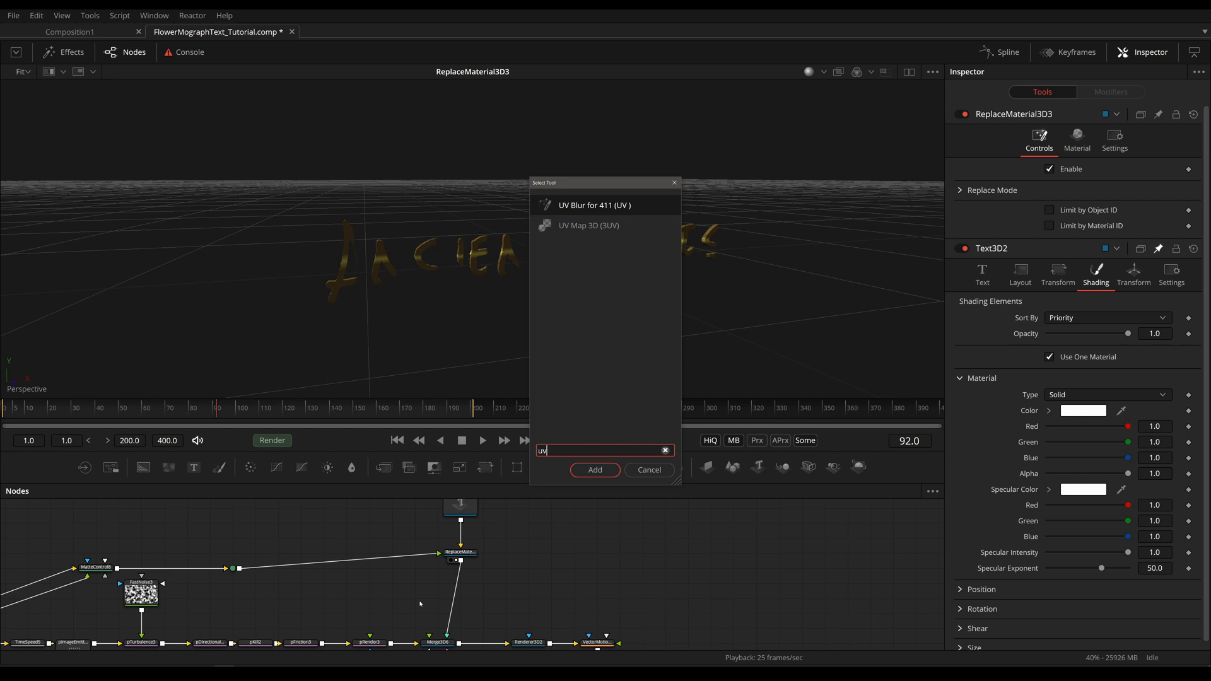
Add a UV Map 3D node after Replace Material with Orientation Z and view Merge3D6
click(594, 470)
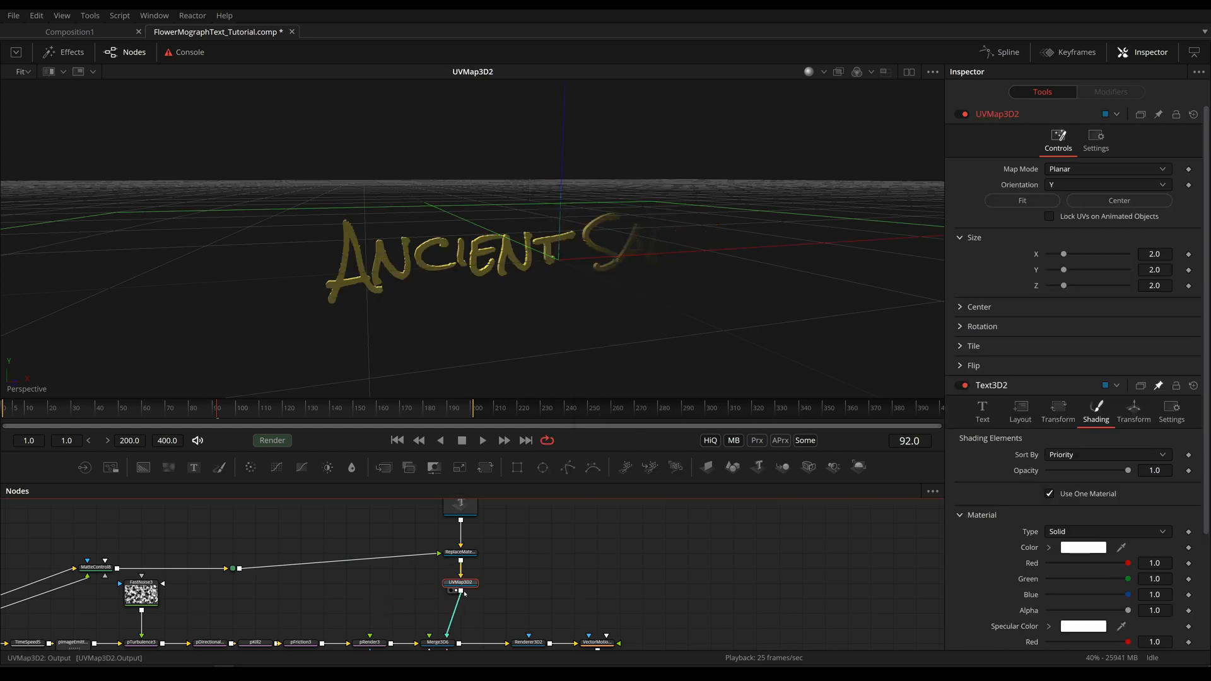
click(1106, 184)
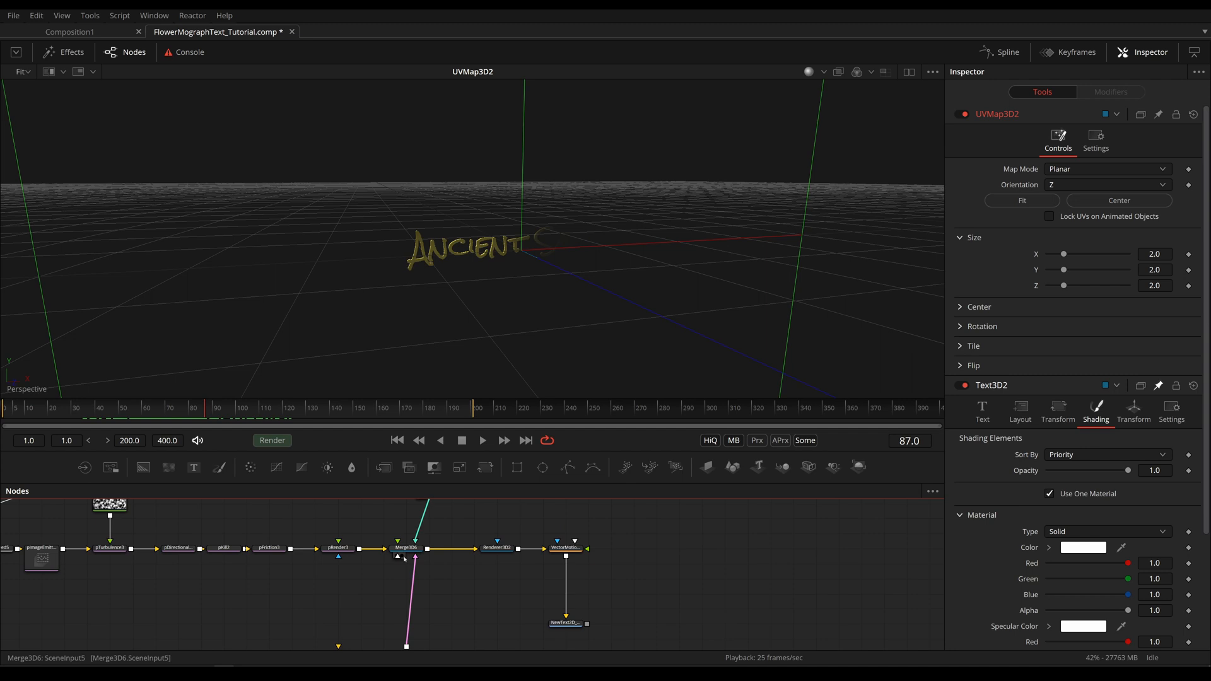
click(405, 548)
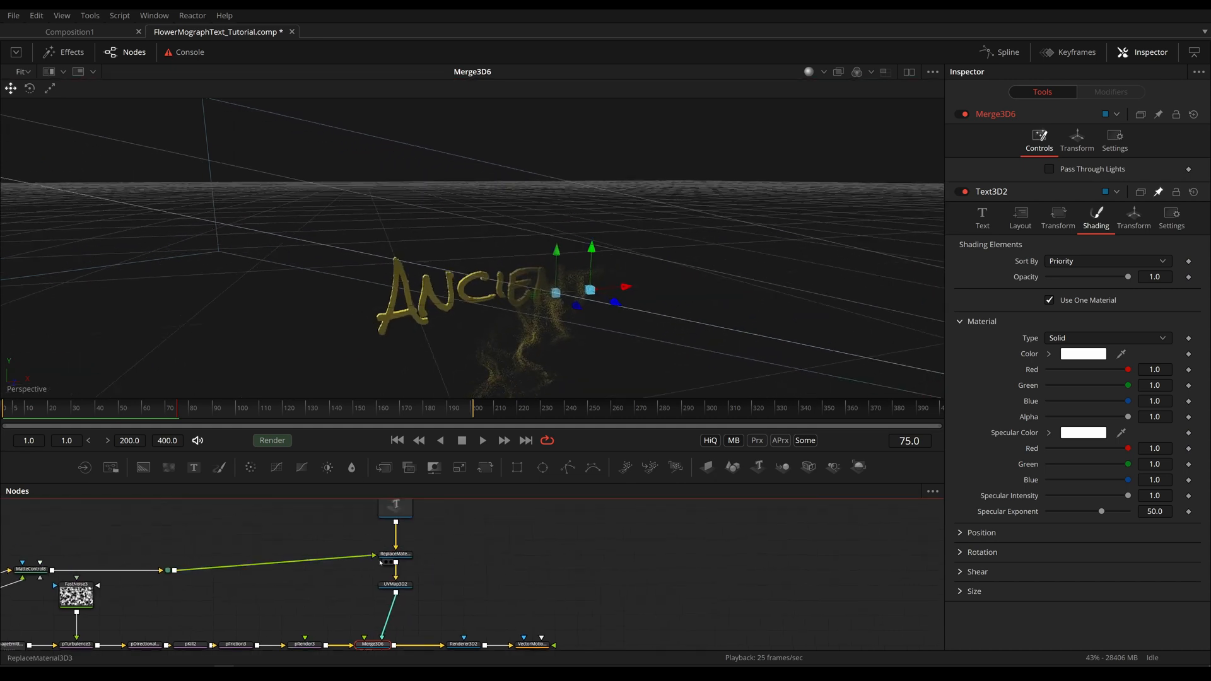
Compare the gold gradient and flat text views, then size the planar UV map 1.778 by 1.0 to match 16:9
click(394, 584)
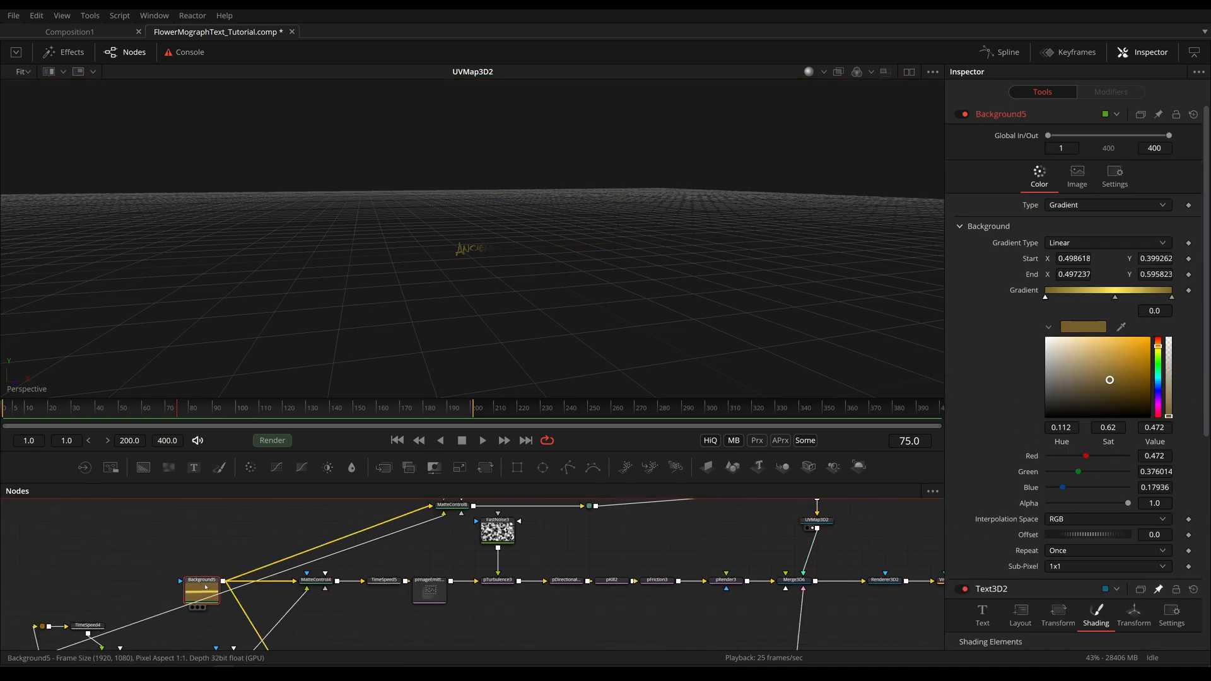
click(200, 586)
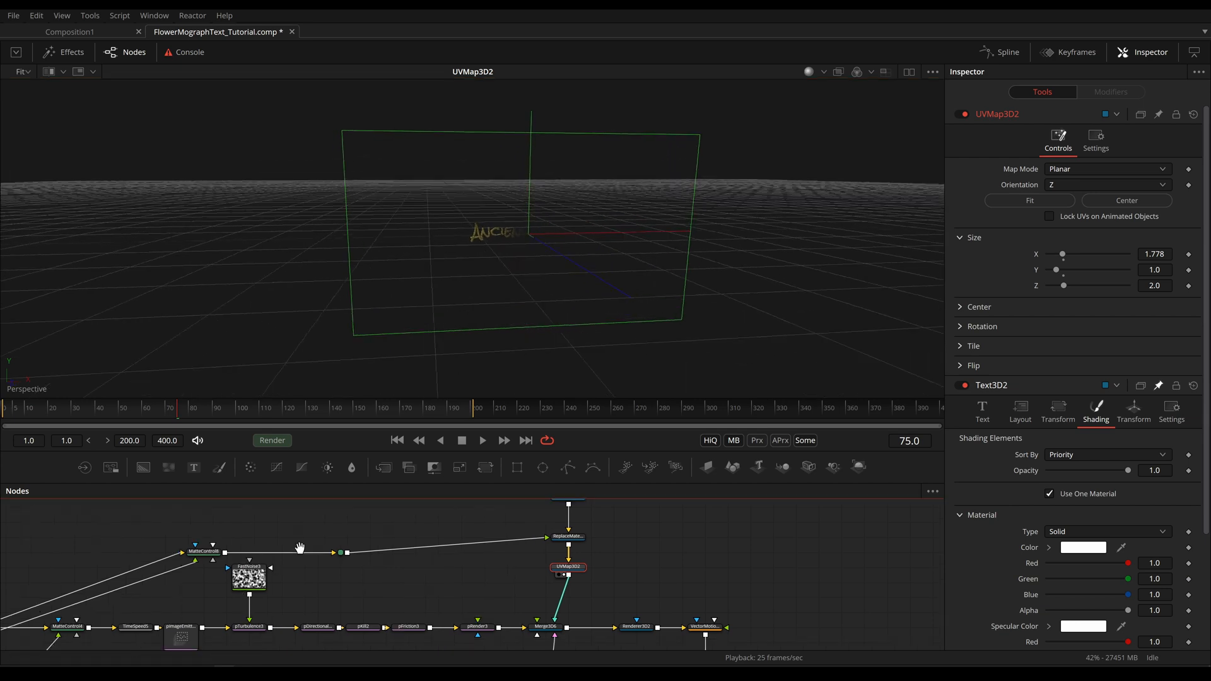
click(101, 621)
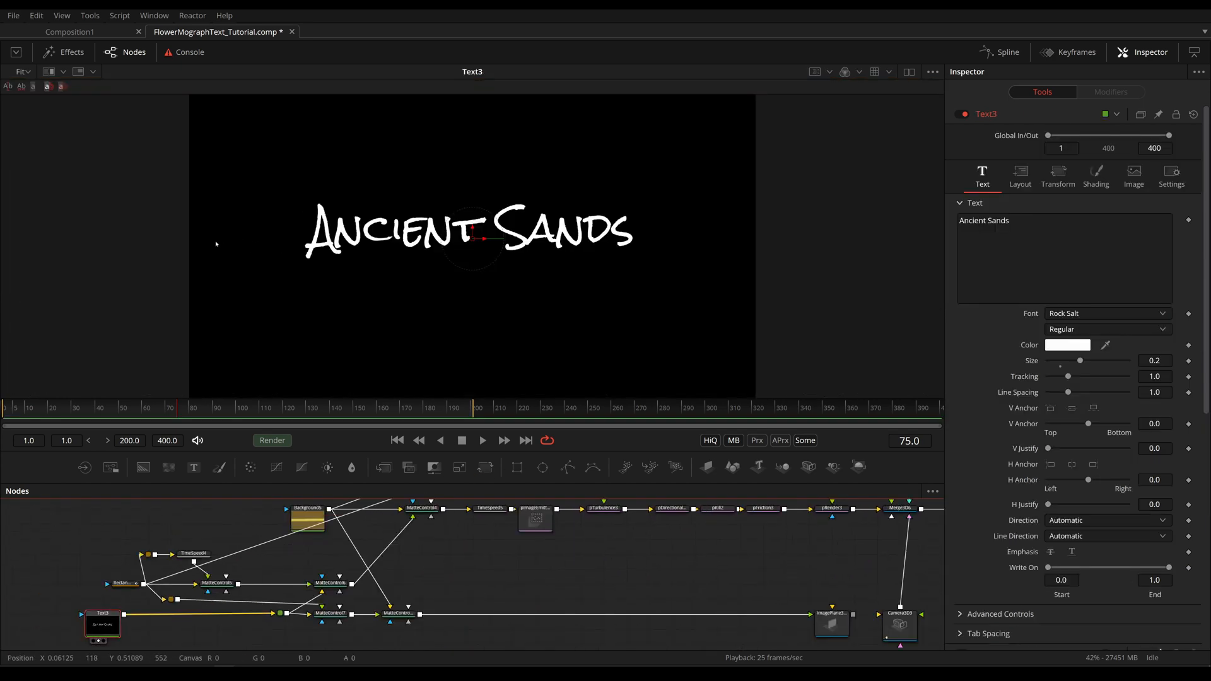
click(556, 574)
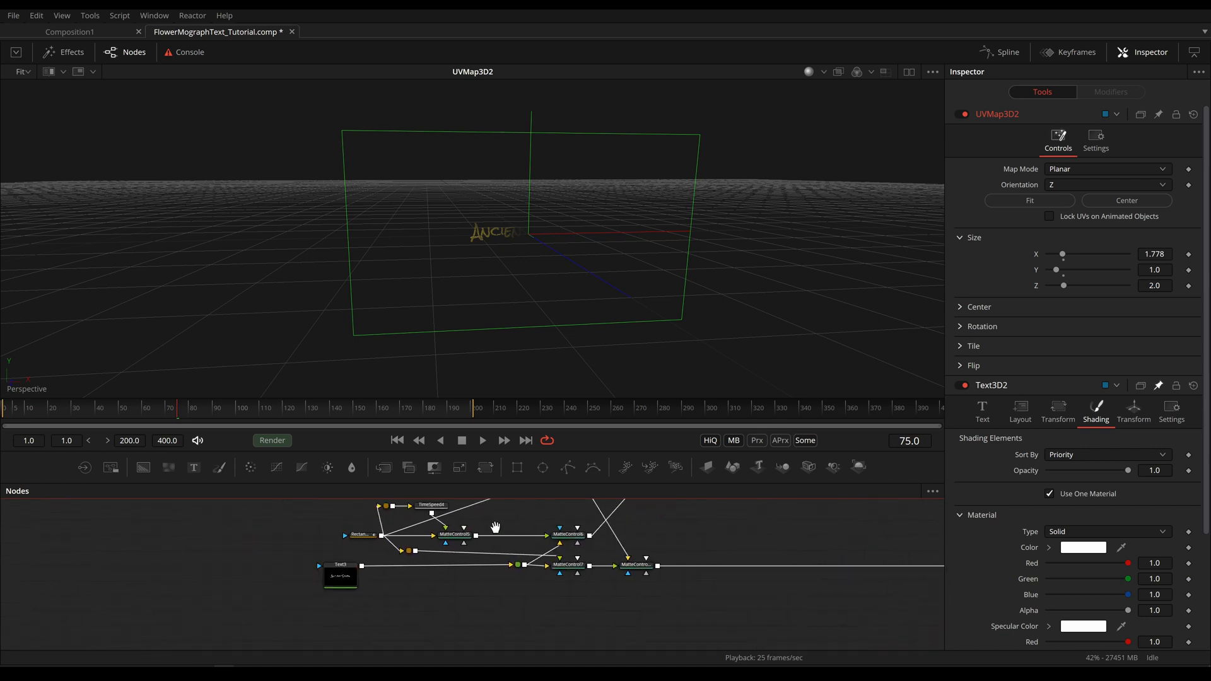
click(341, 562)
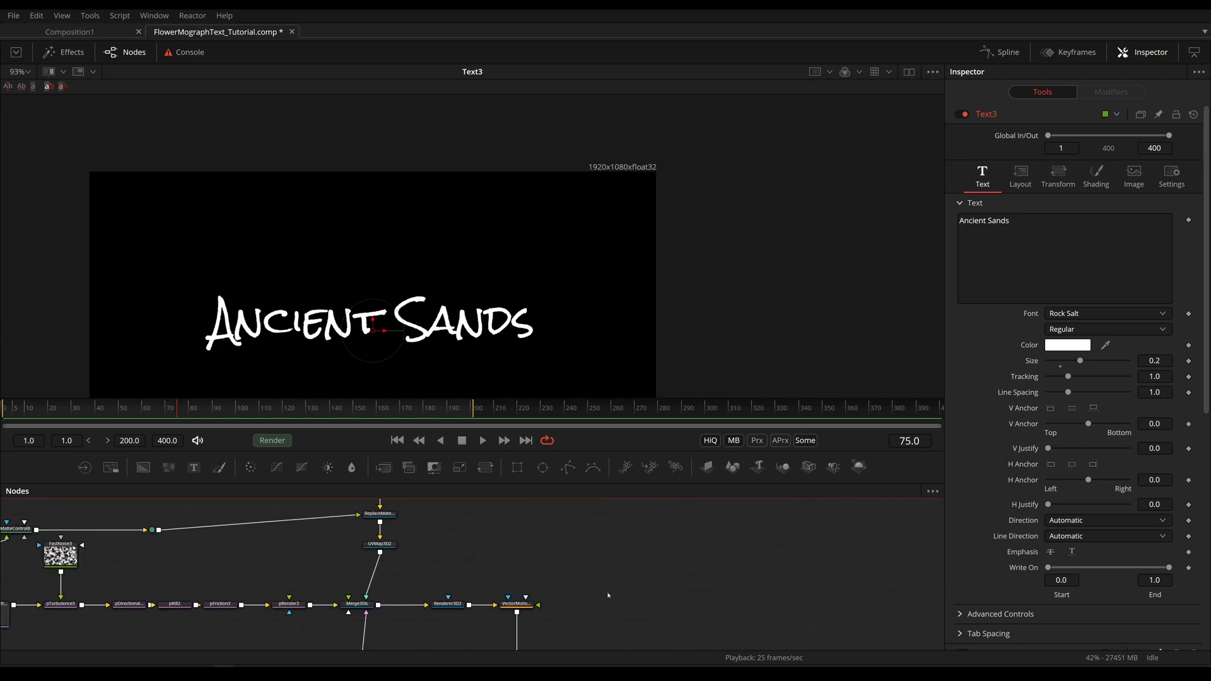
click(379, 544)
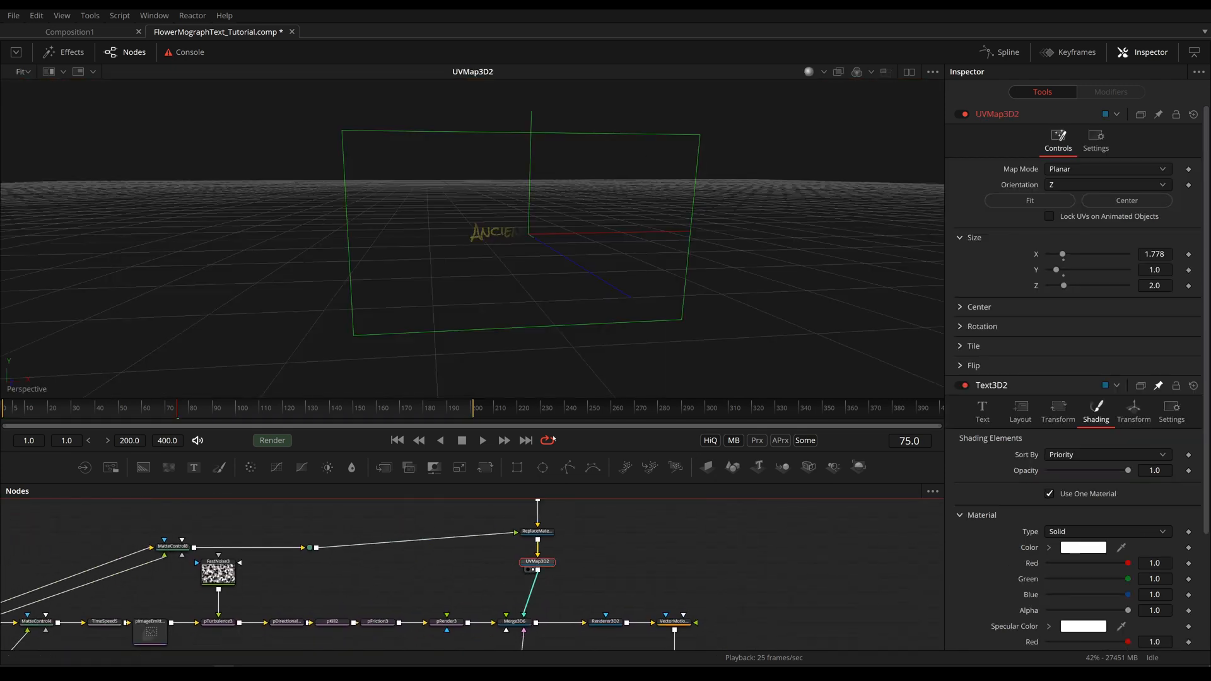
mouse_move(572, 202)
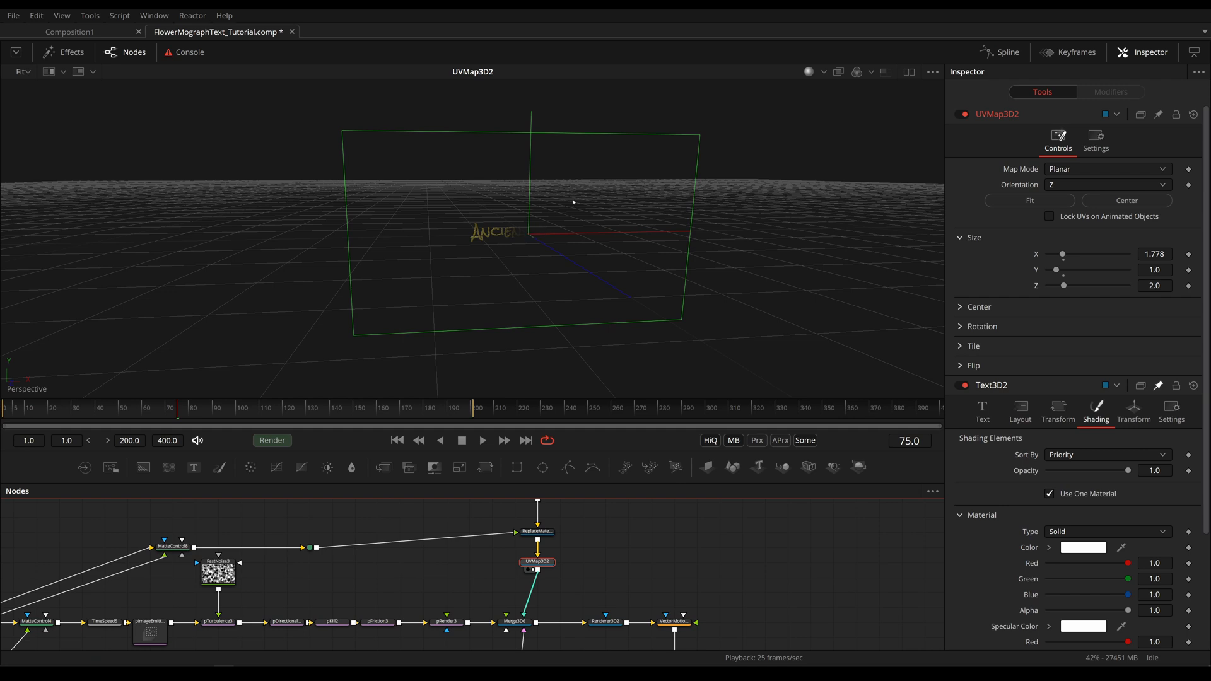
mouse_move(700, 144)
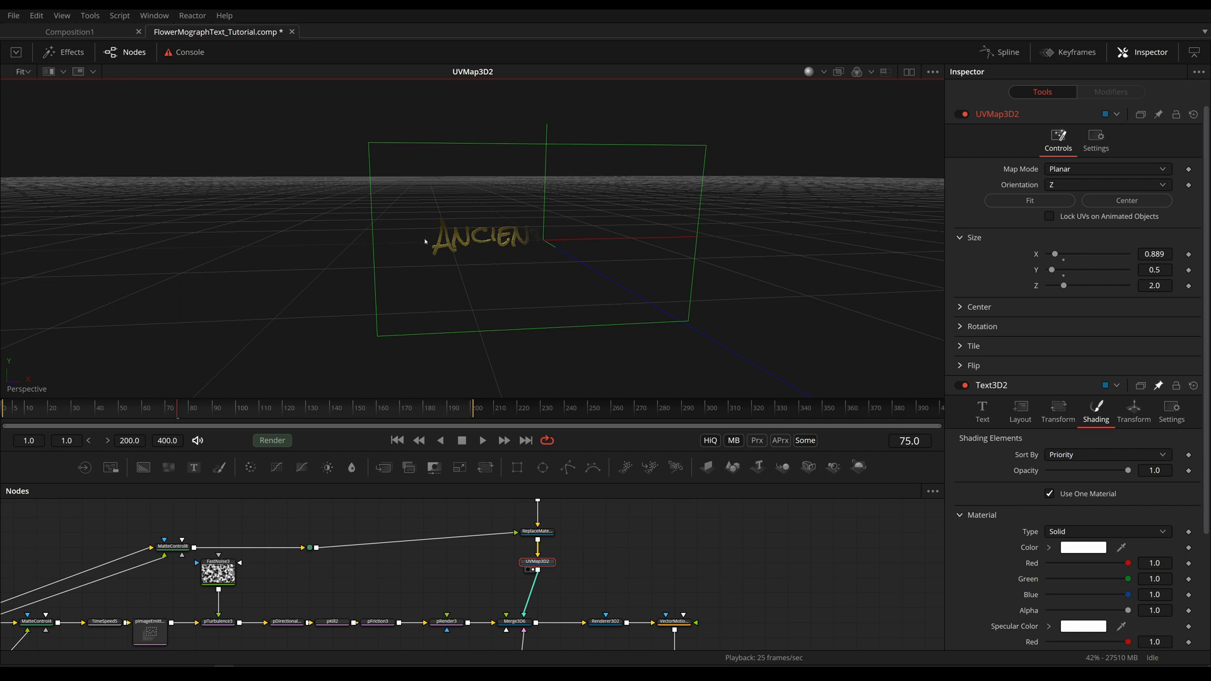
mouse_move(391, 281)
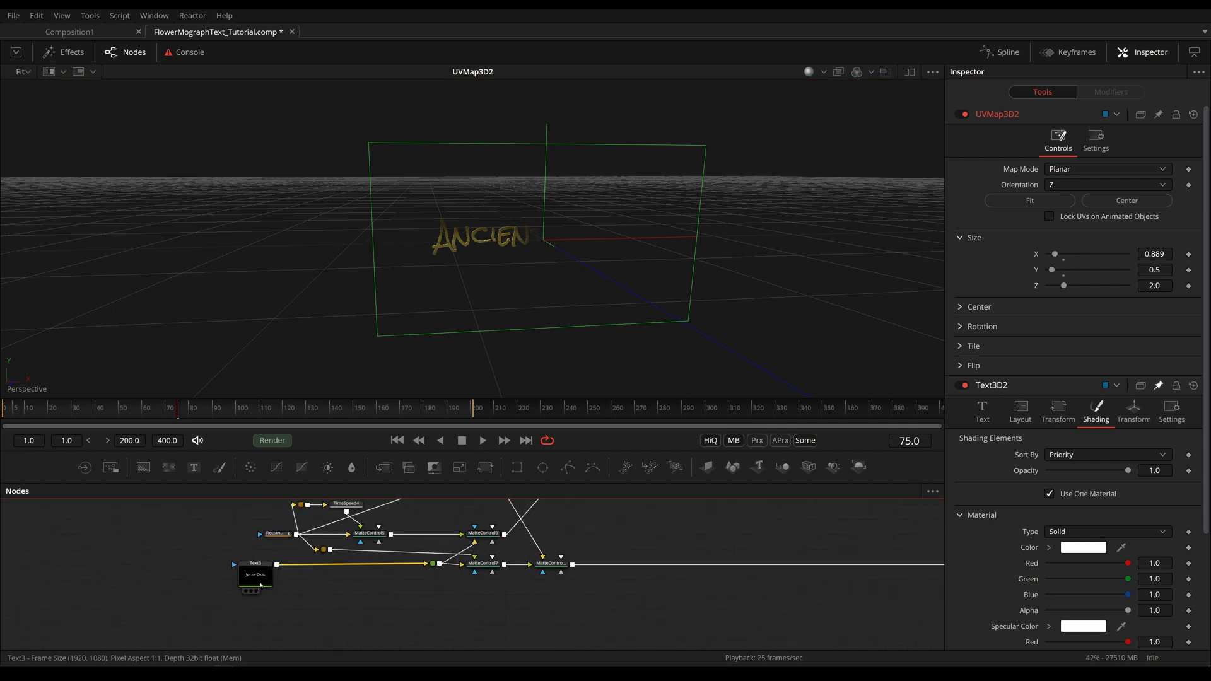
Add a Merge 3D after UVMap3D, connect it into Merge3D6 and view the combined scene
text(m)
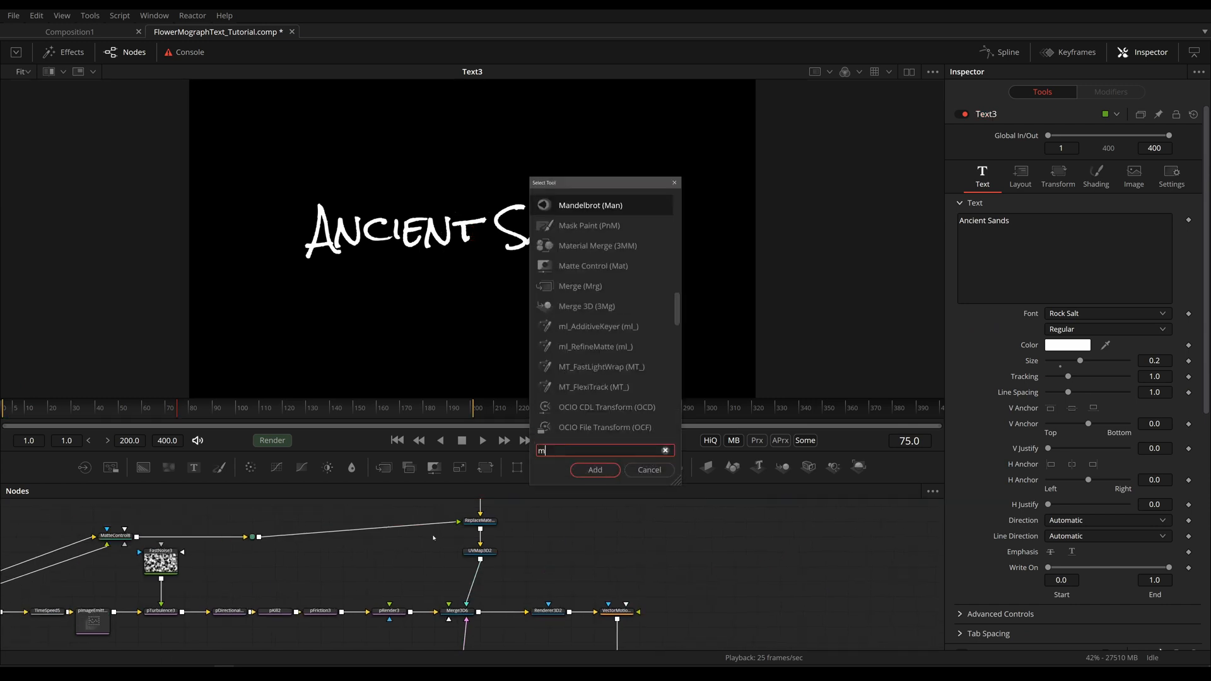
click(594, 469)
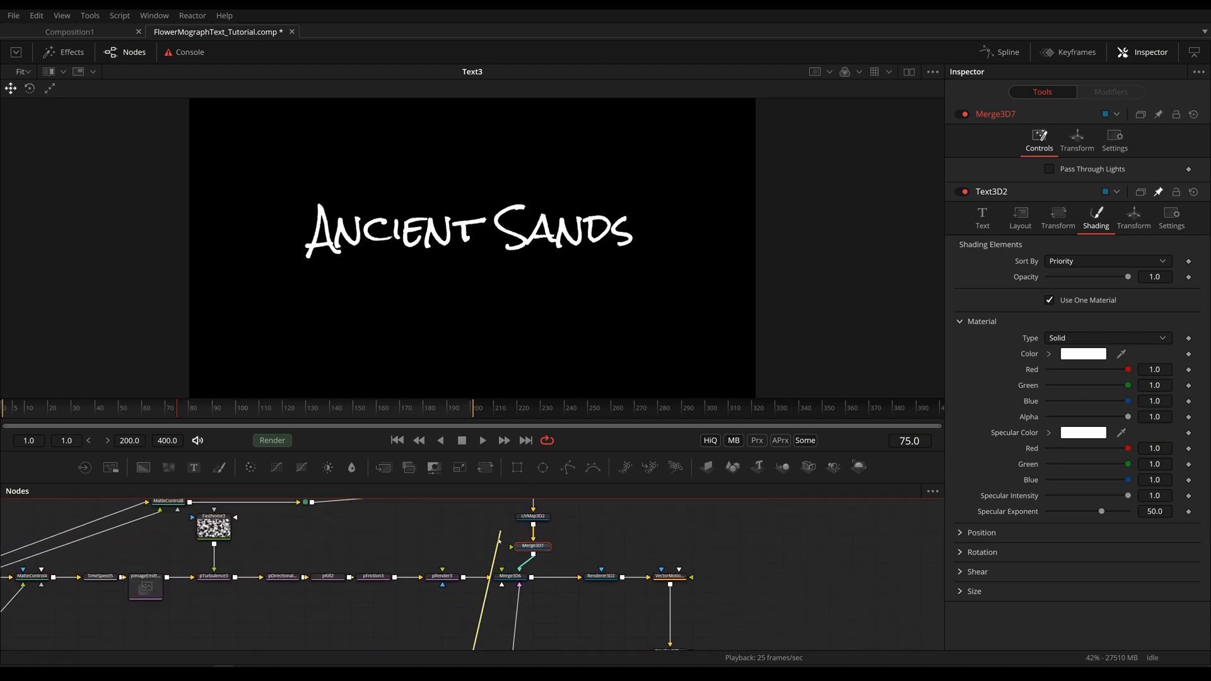
click(532, 546)
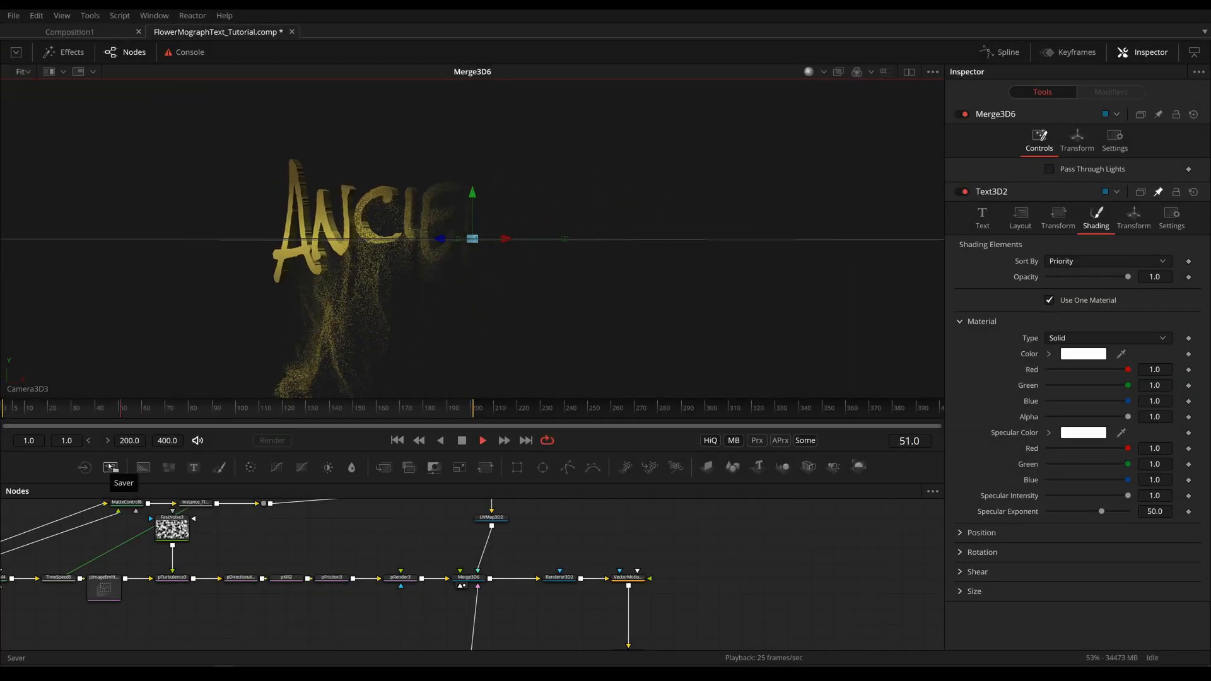
View Renderer3D2, play the animation, and enable Lighting and Shadows in its Inspector
click(558, 576)
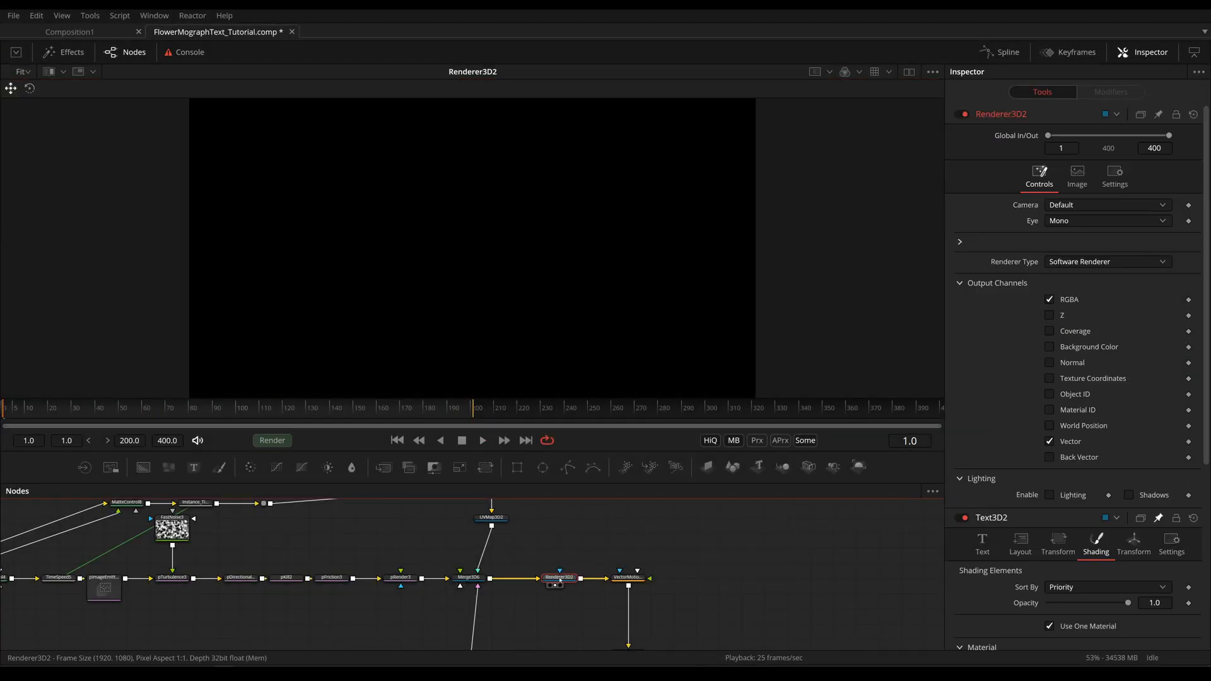
click(480, 440)
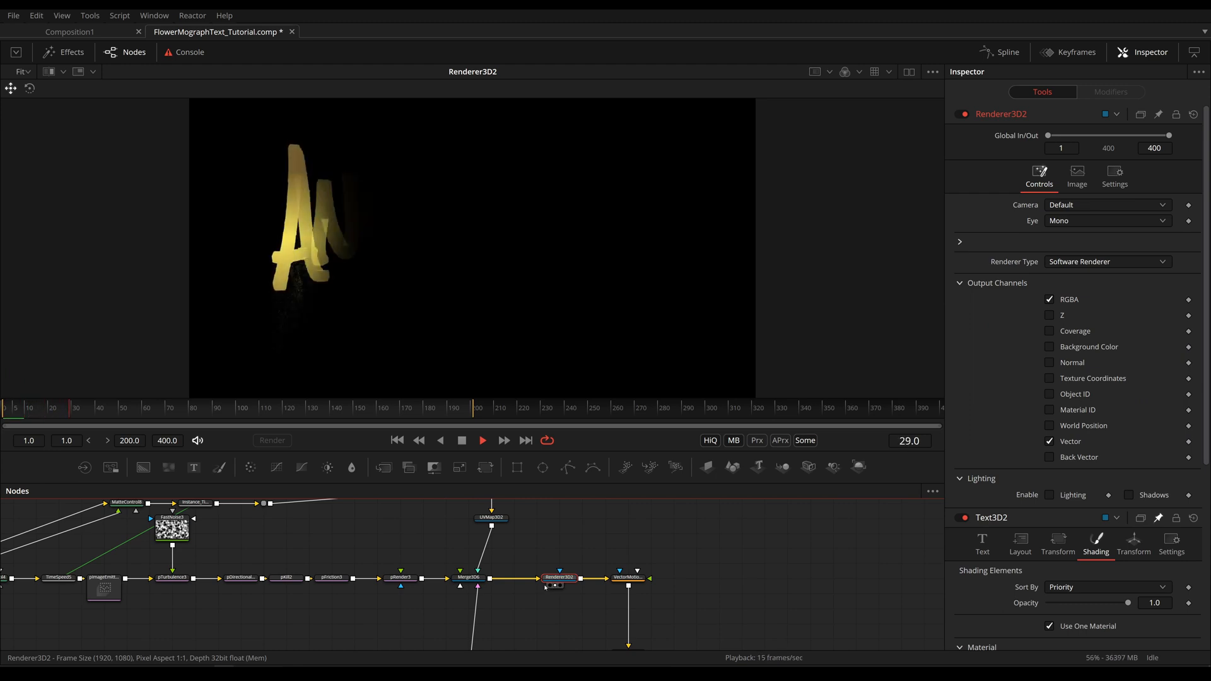
click(481, 440)
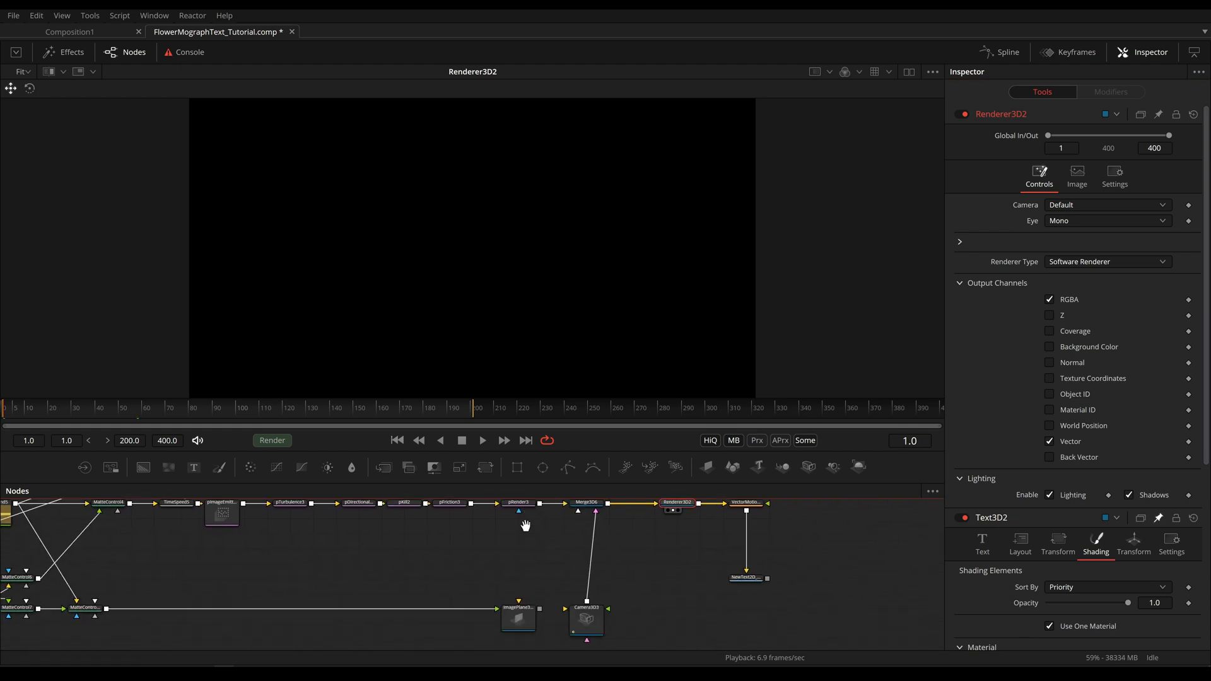
Add a Spot Light (search 'sp') into Merge3D6 and review the lit, shadowed Renderer3D2 output
text(sp)
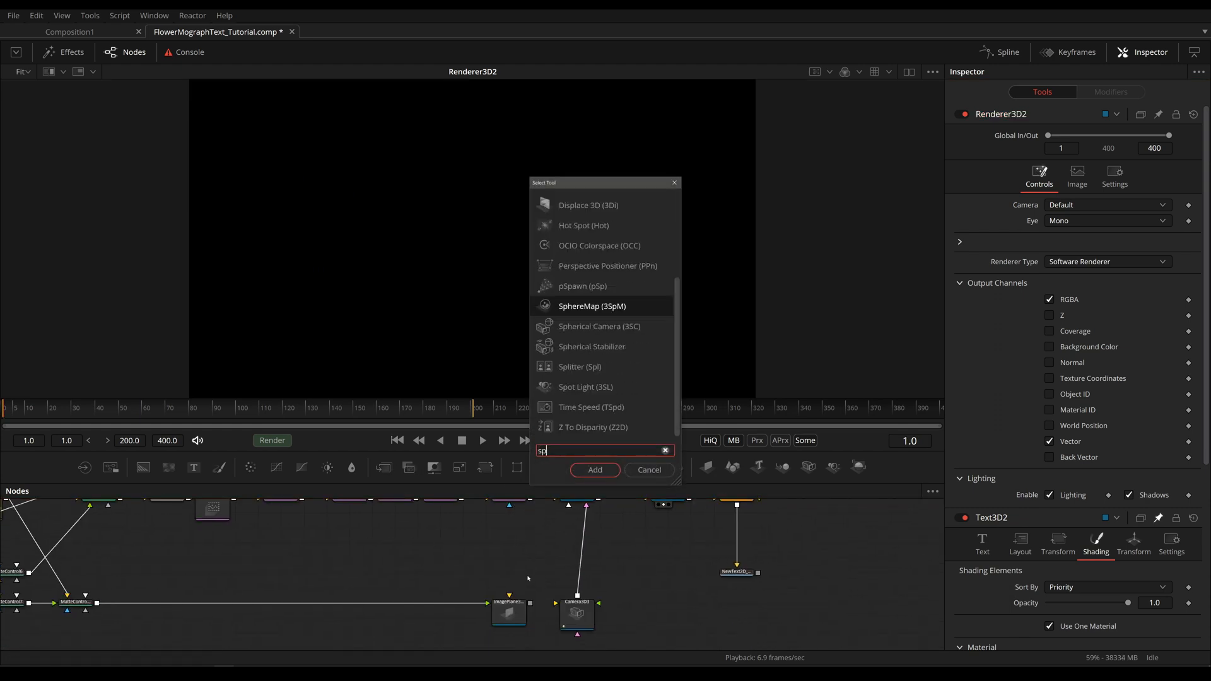
click(594, 469)
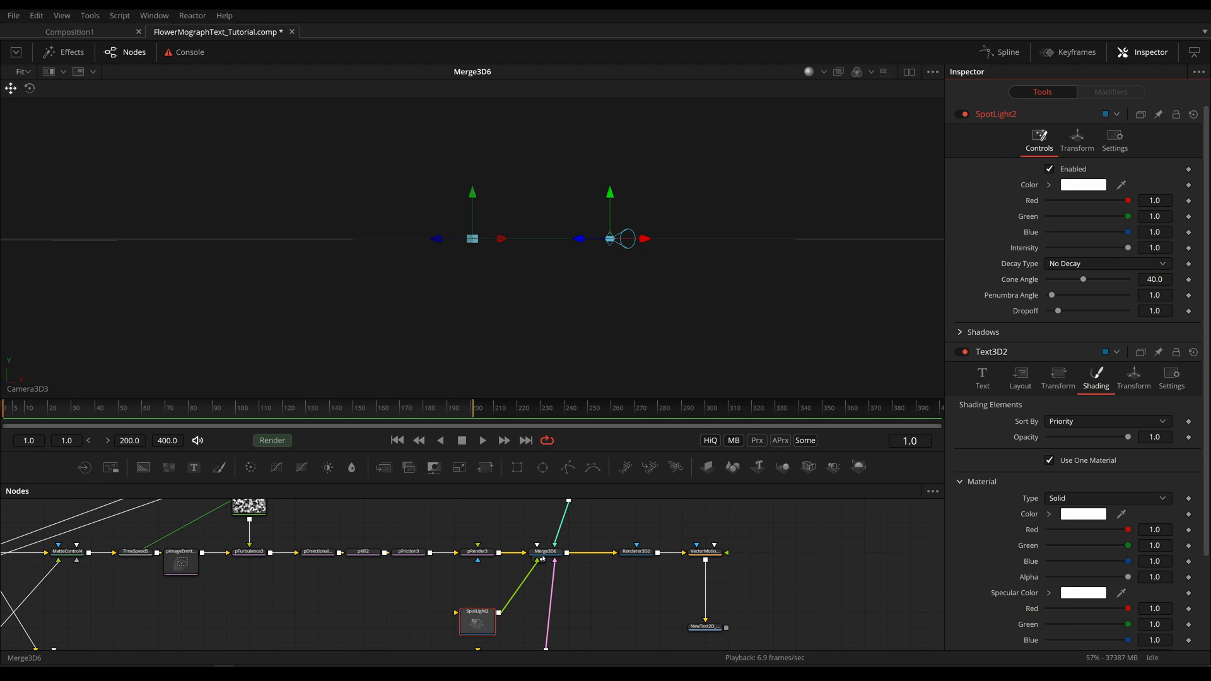
click(545, 552)
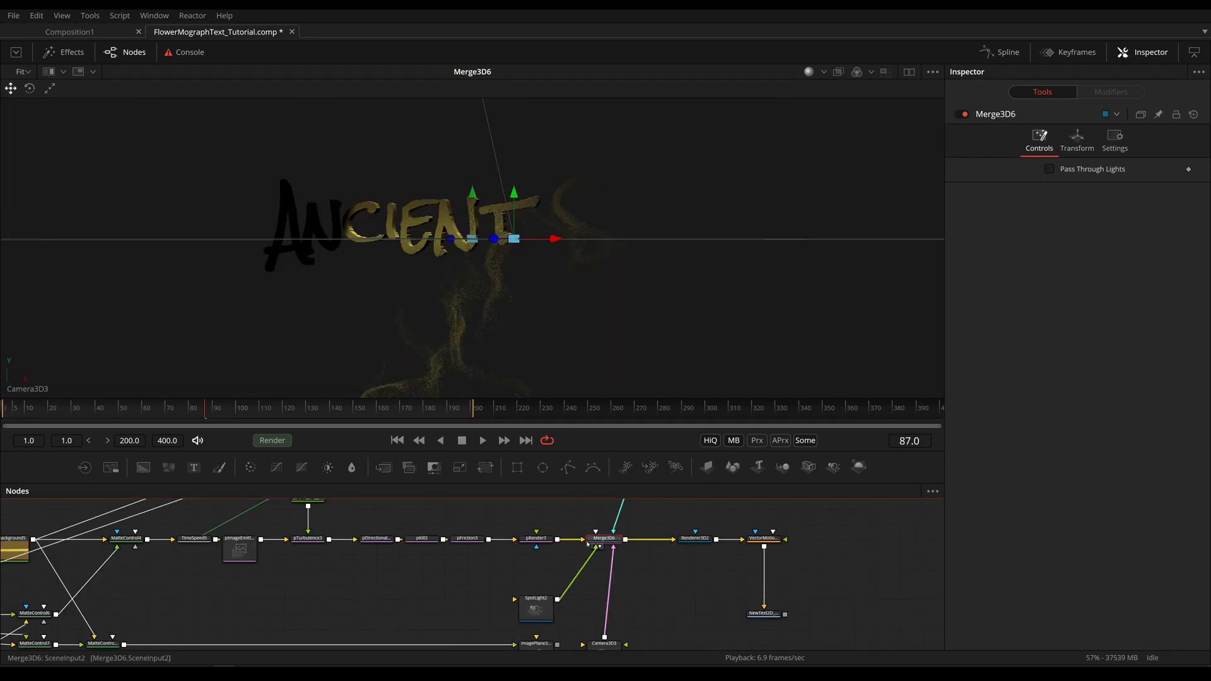
click(694, 538)
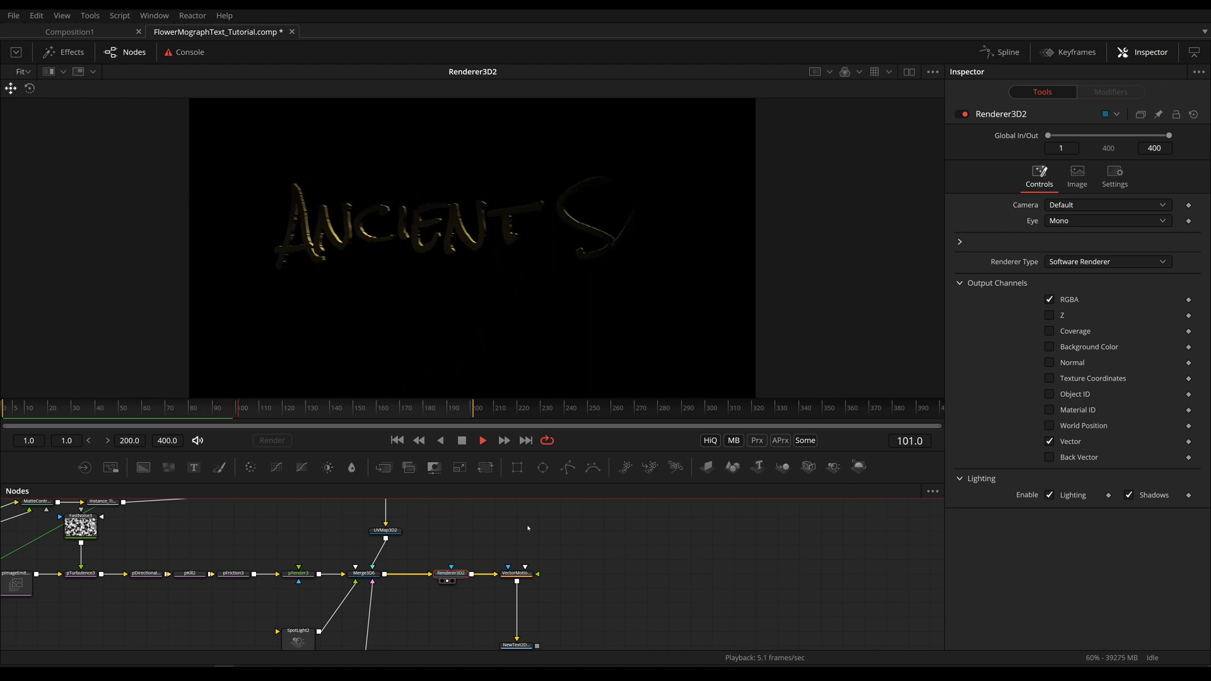
click(481, 440)
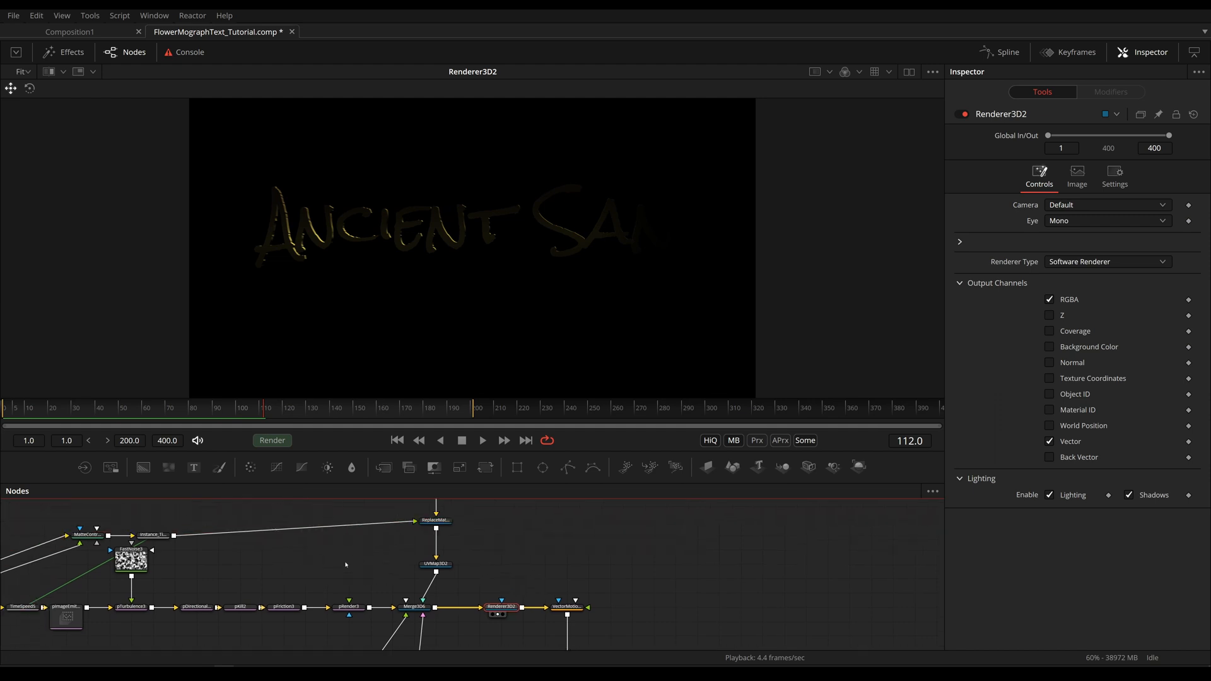
mouse_move(260, 522)
text(bli)
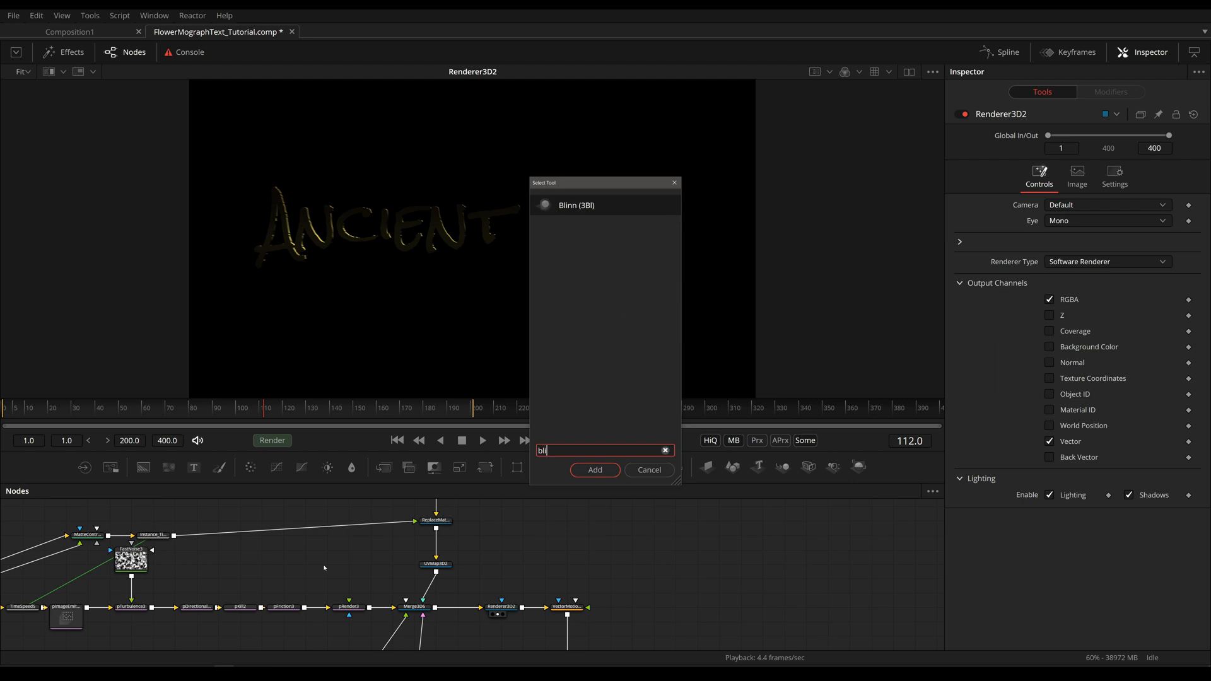
Add a Blinn material to the Replace Material, preview it on a sphere and on the 3D text
click(594, 469)
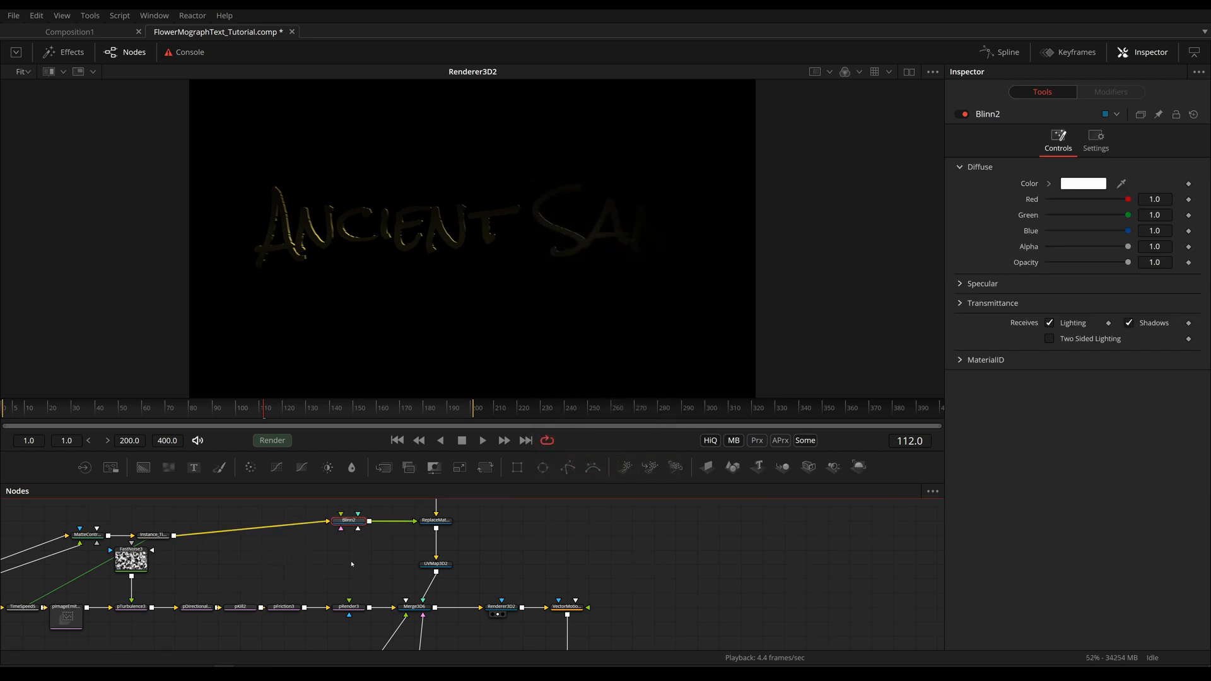
click(415, 632)
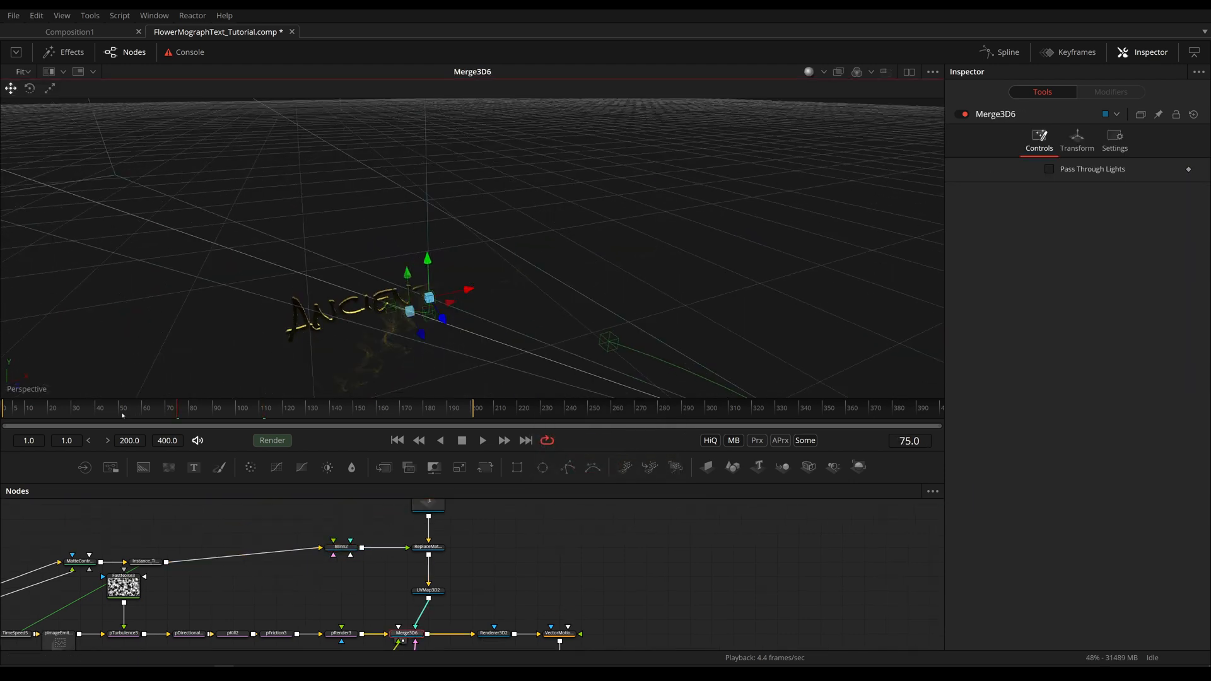
click(342, 546)
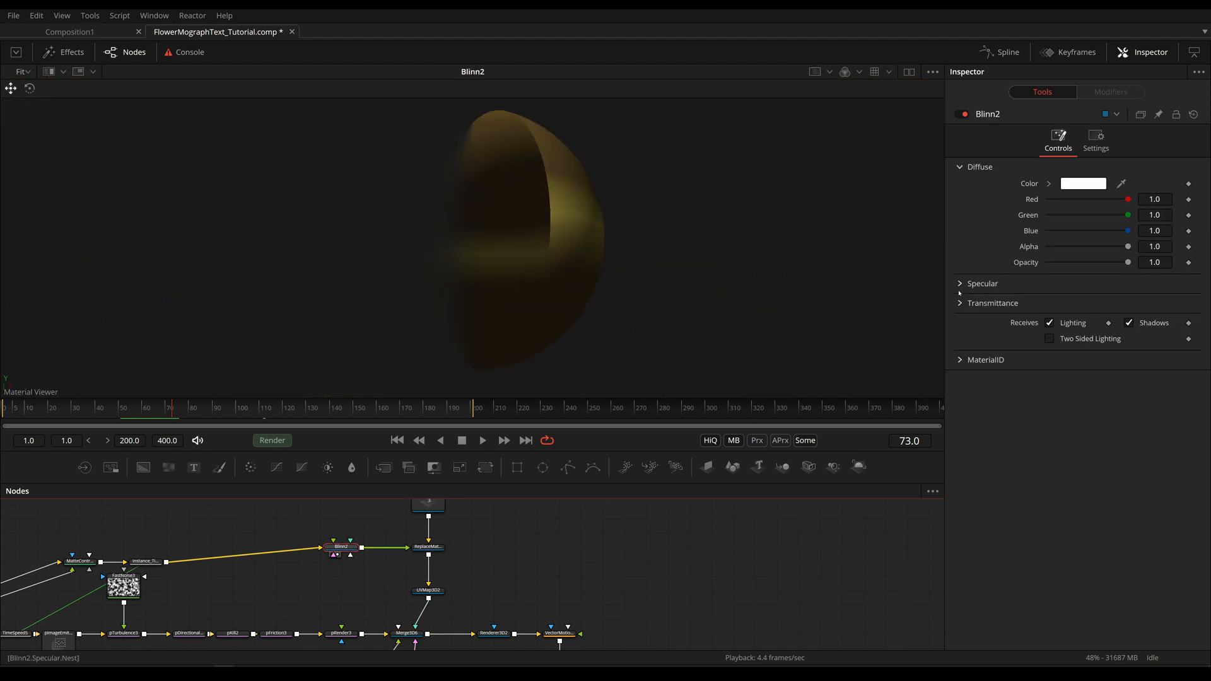
click(981, 284)
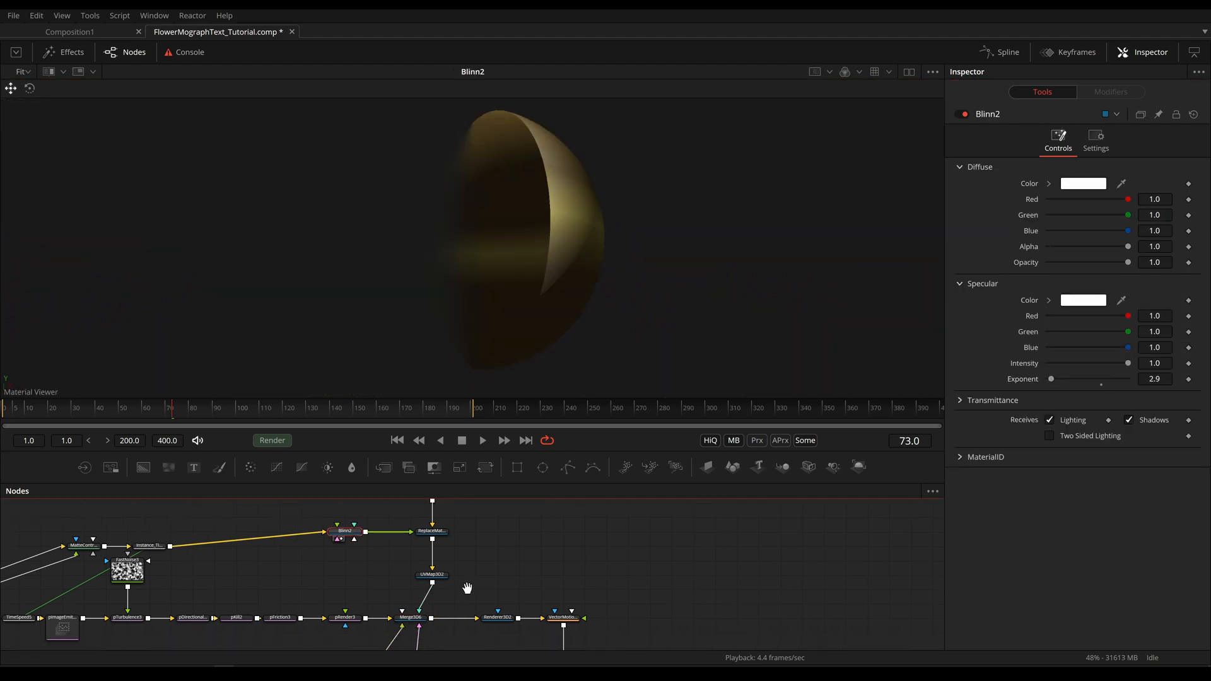
click(411, 605)
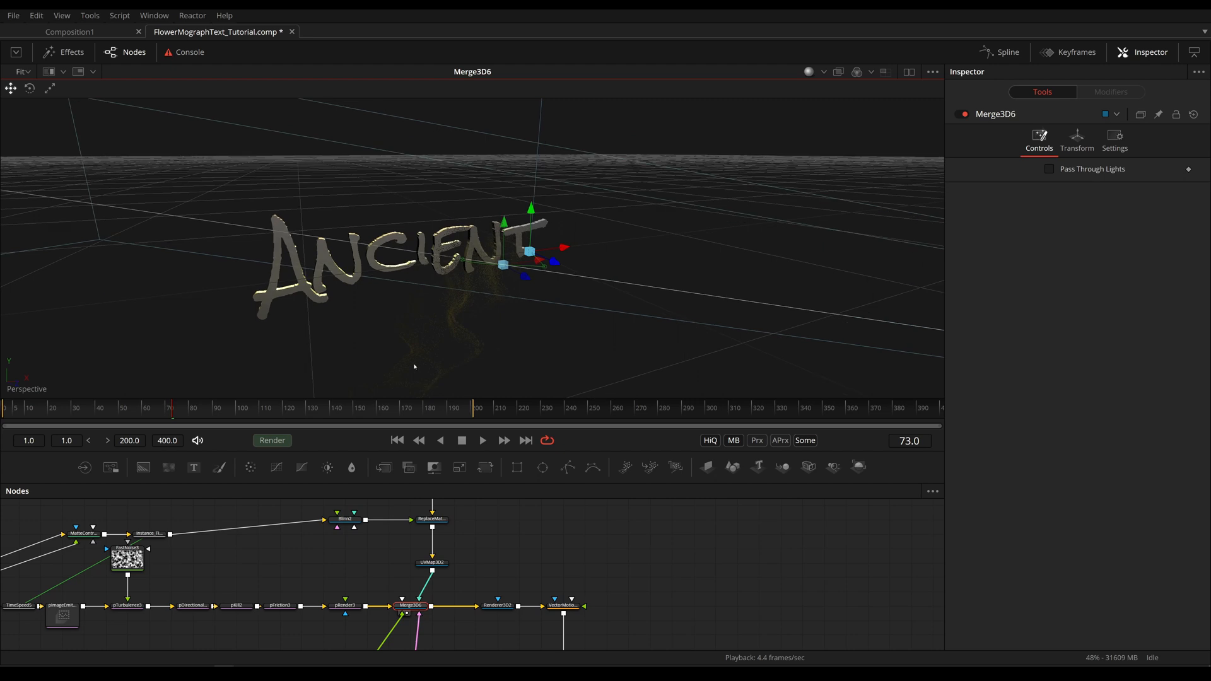
Raise the Blinn specular exponent to 5.9 and play back the render to check the highlights
click(344, 518)
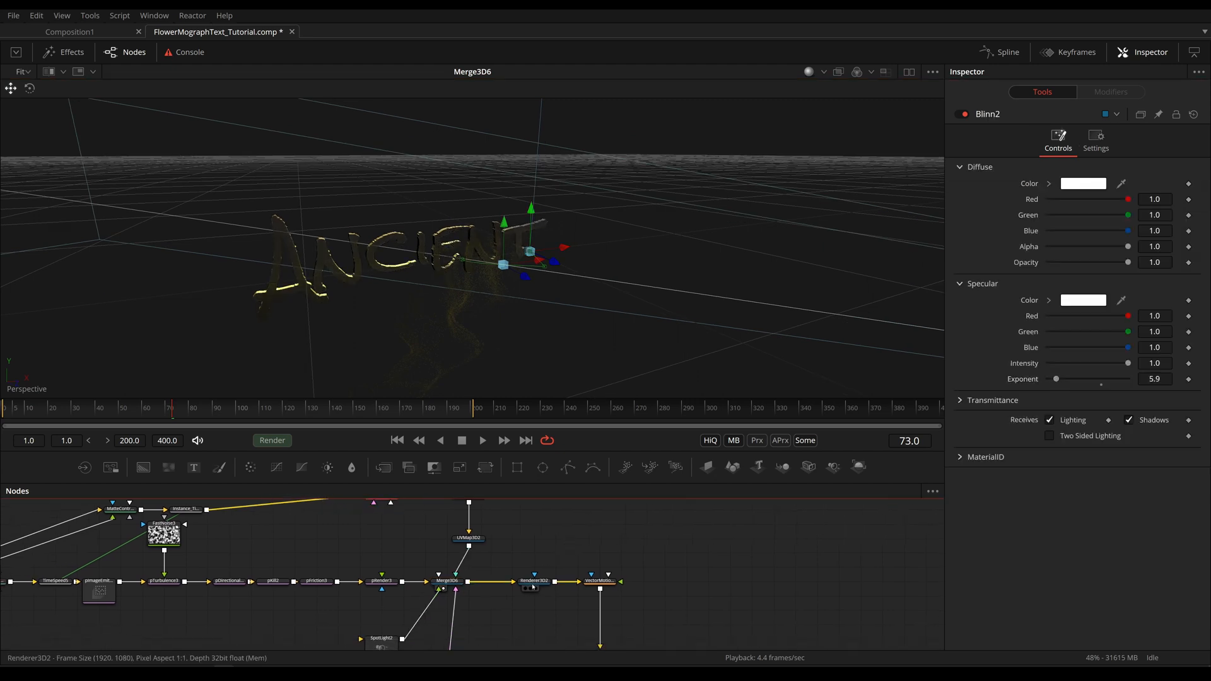
click(533, 580)
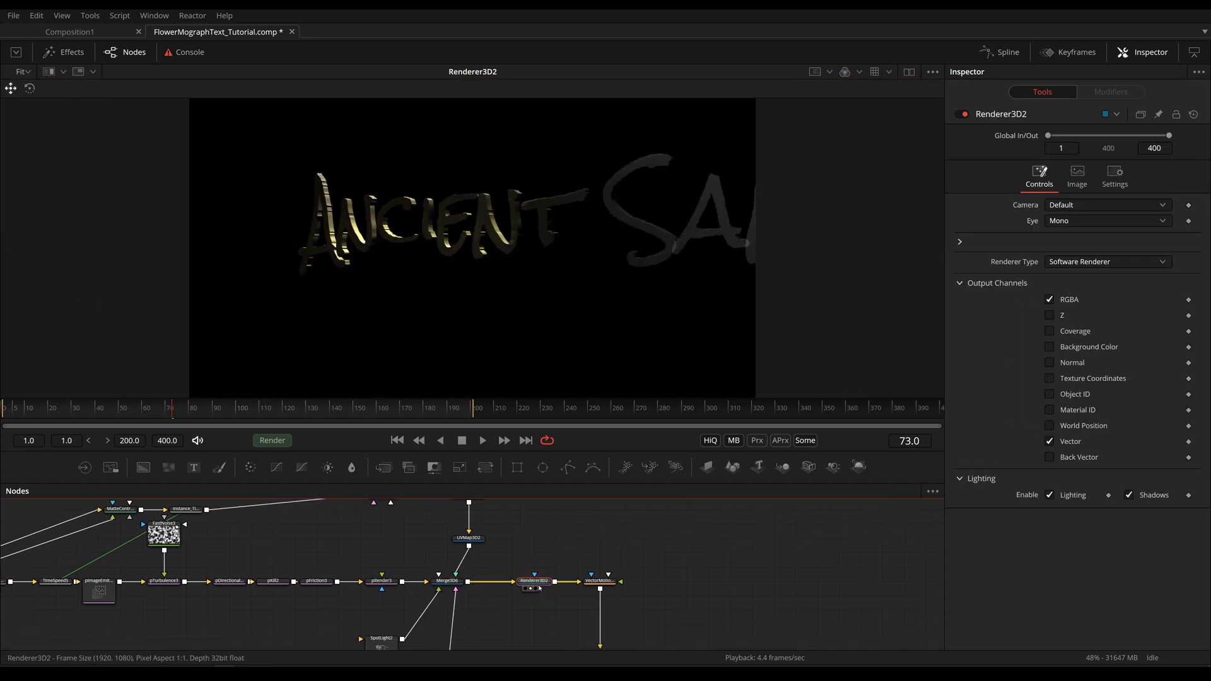
click(482, 440)
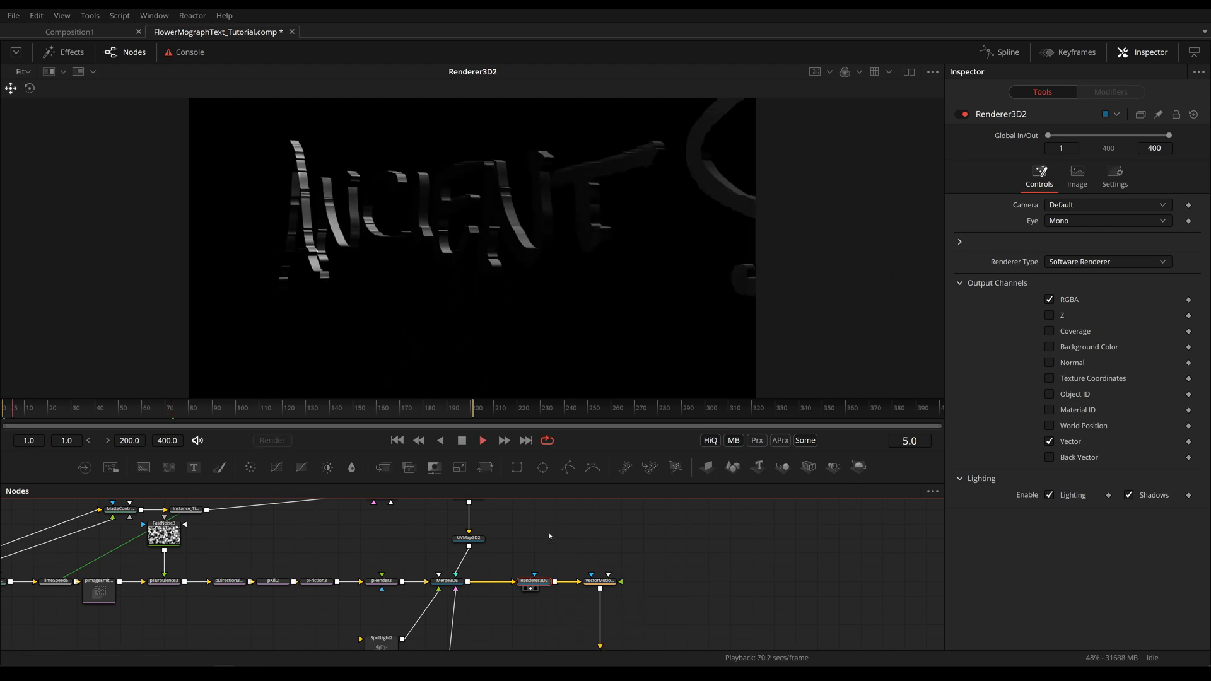
click(481, 440)
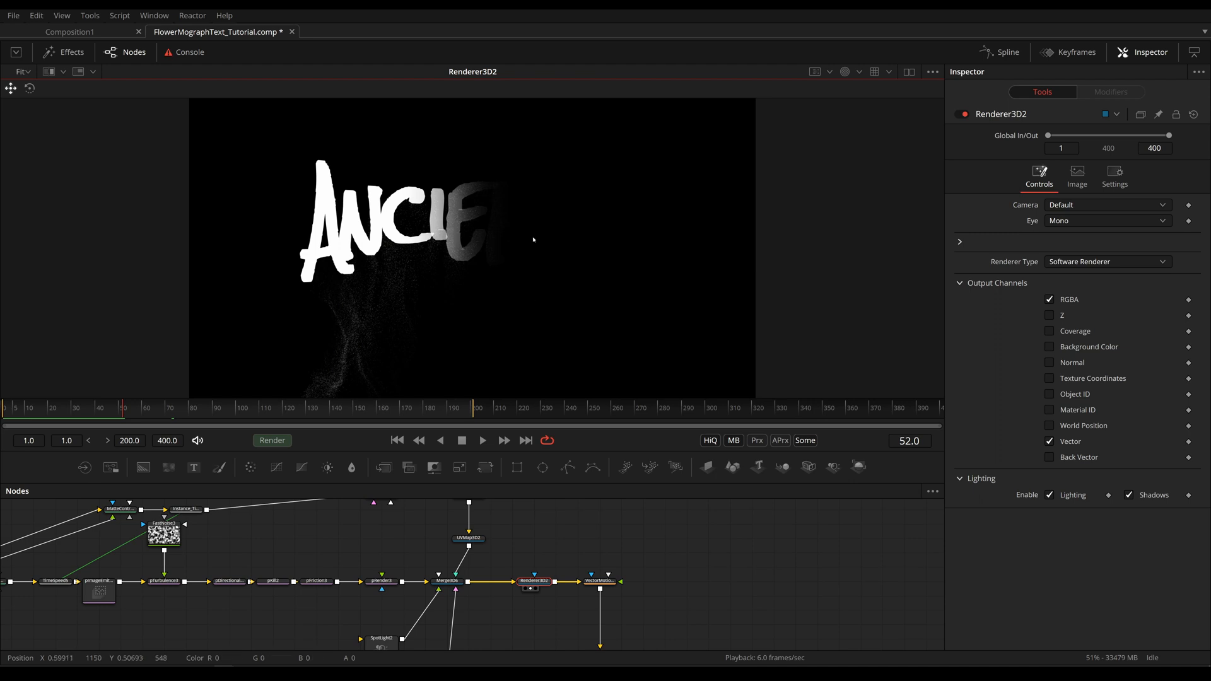
mouse_move(627, 232)
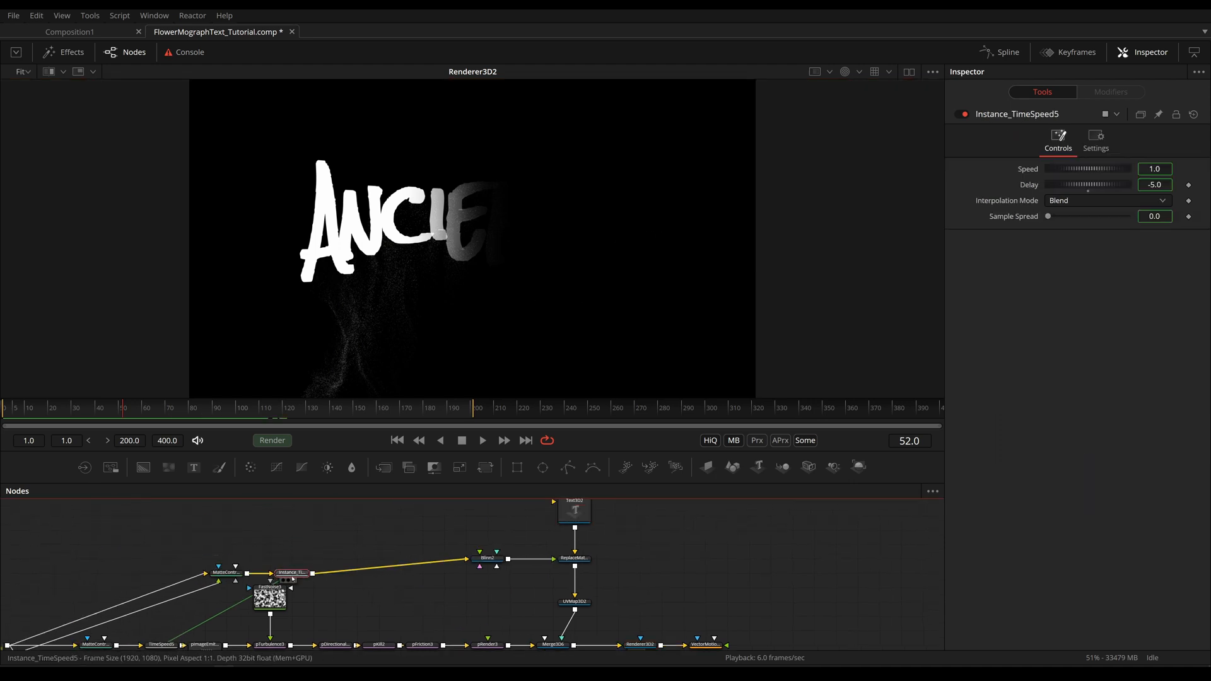
Check the delayed instance output, then add an Alpha Multiply (search 'mul') after Renderer3D2
click(292, 573)
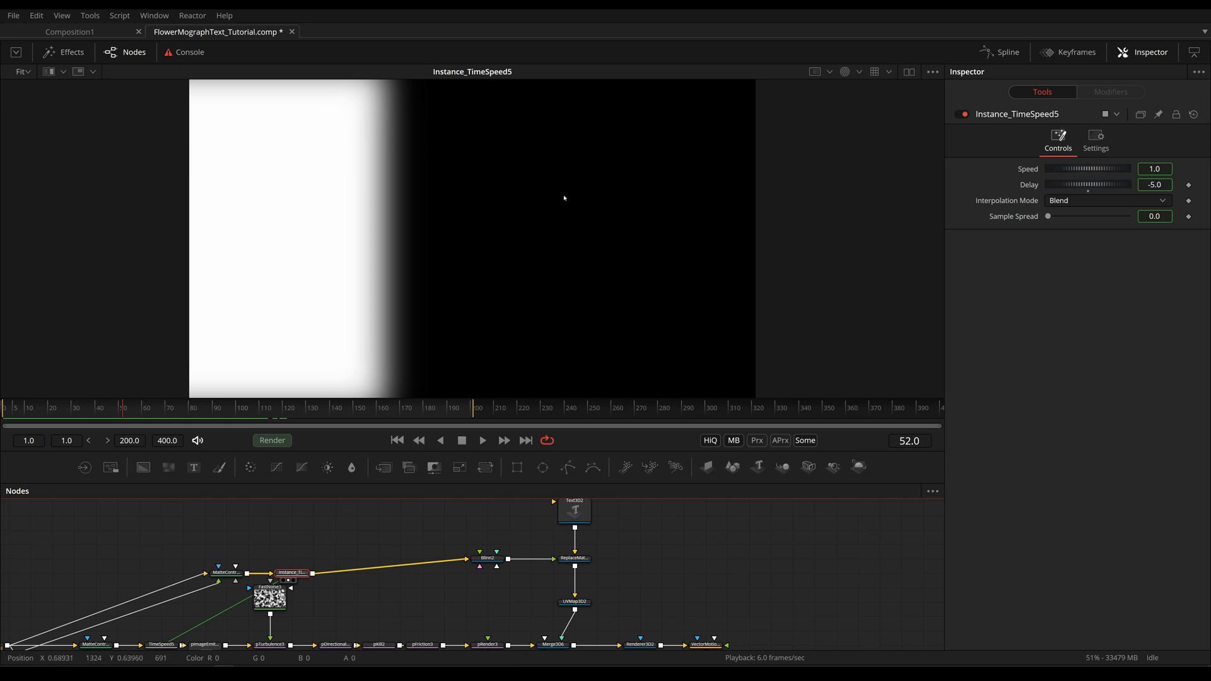
click(639, 645)
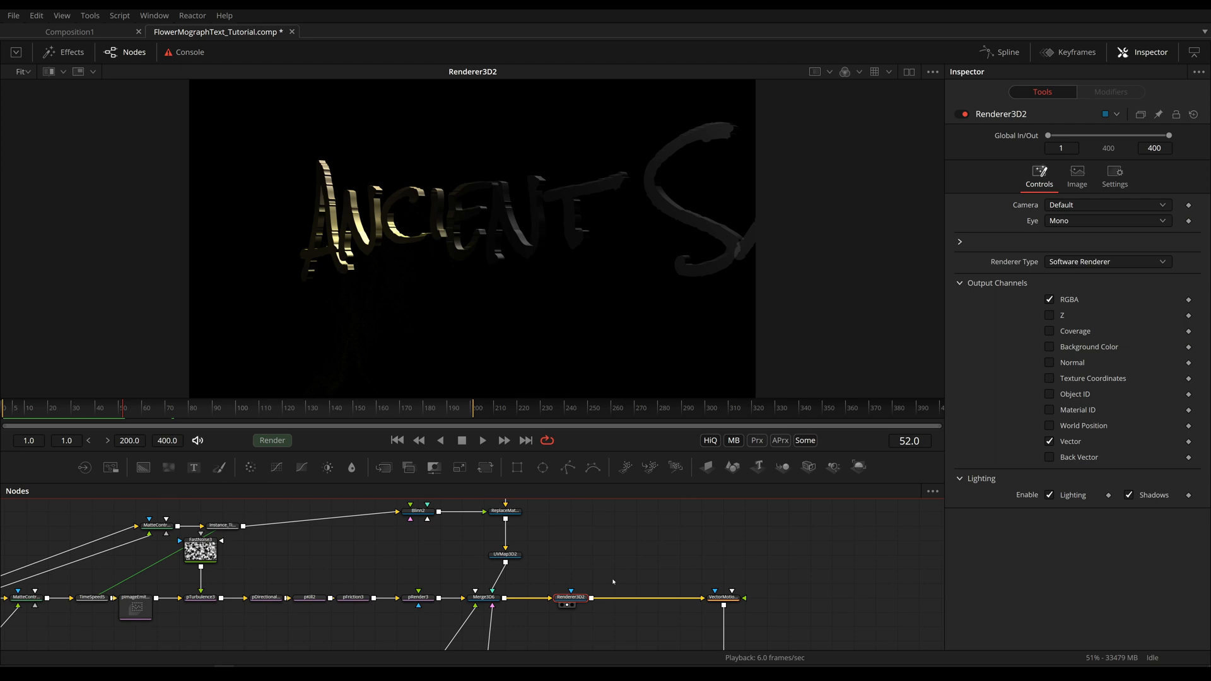
text(mul)
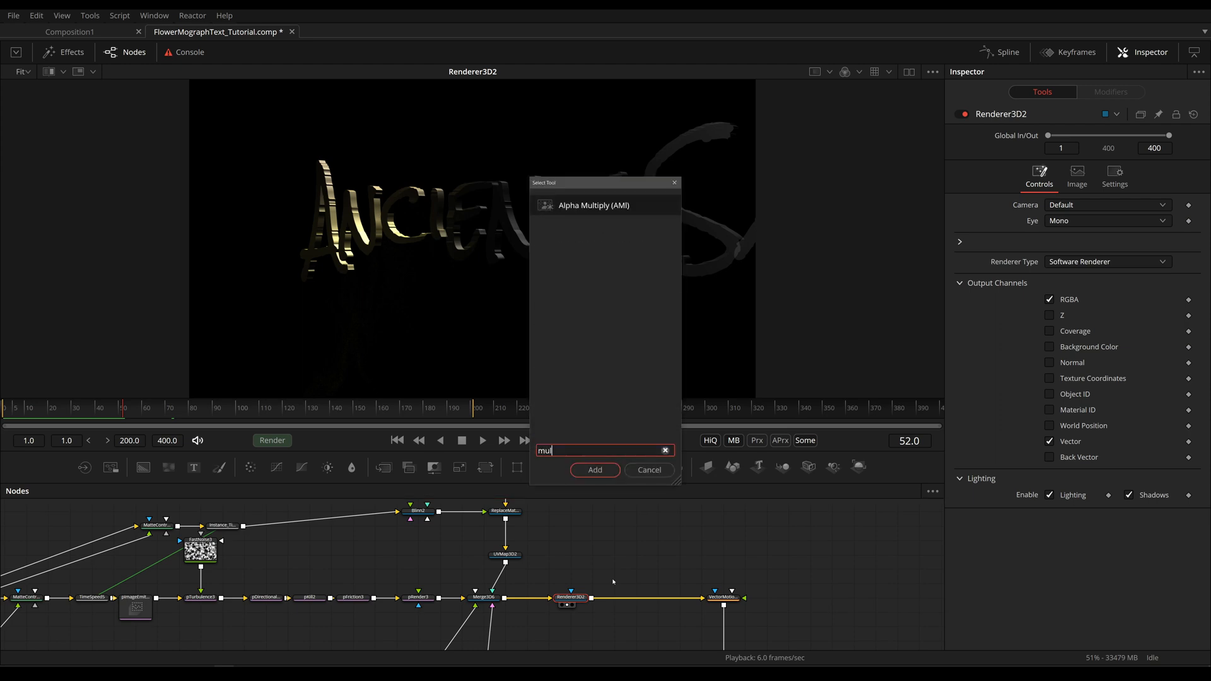
click(594, 469)
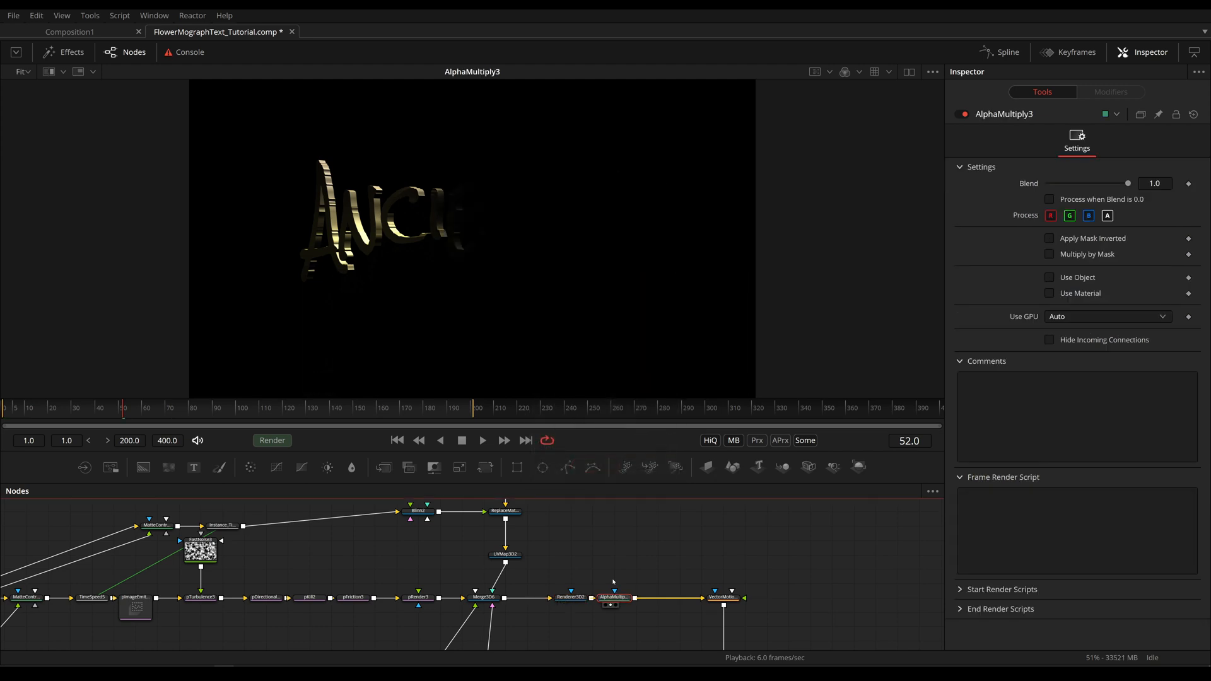
mouse_move(613, 597)
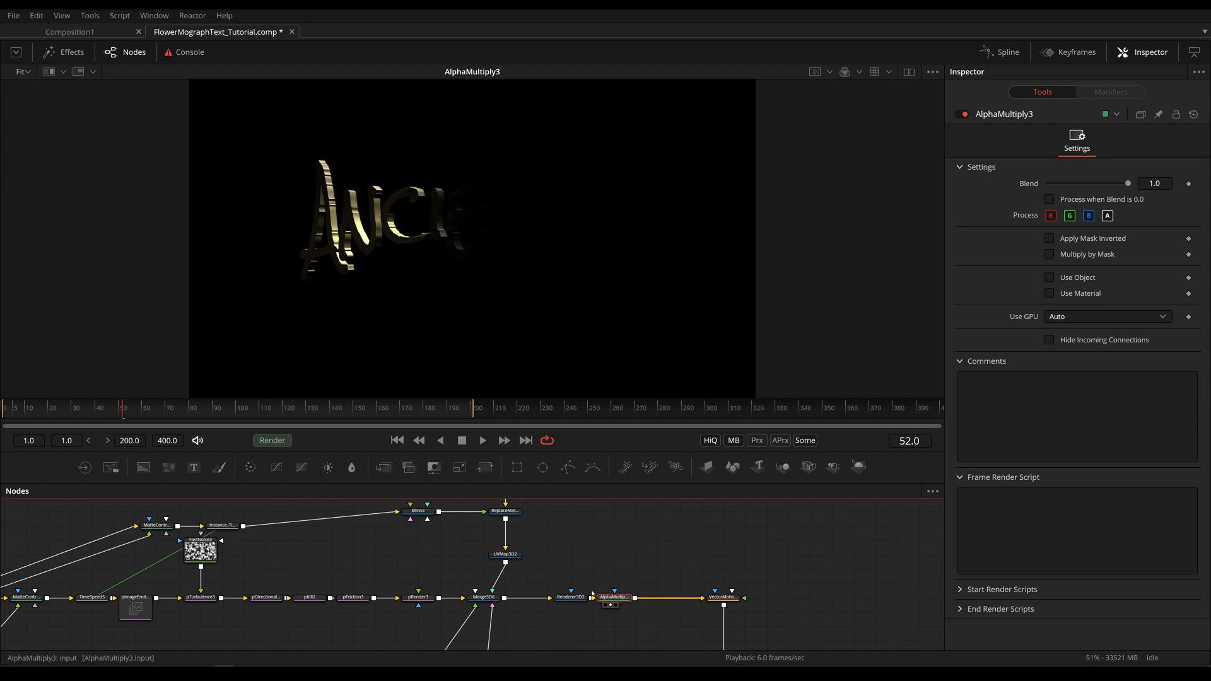
Flip between Renderer3D2 and AlphaMultiply3 in the viewer to compare the letter edges up close
click(570, 596)
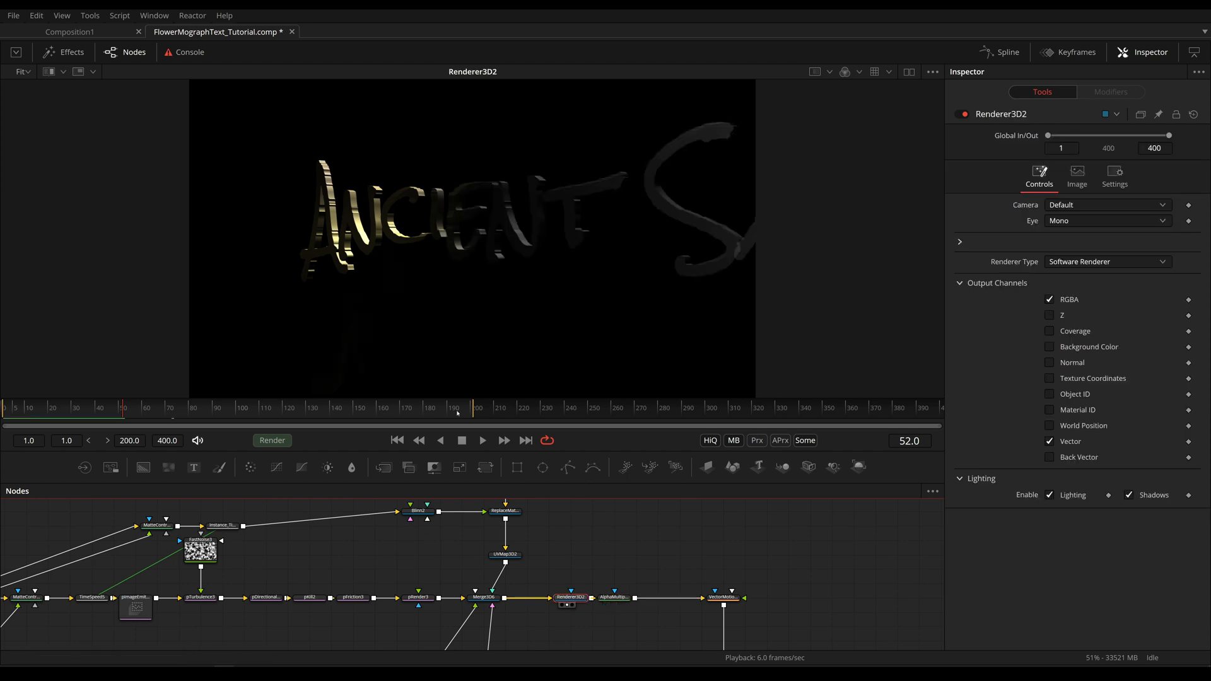
mouse_move(353, 255)
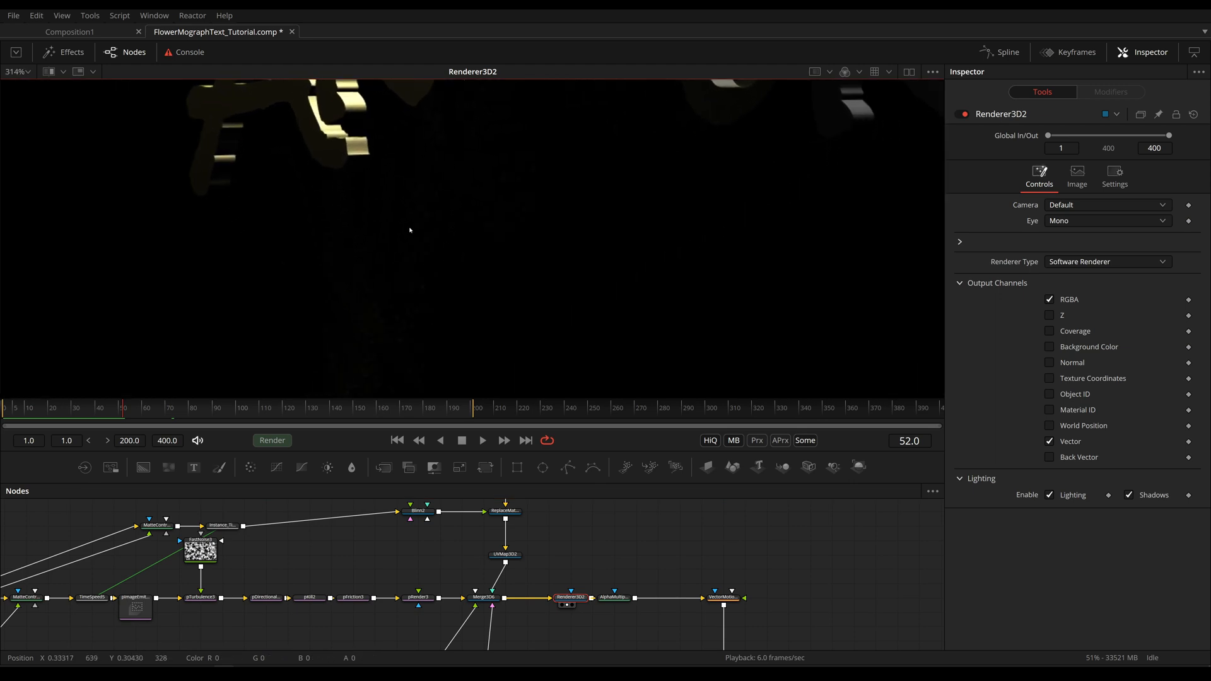
click(615, 597)
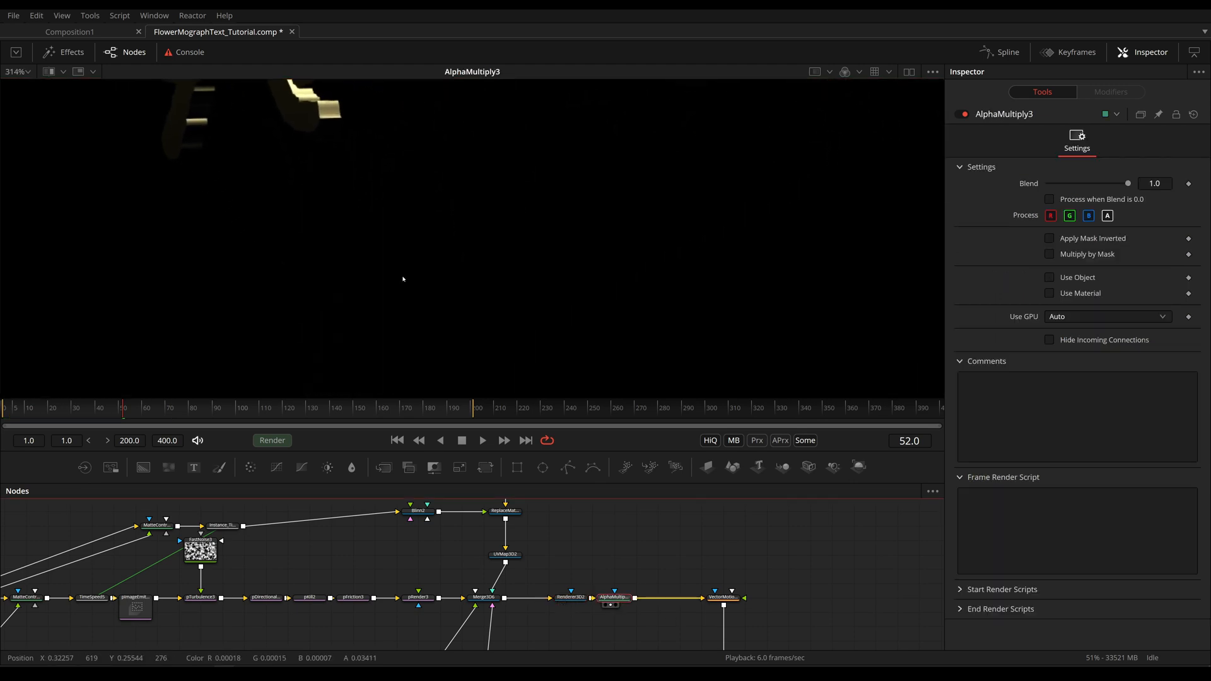
mouse_move(343, 260)
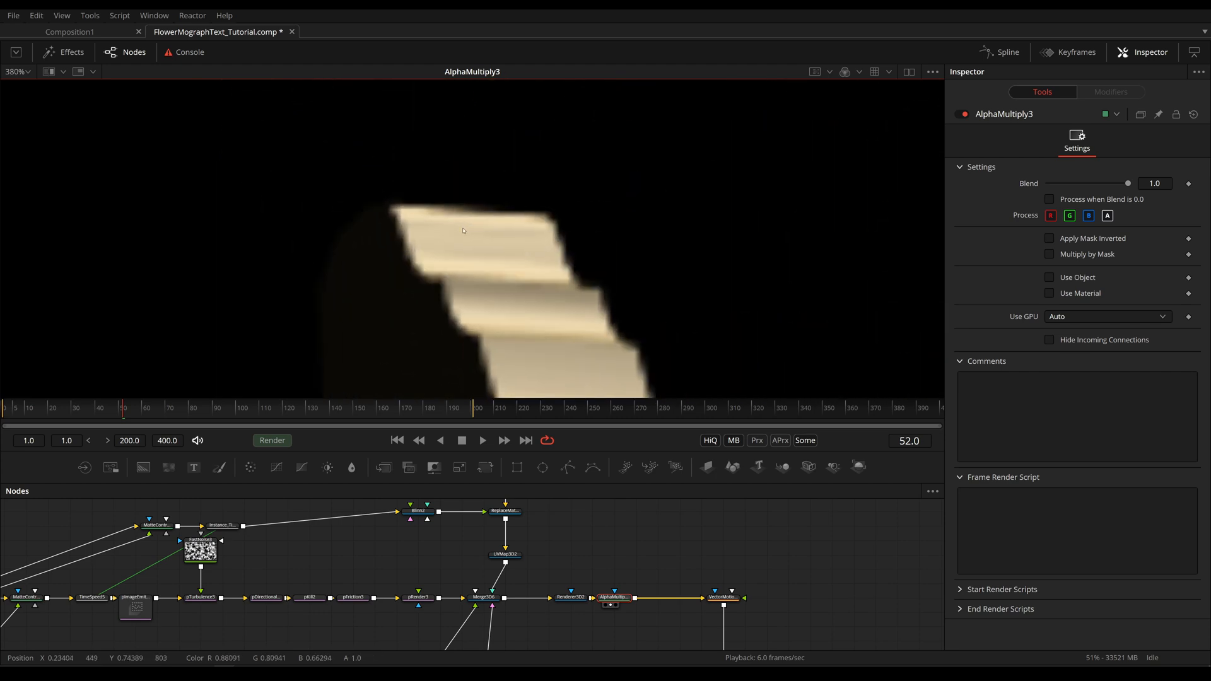
click(570, 596)
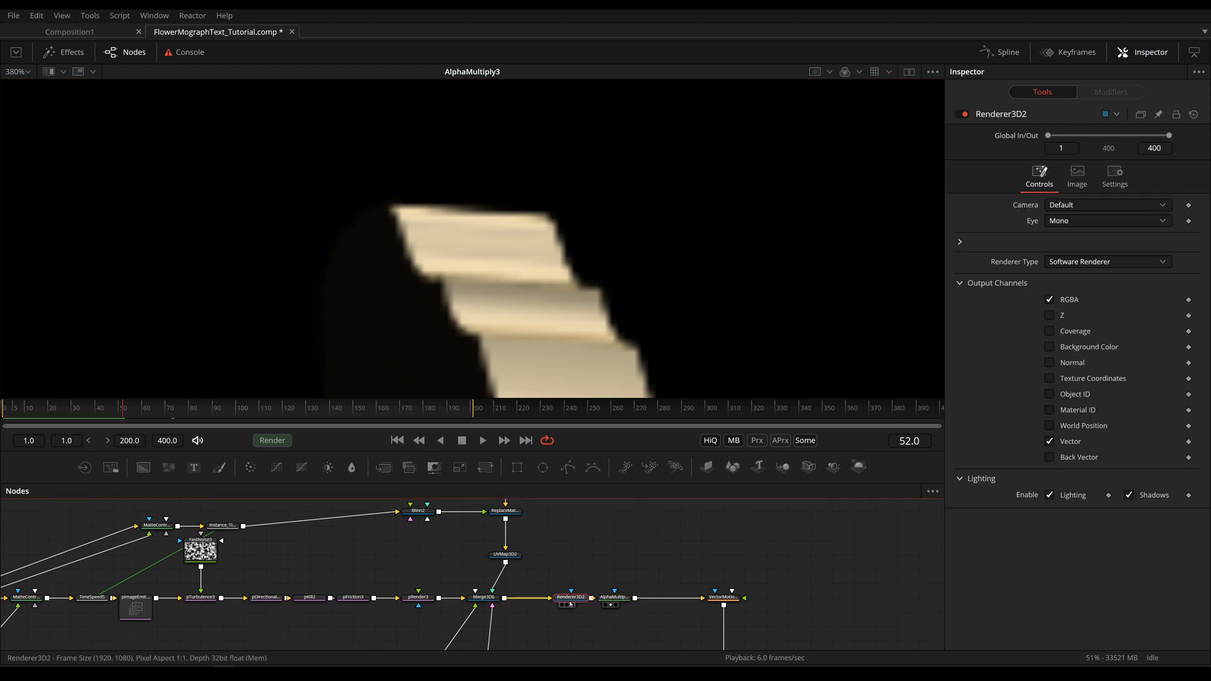
click(614, 597)
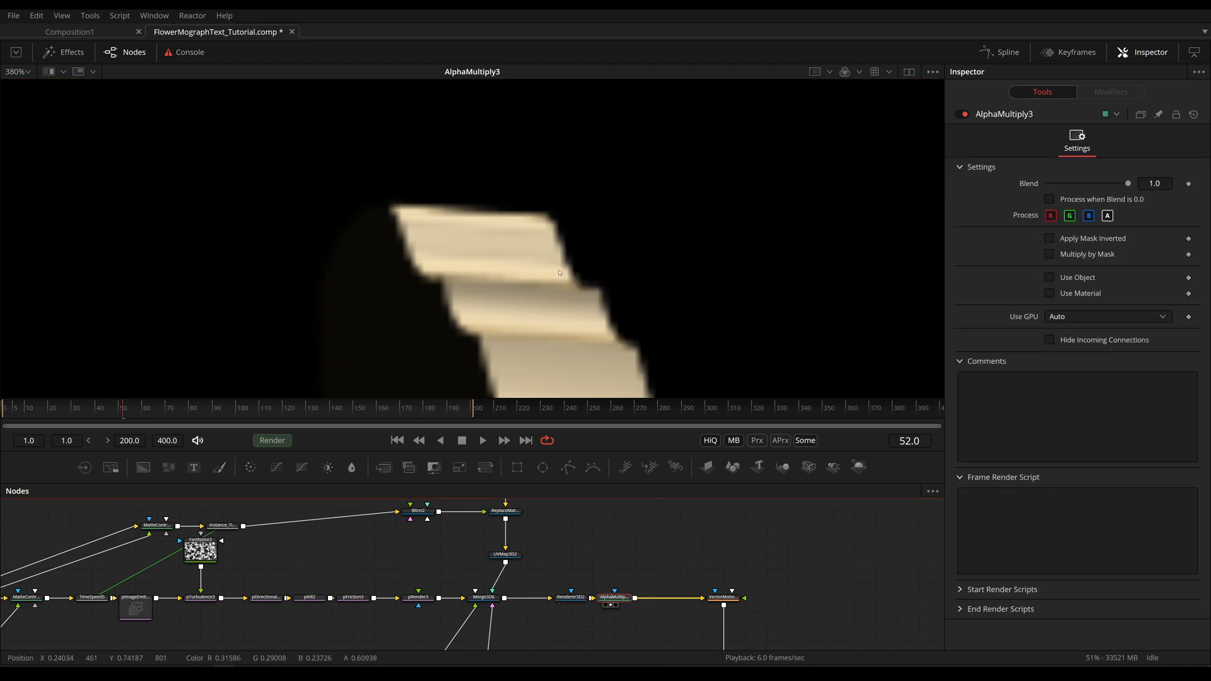
click(570, 596)
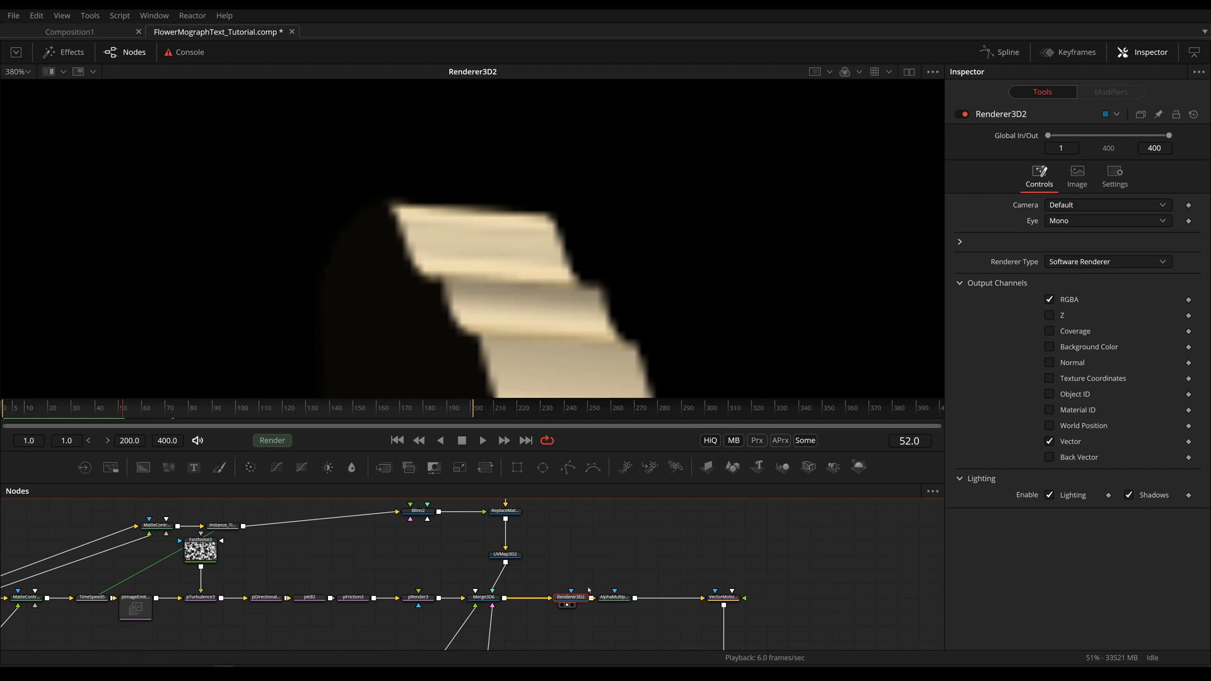
click(616, 597)
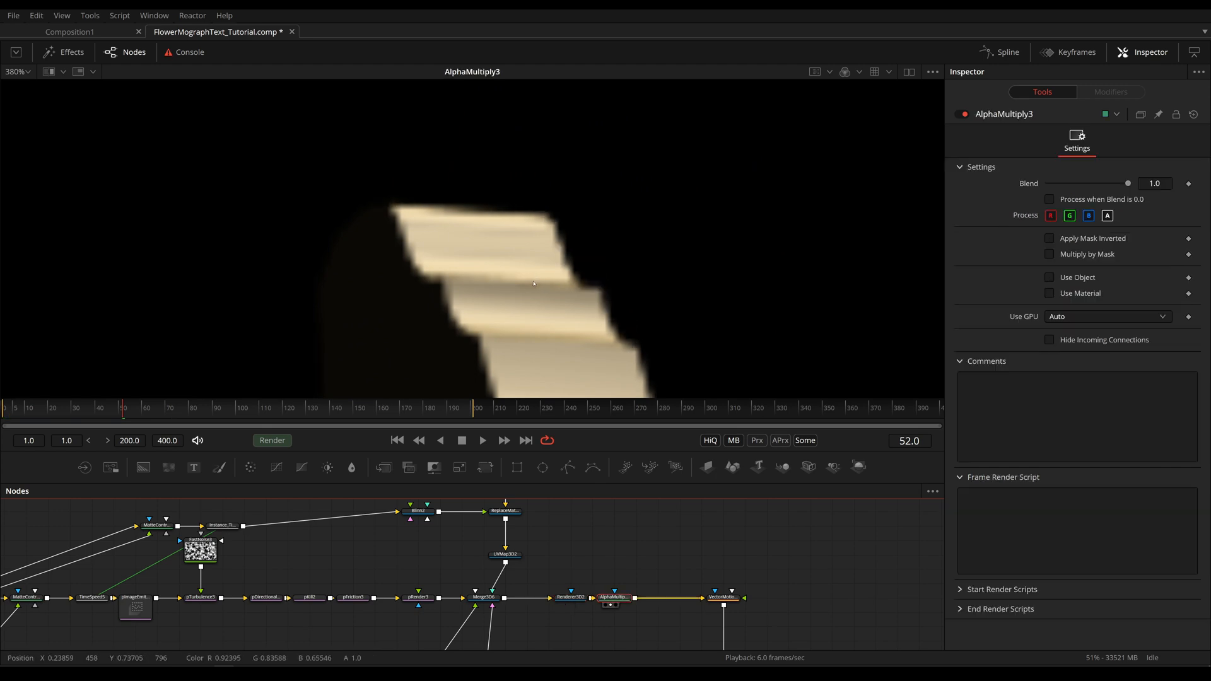
mouse_move(528, 253)
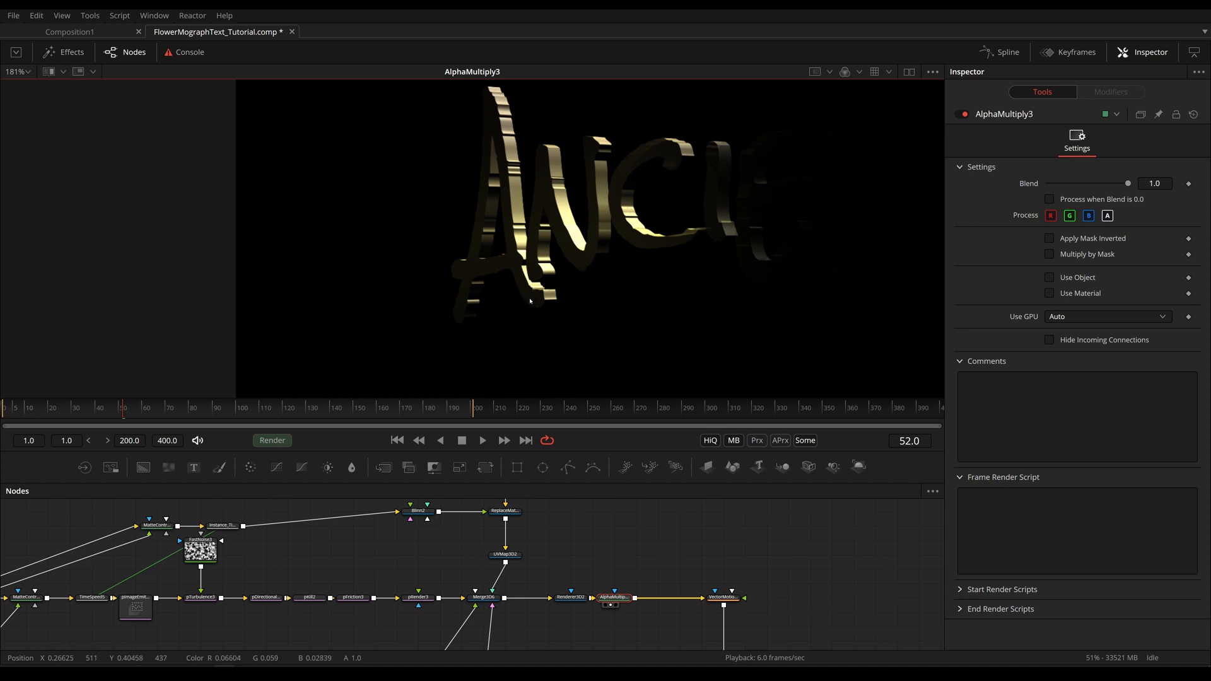
mouse_move(459, 367)
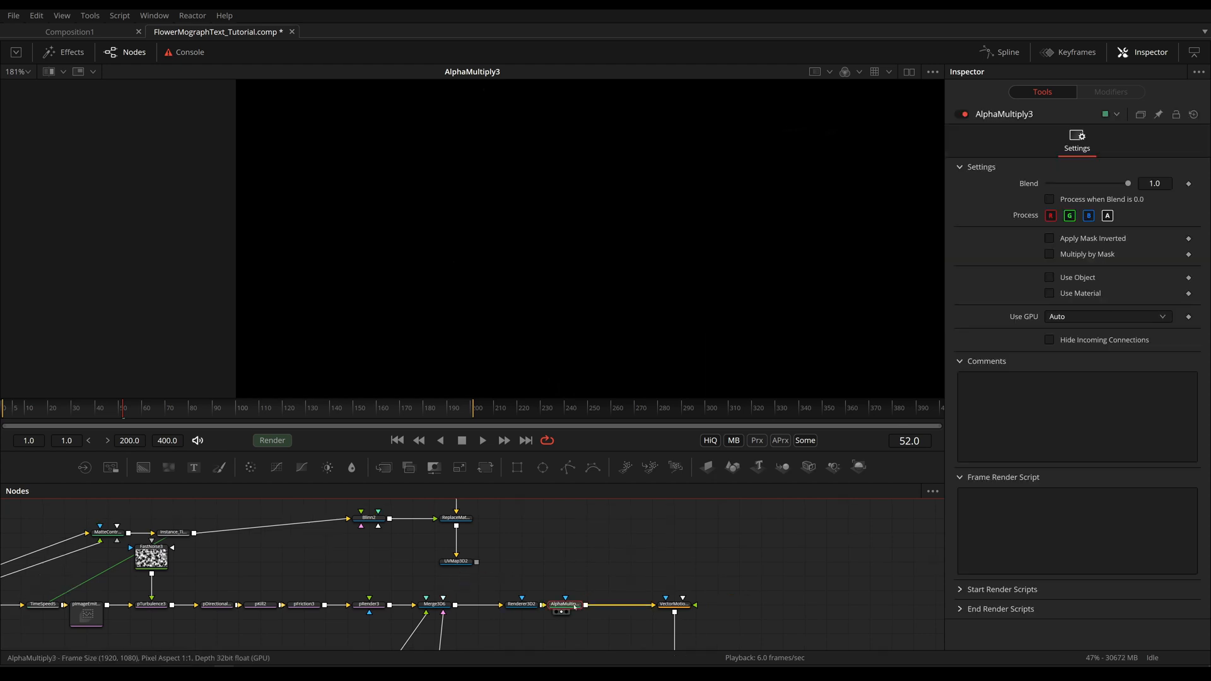
With AlphaMultiply3 removed, add Merge5 (search 'merge') after Renderer3D2 for the second render branch
click(521, 604)
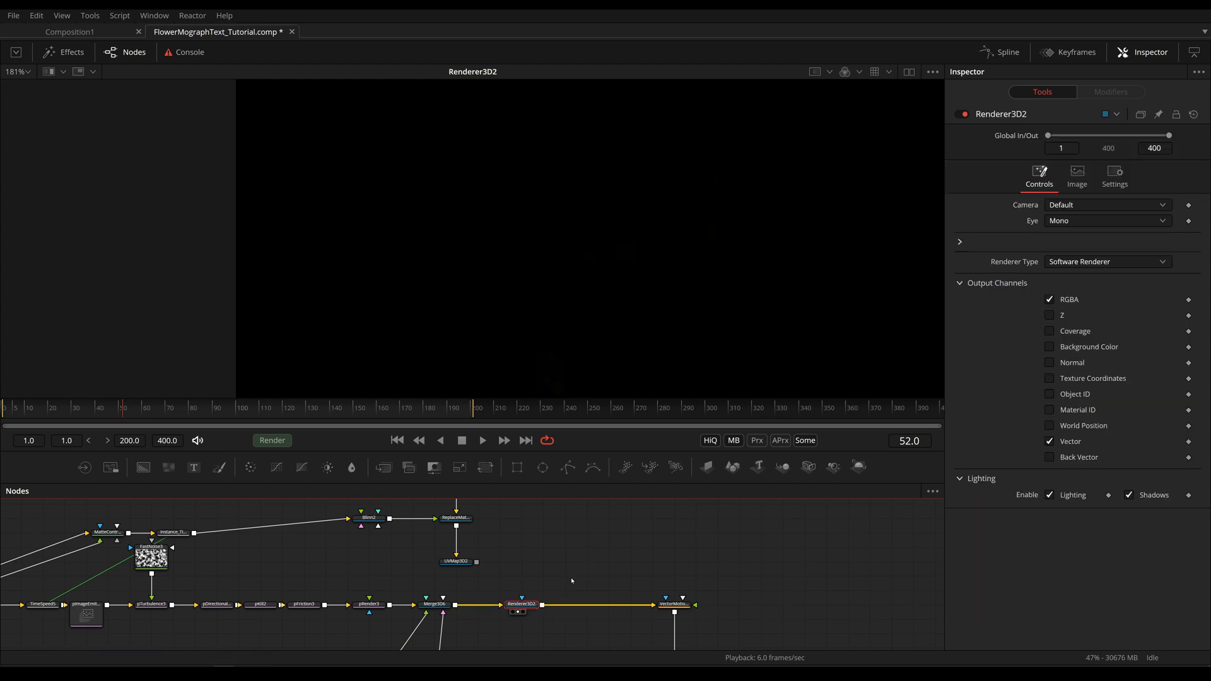
scroll(up, 3)
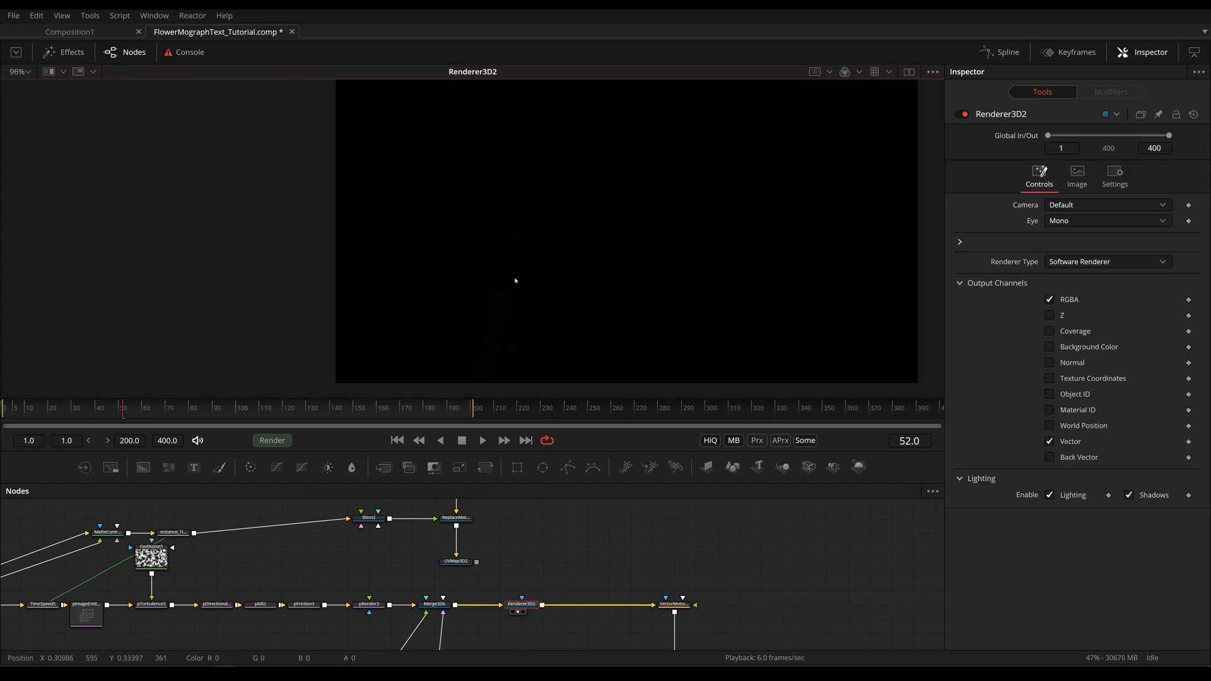
text(merge)
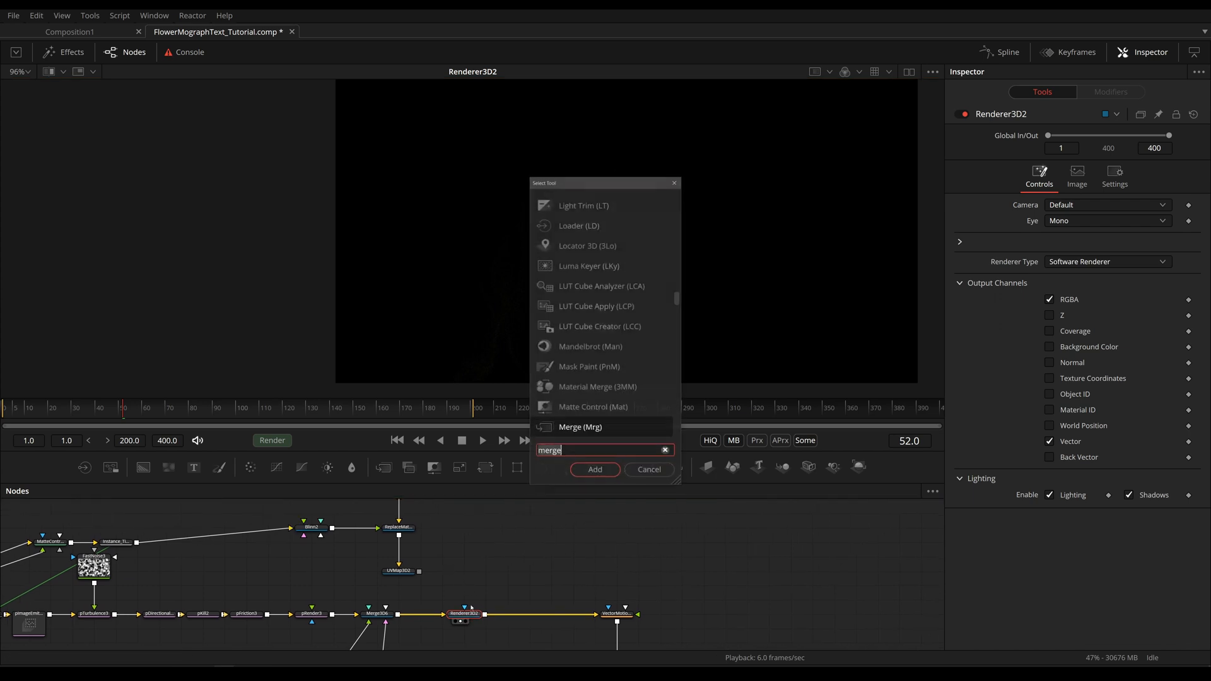
click(594, 470)
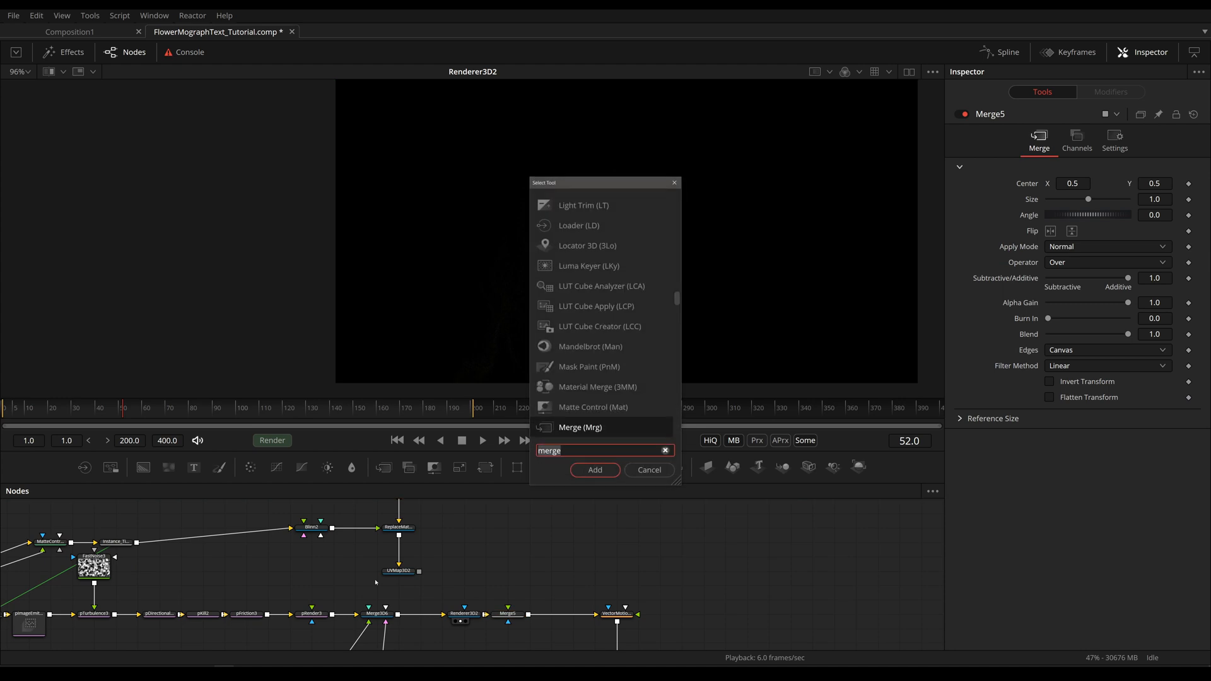
click(594, 471)
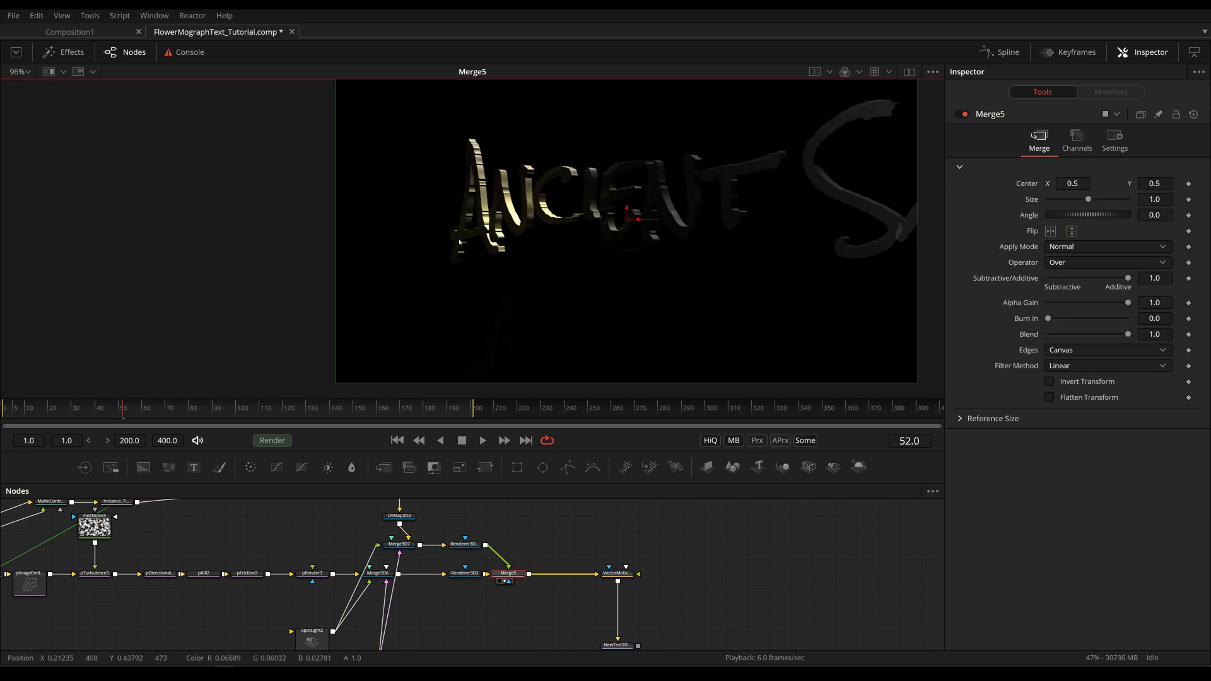
mouse_move(512, 252)
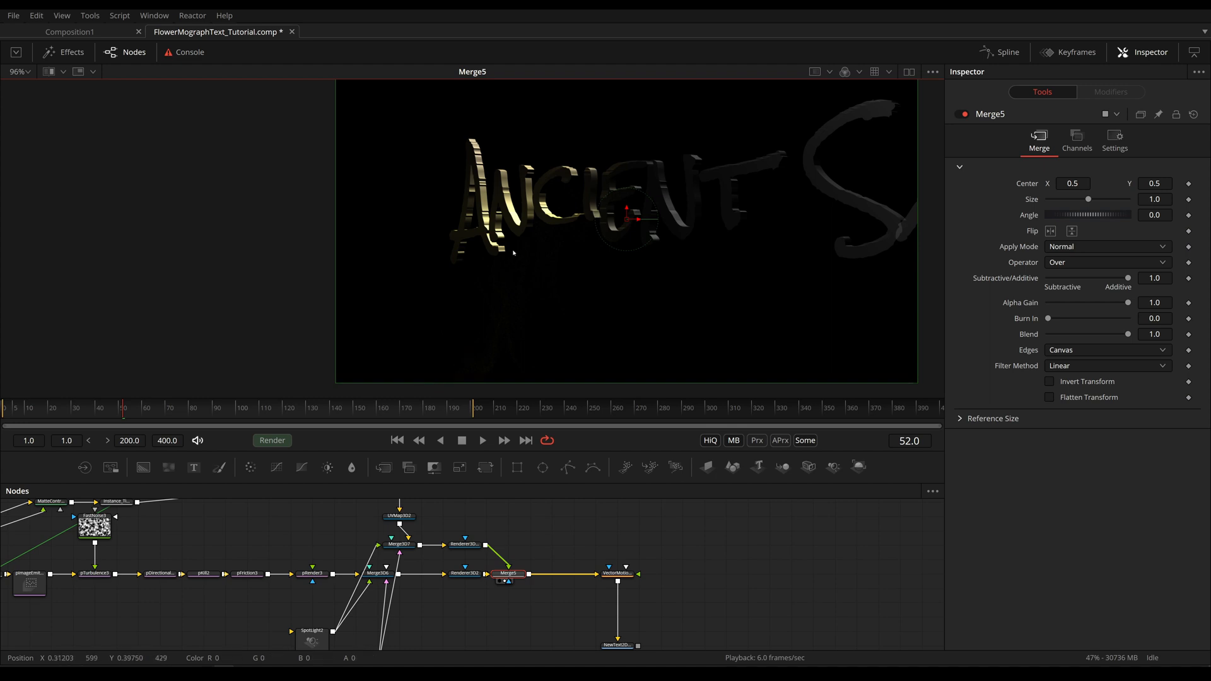
mouse_move(472, 264)
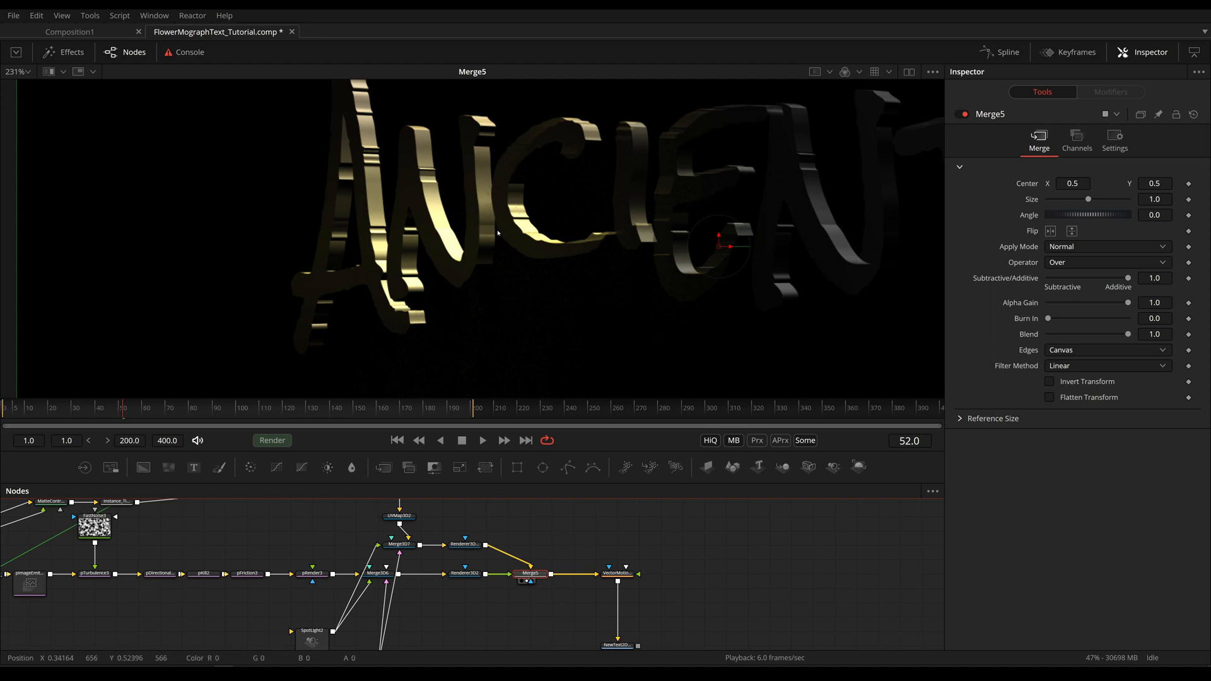
mouse_move(464, 229)
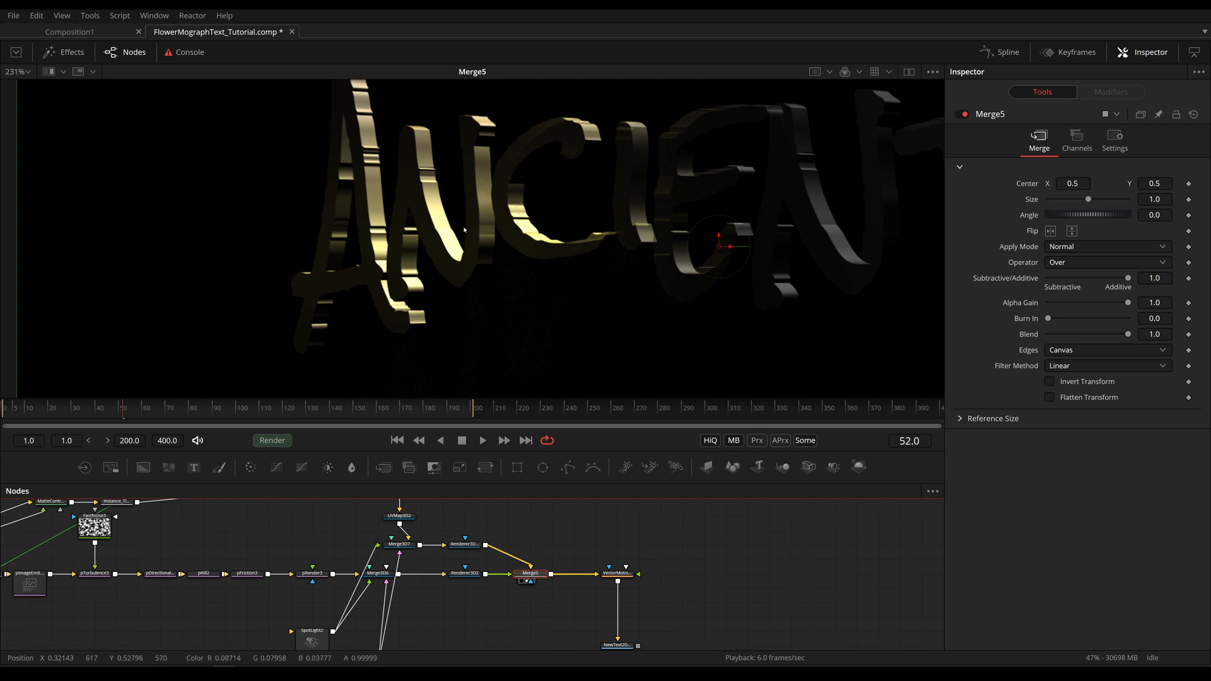
mouse_move(505, 256)
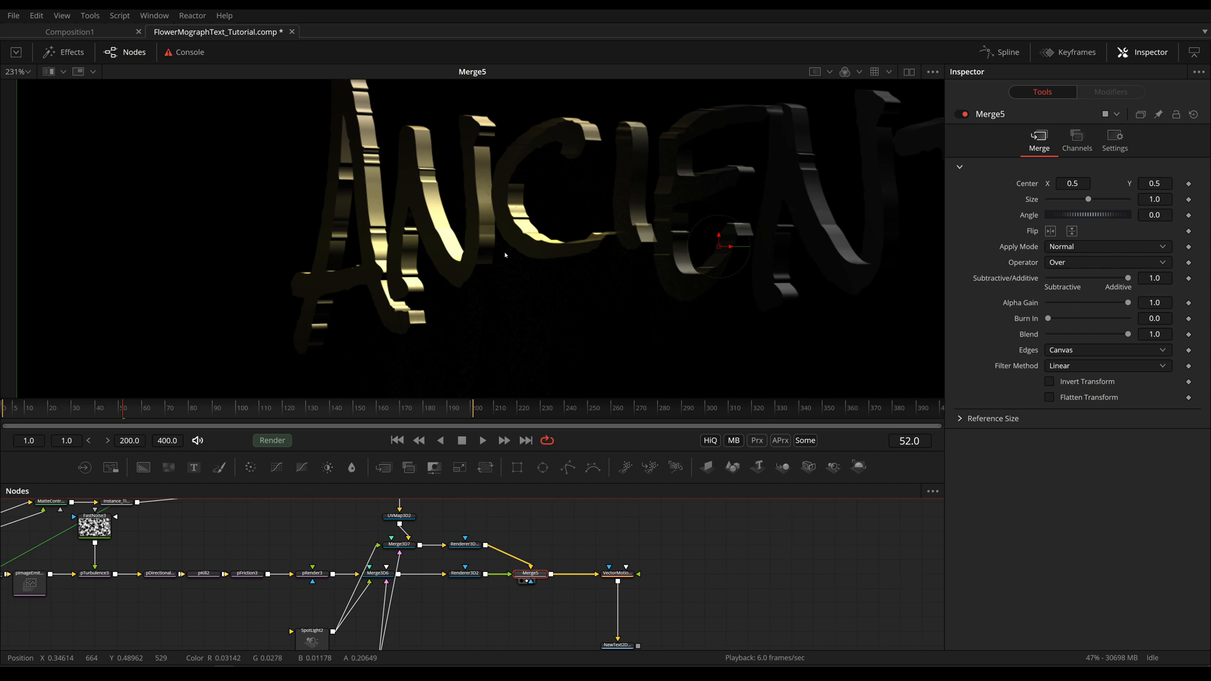
mouse_move(494, 267)
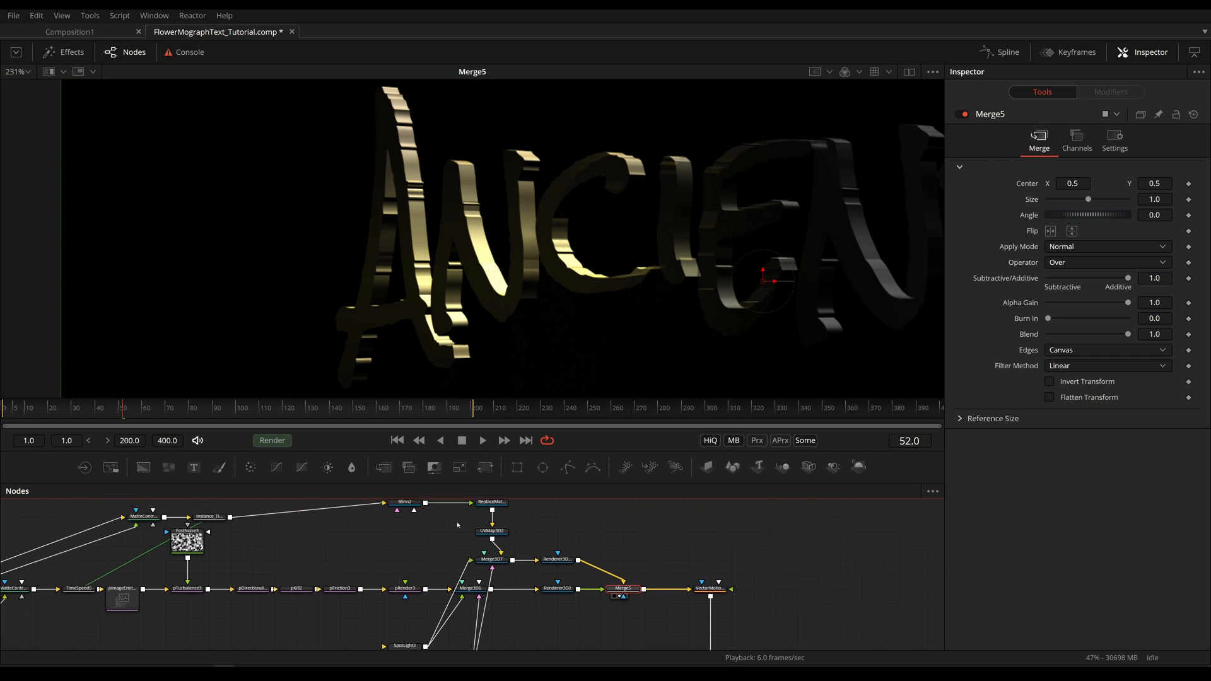
Insert an Override 3D node into the text branch after the UV-mapped 3D text
click(447, 531)
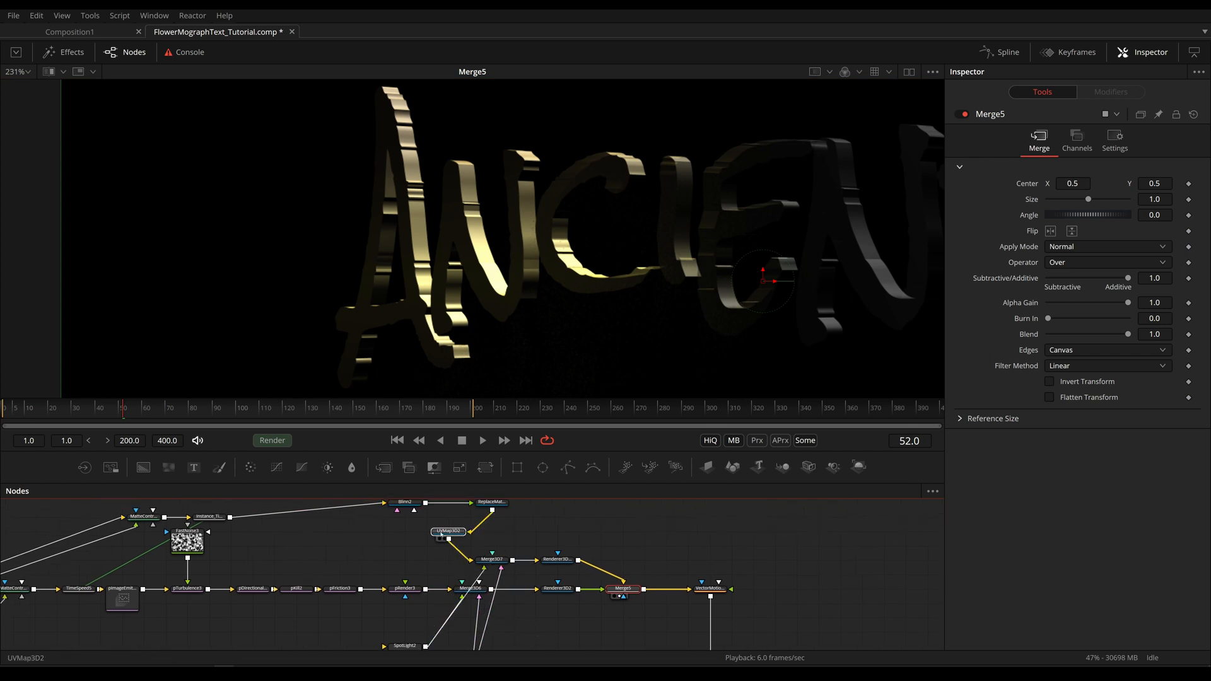
click(476, 507)
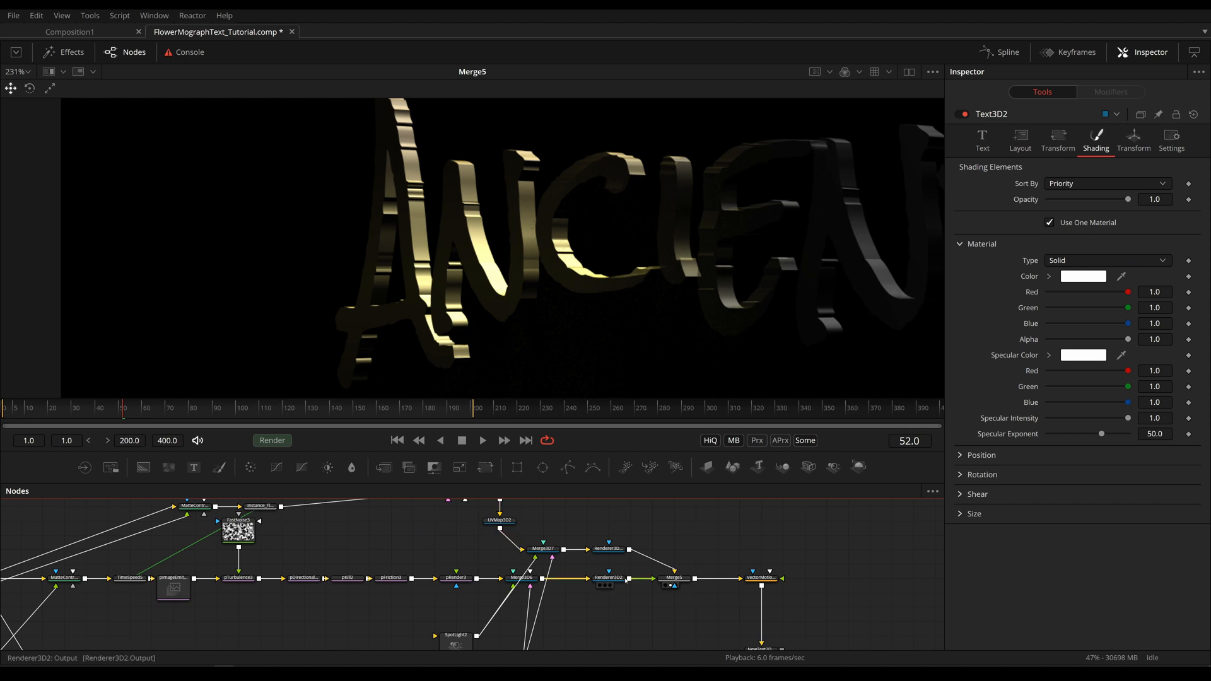
click(608, 579)
text(over)
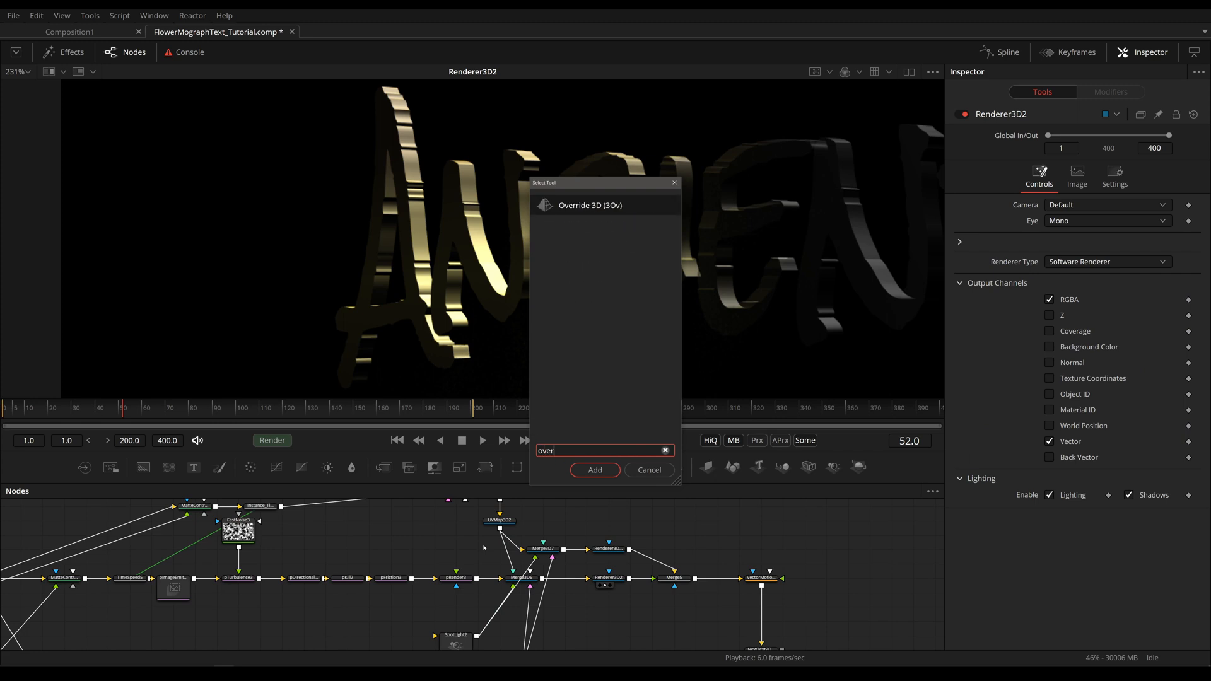
click(594, 469)
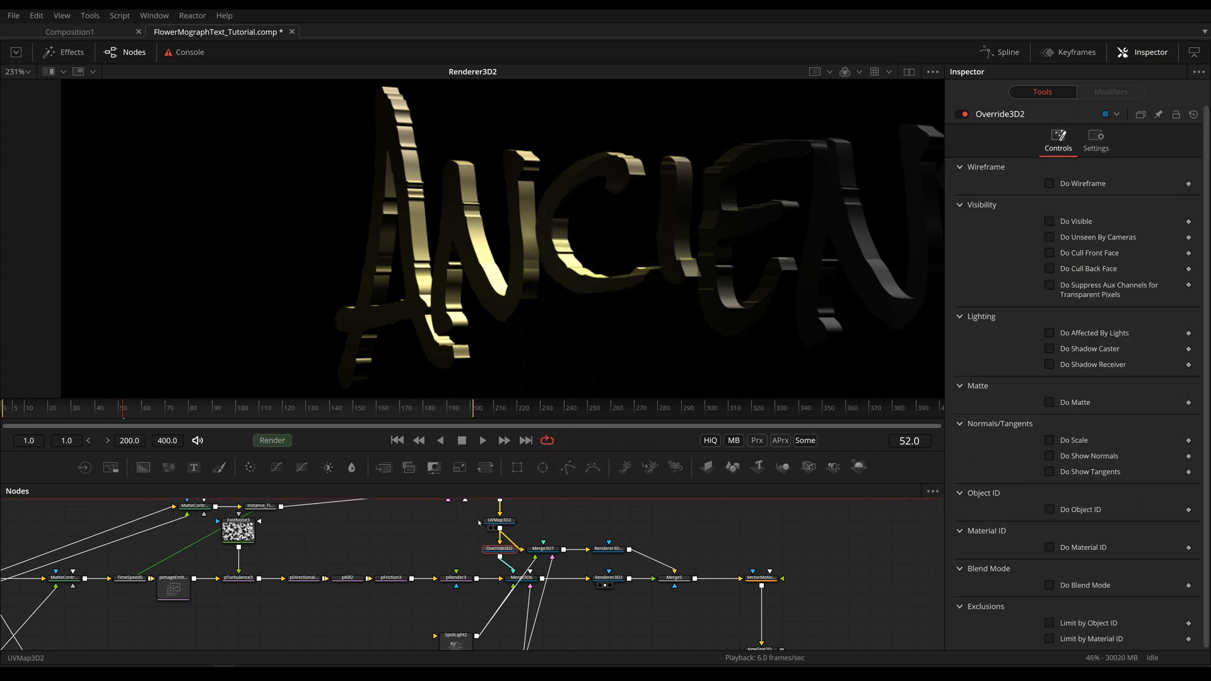
mouse_move(1072, 401)
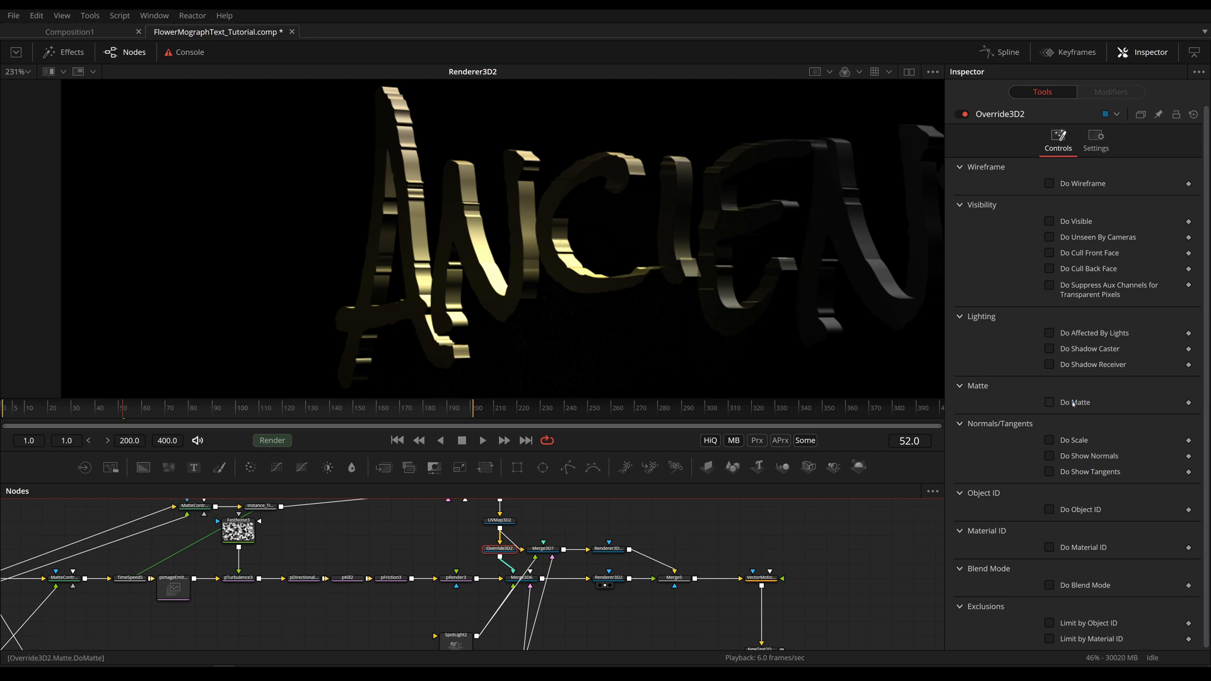
Set Override3D2 to act as a matte and enable Do Visible with Visible on, testing opaque alpha off
click(1048, 401)
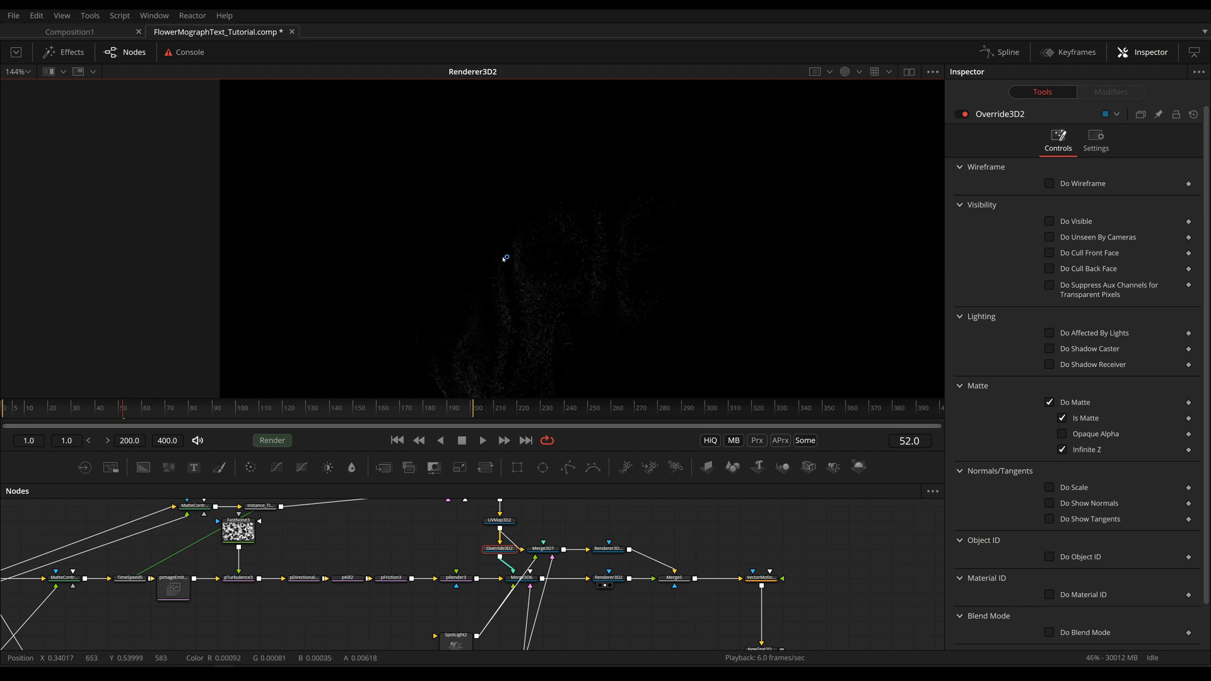
click(1062, 432)
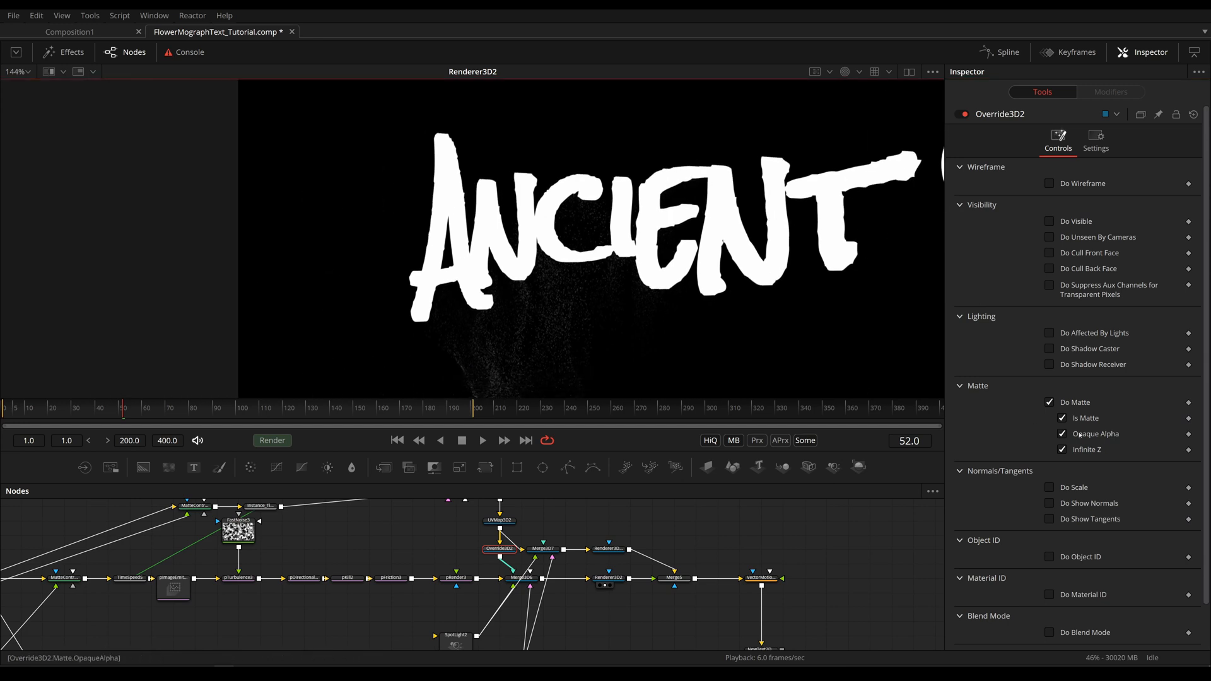
click(1061, 433)
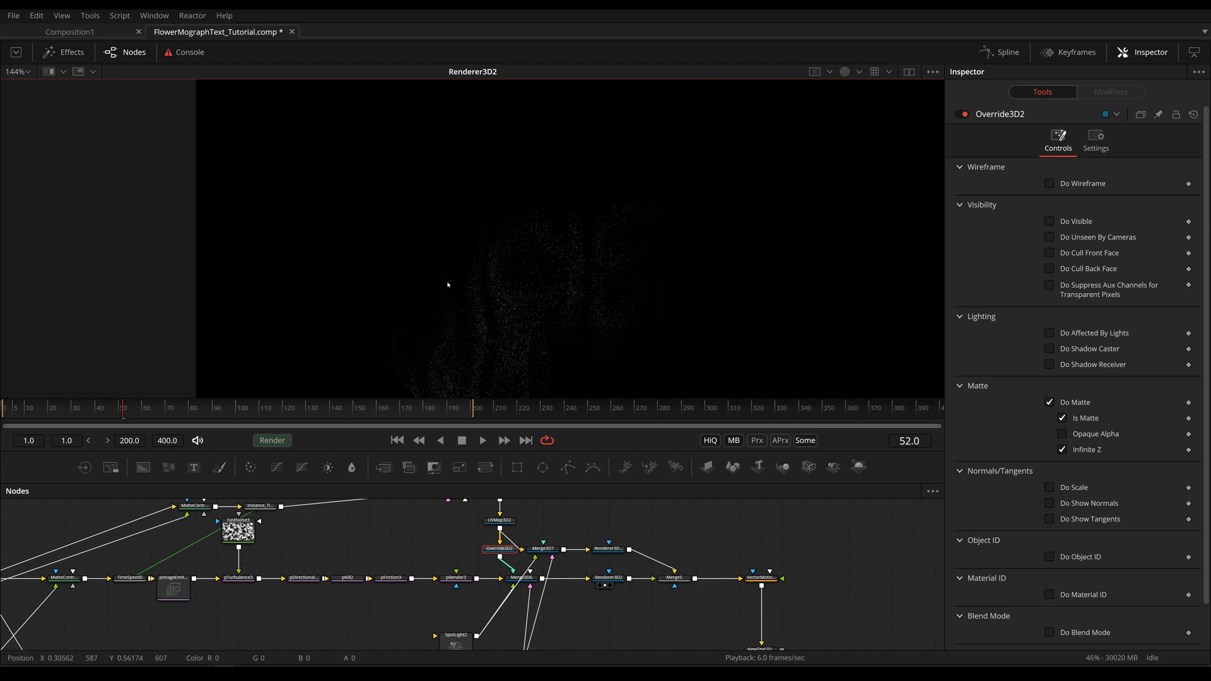
mouse_move(464, 318)
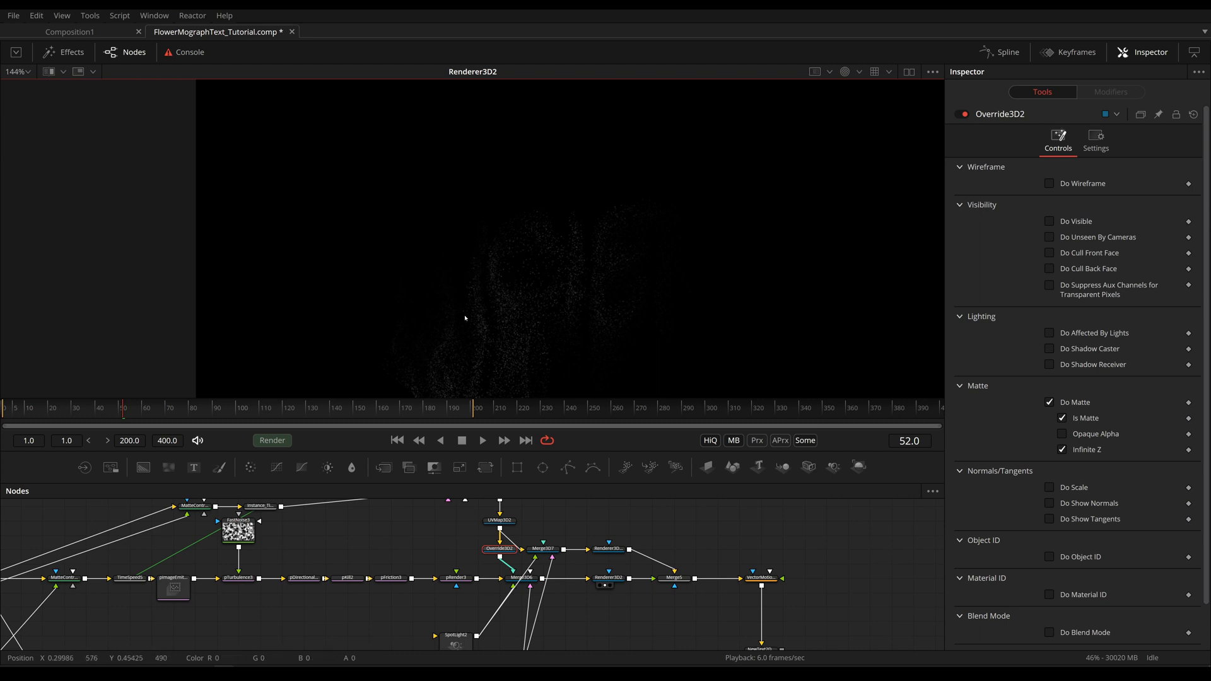
mouse_move(498, 320)
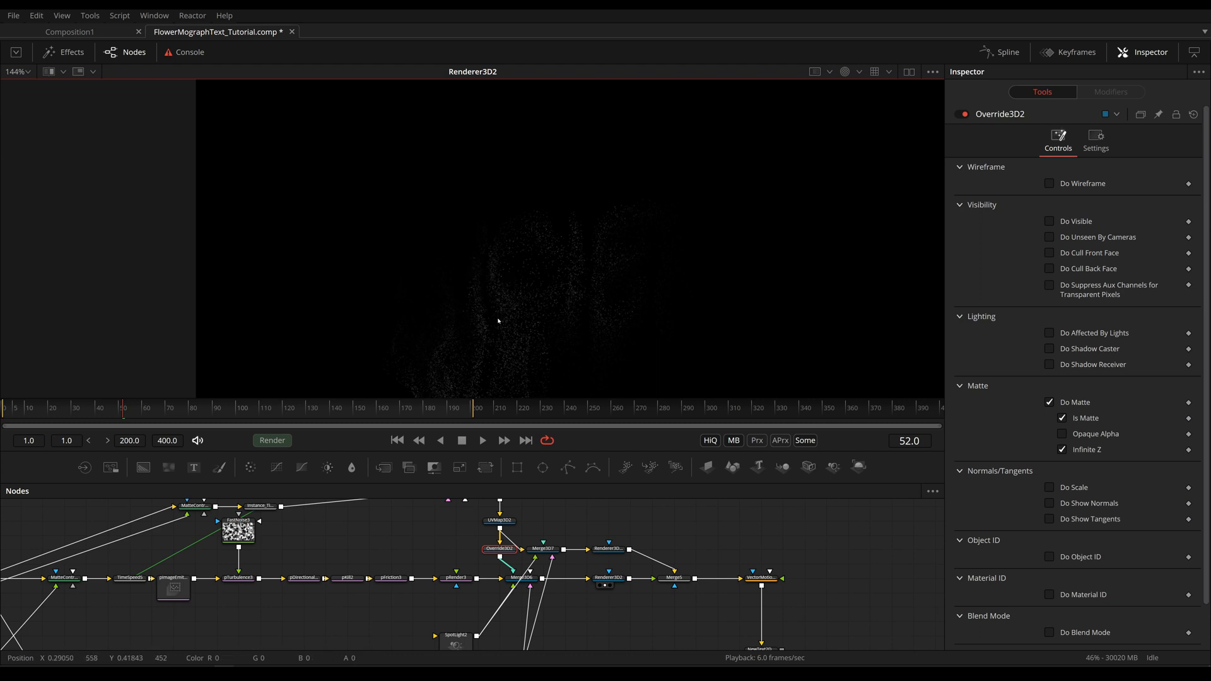
click(1049, 220)
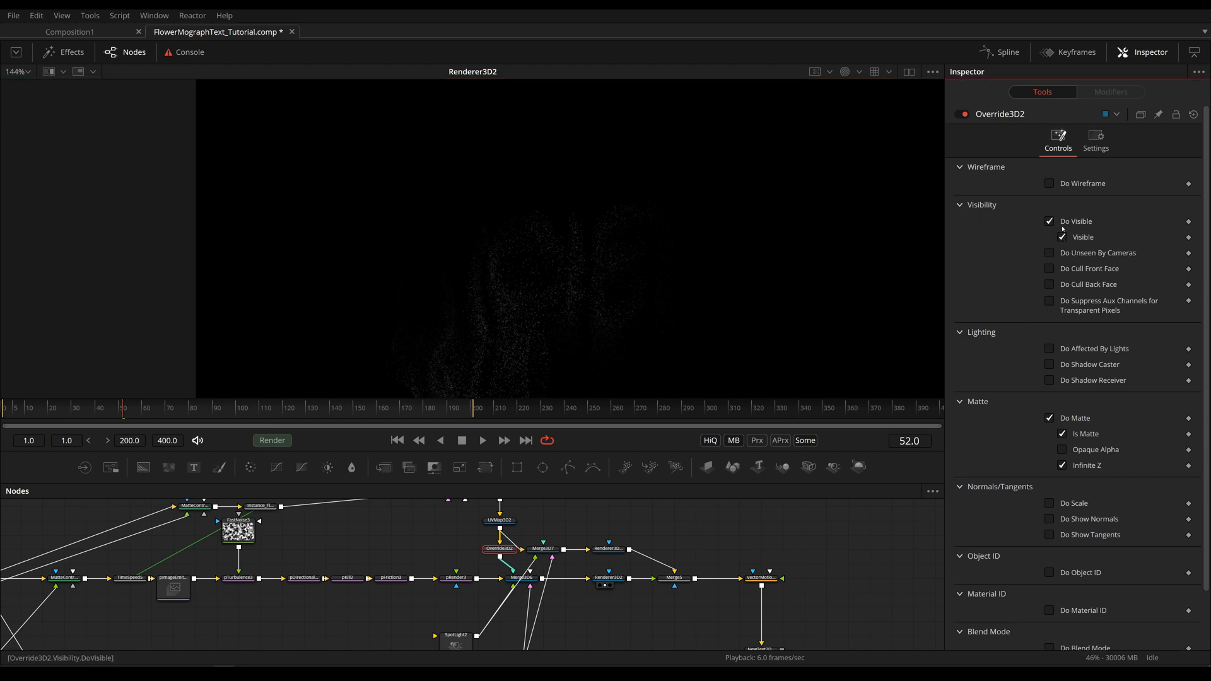
mouse_move(1027, 223)
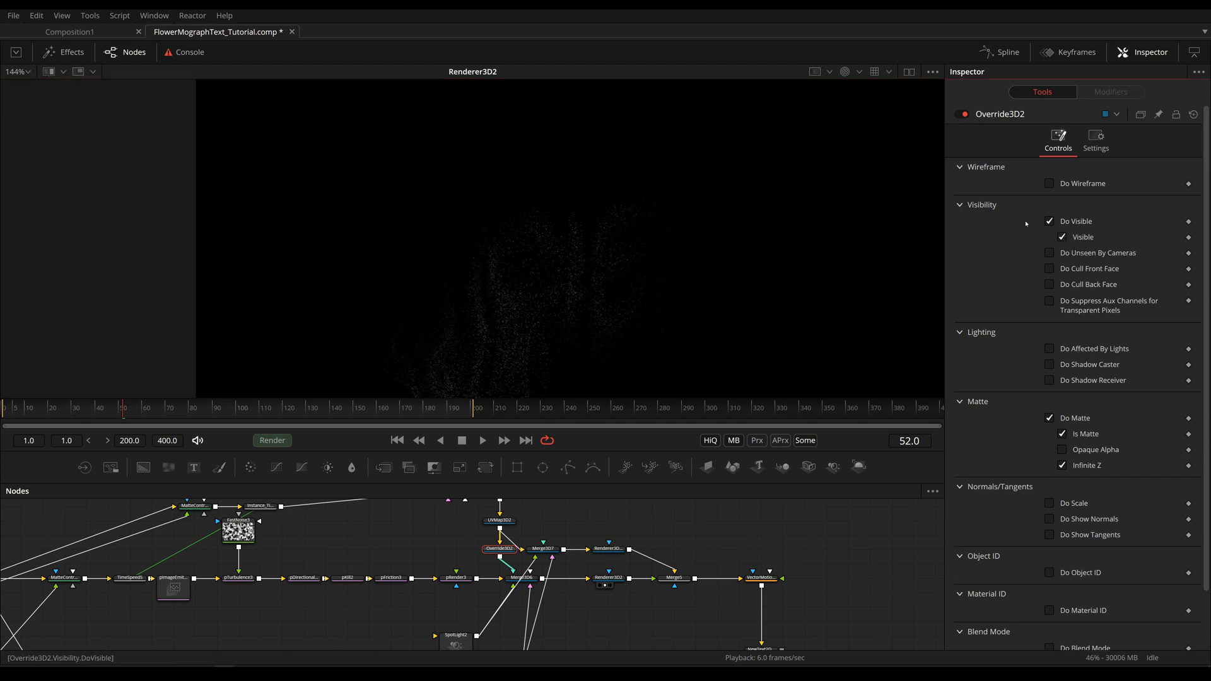
click(1061, 236)
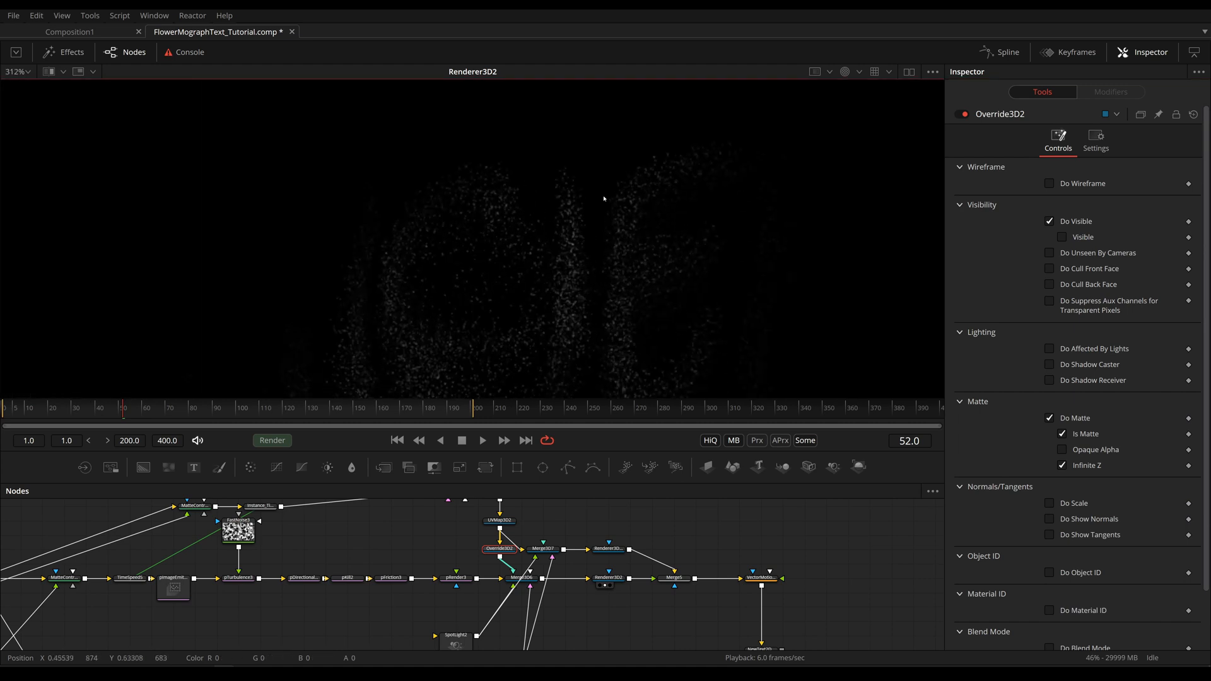
mouse_move(673, 241)
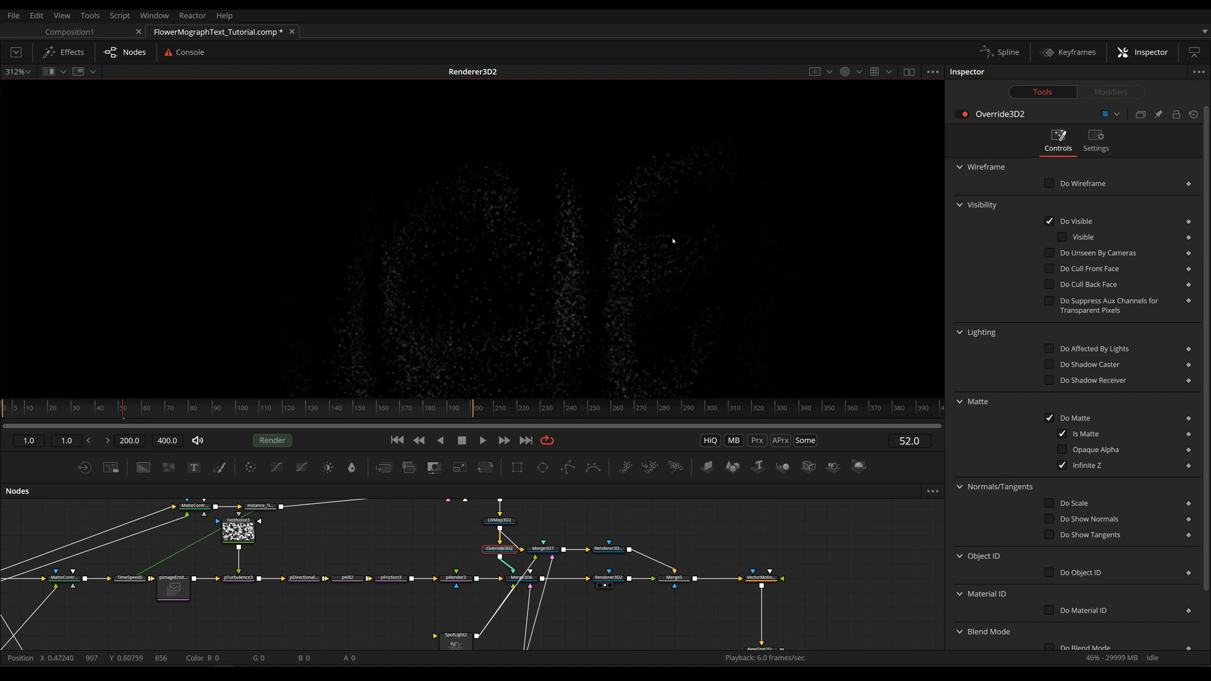
click(1062, 238)
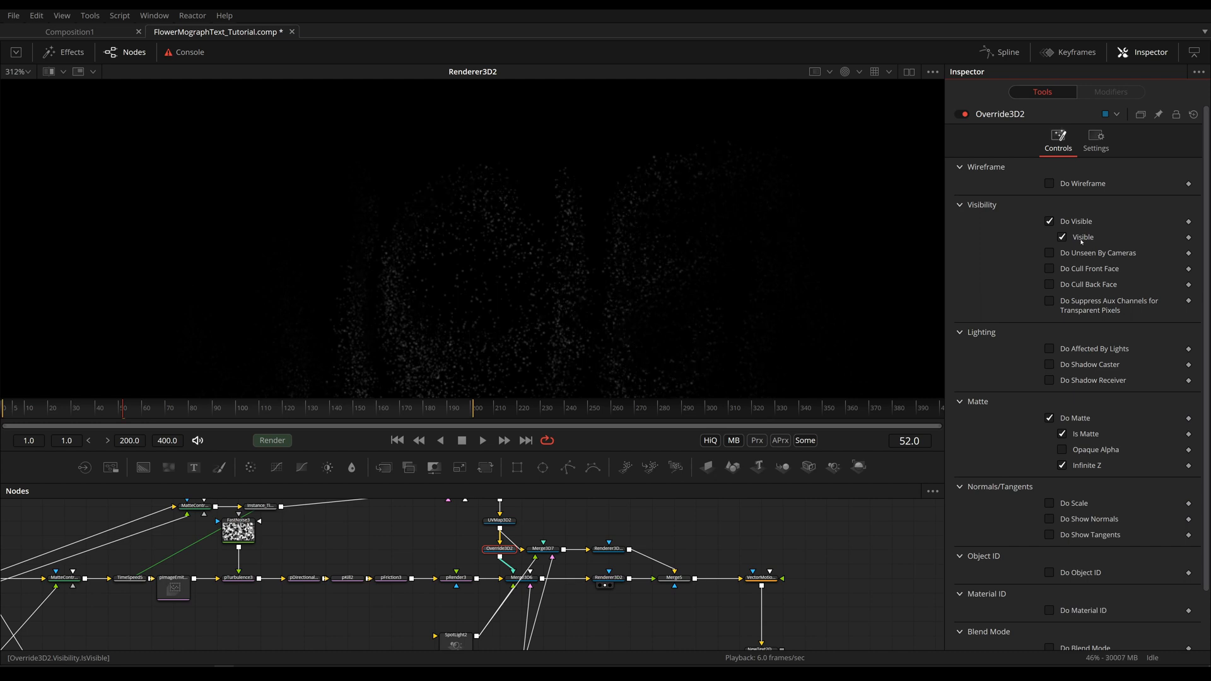
click(961, 205)
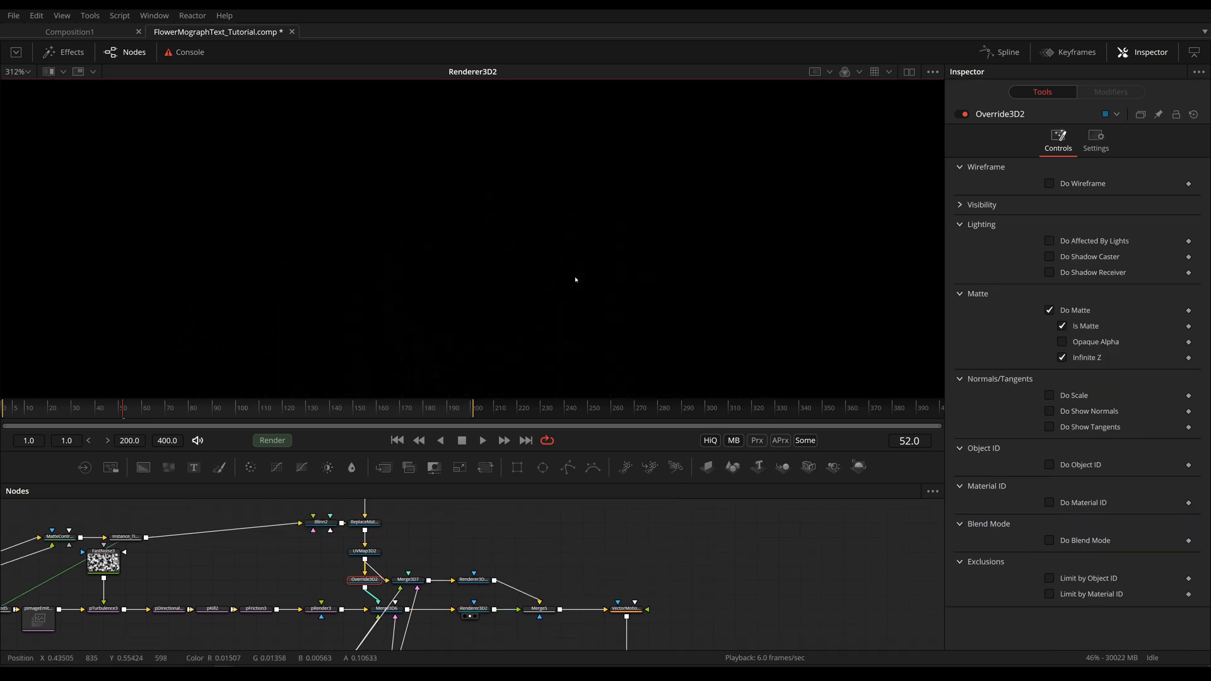
View Renderer3D2_1 and search 'mult' to bring up Alpha Multiply in the tool picker
click(473, 579)
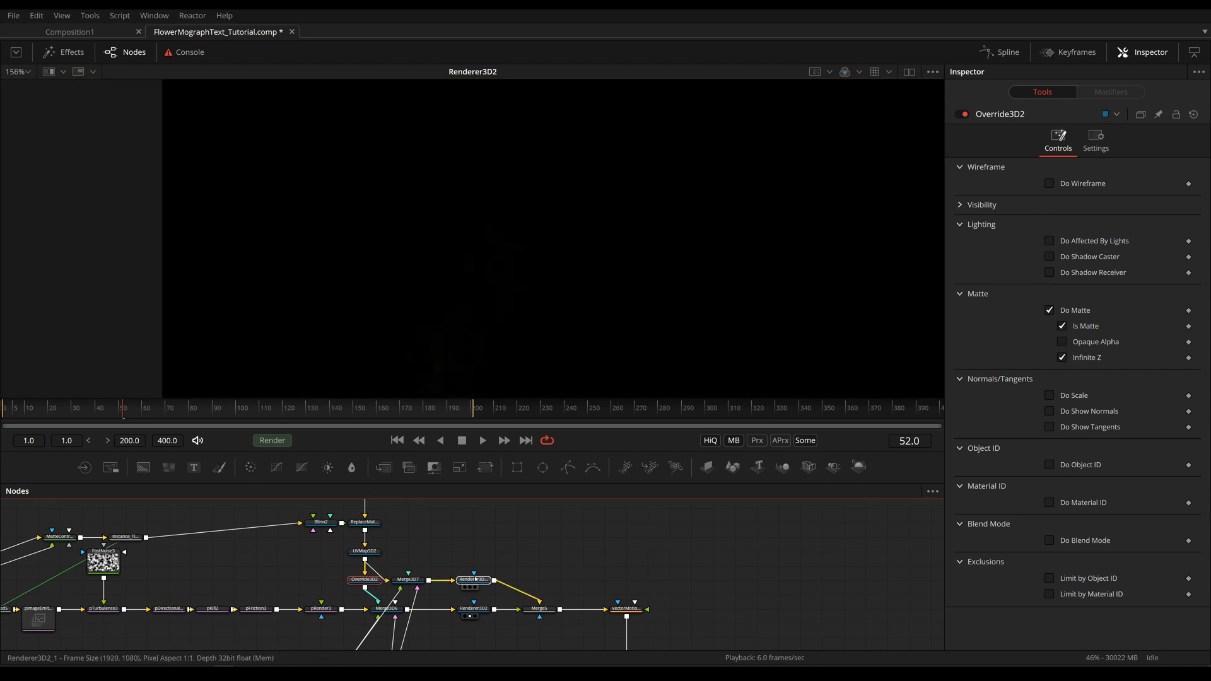
click(473, 579)
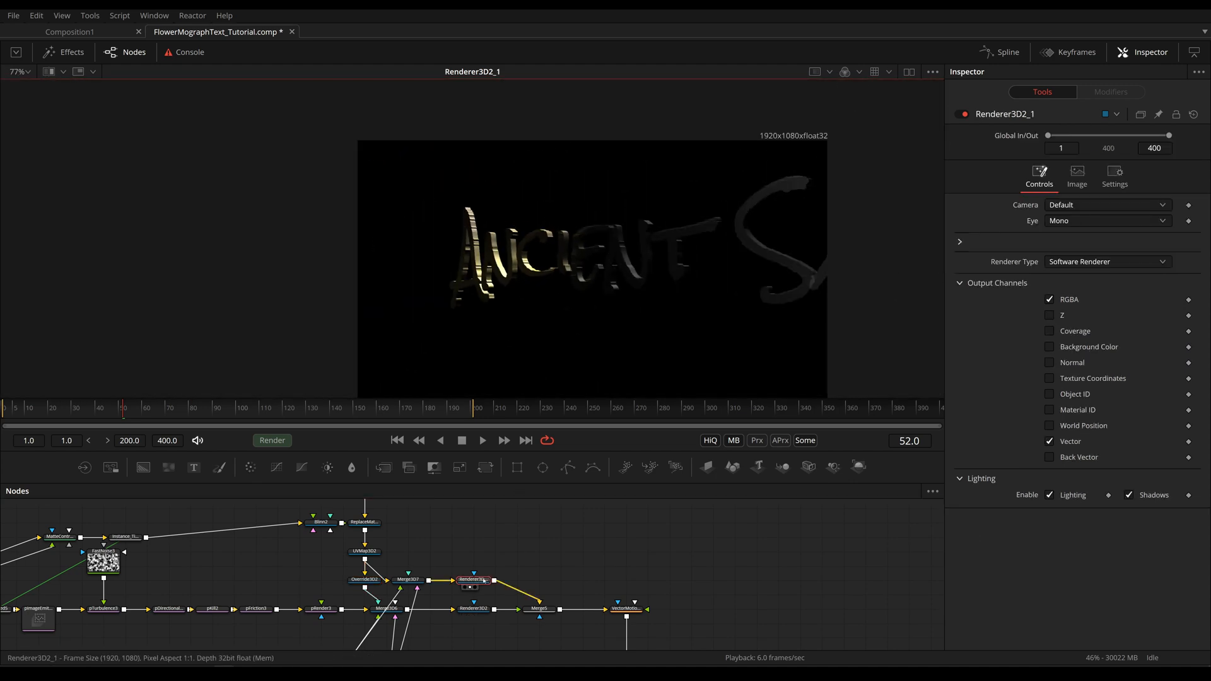
text(mult)
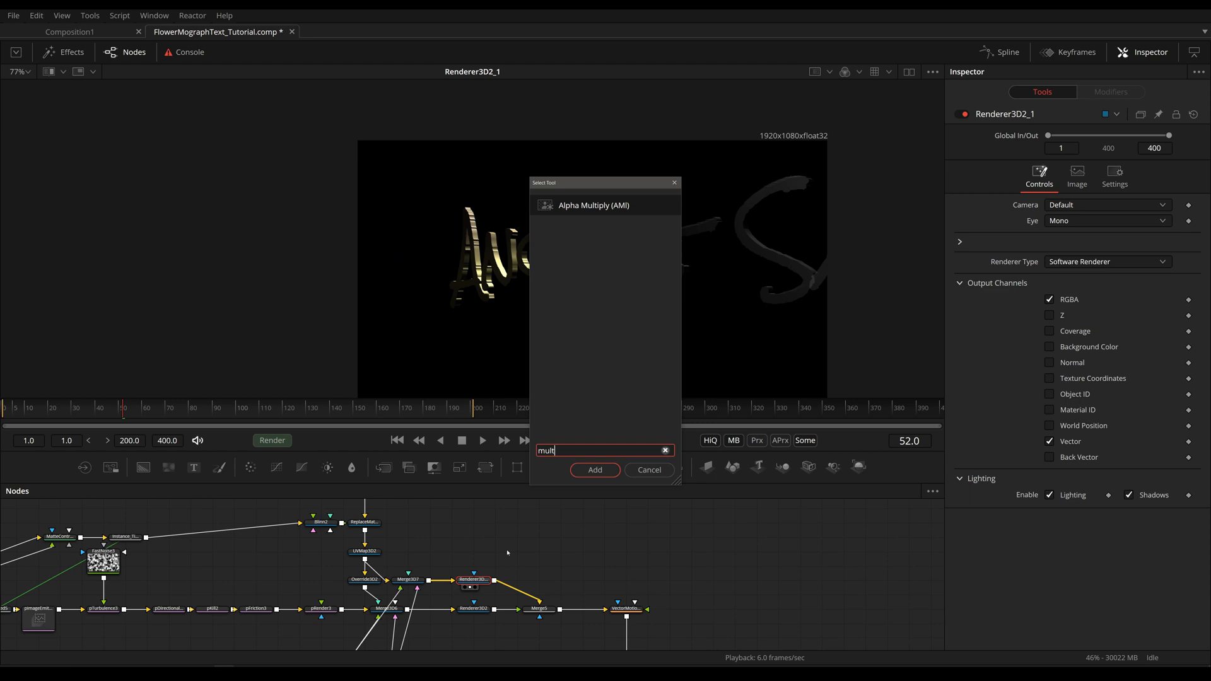
Add AlphaMultiply3 after Renderer3D2_1 and wire the vector motion blur and CopyAux1 branches into Merge5
click(594, 469)
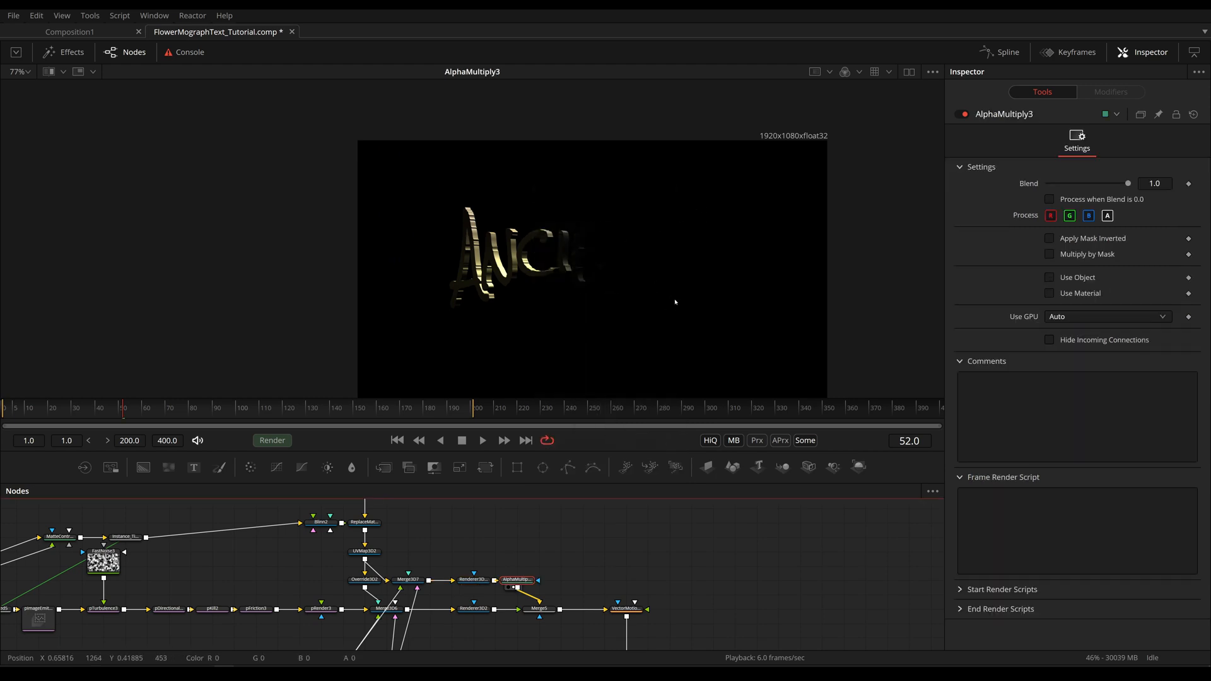
click(625, 608)
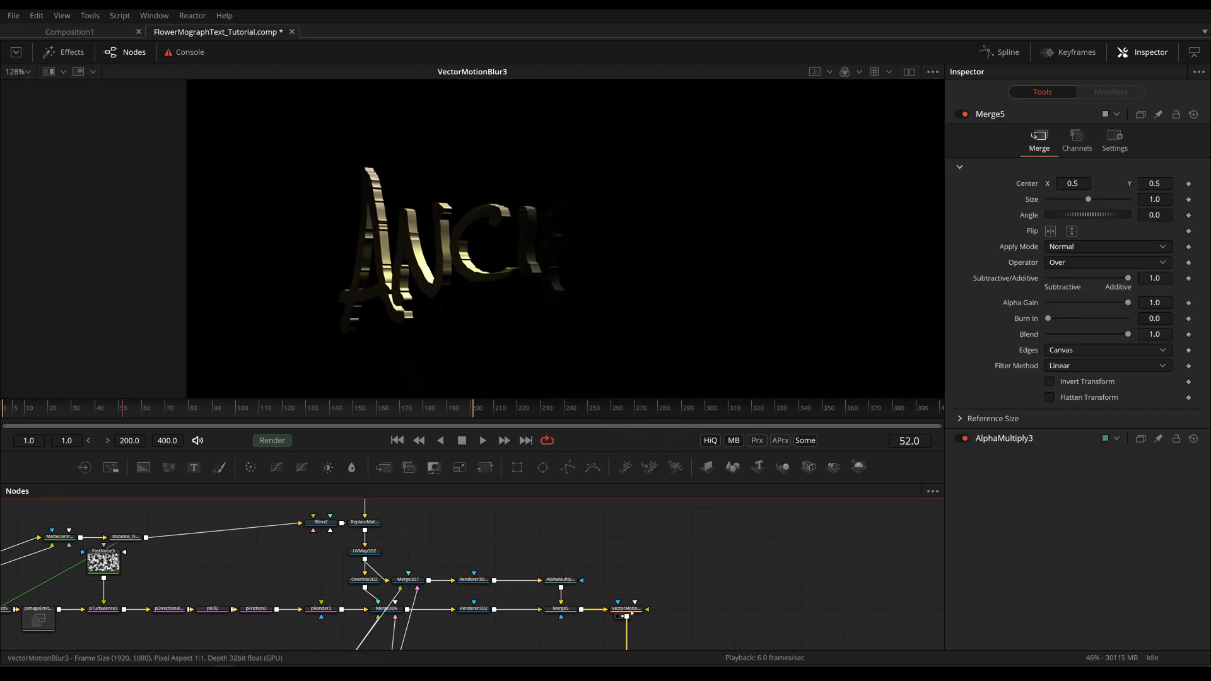
click(515, 608)
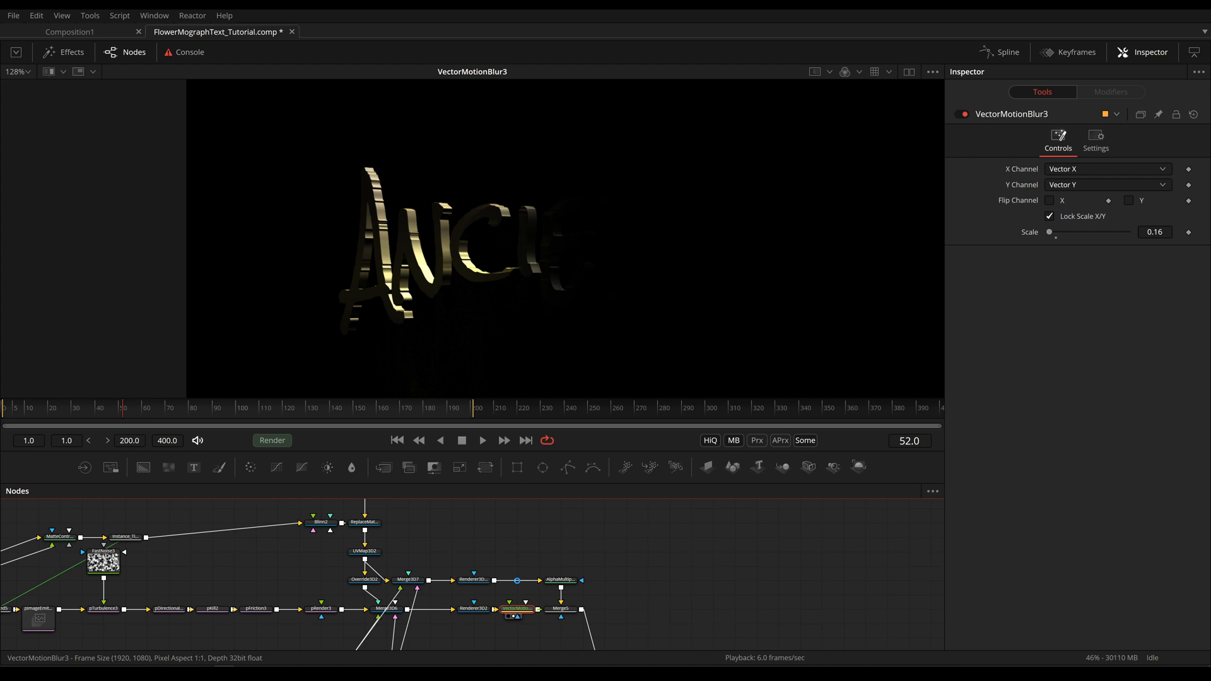
click(728, 605)
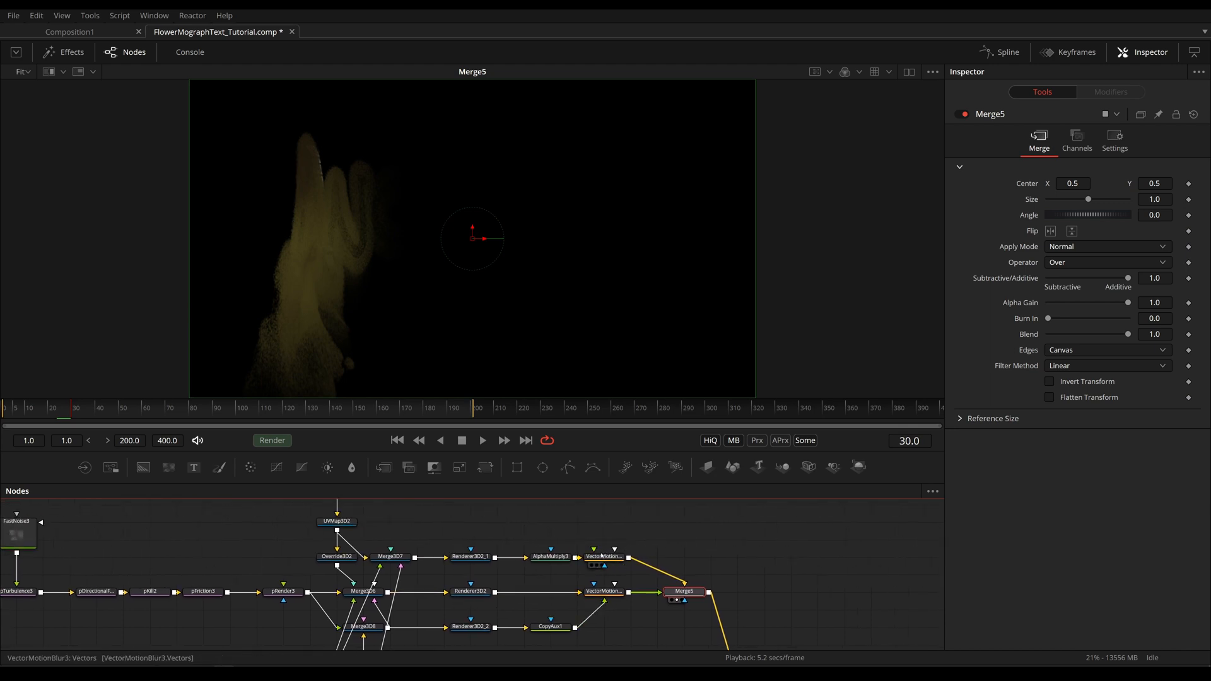
mouse_move(545, 589)
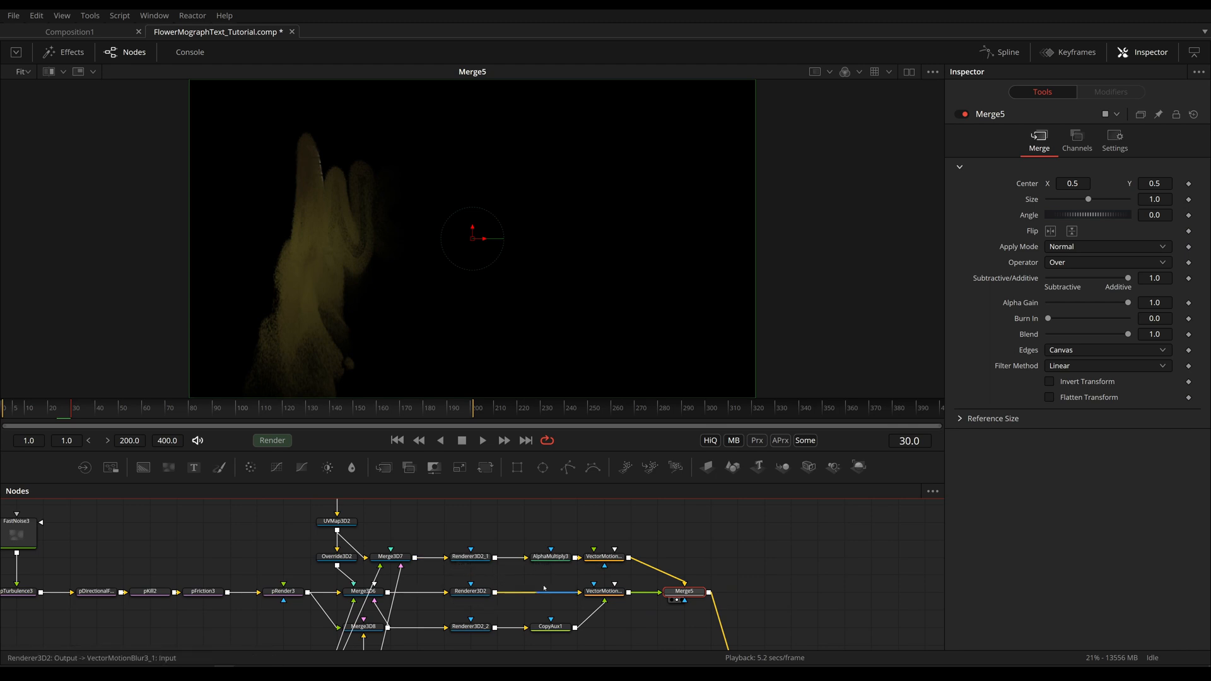
Step through the text branch nodes, then view the particle renderer's Vectors channel to check motion vectors
click(469, 556)
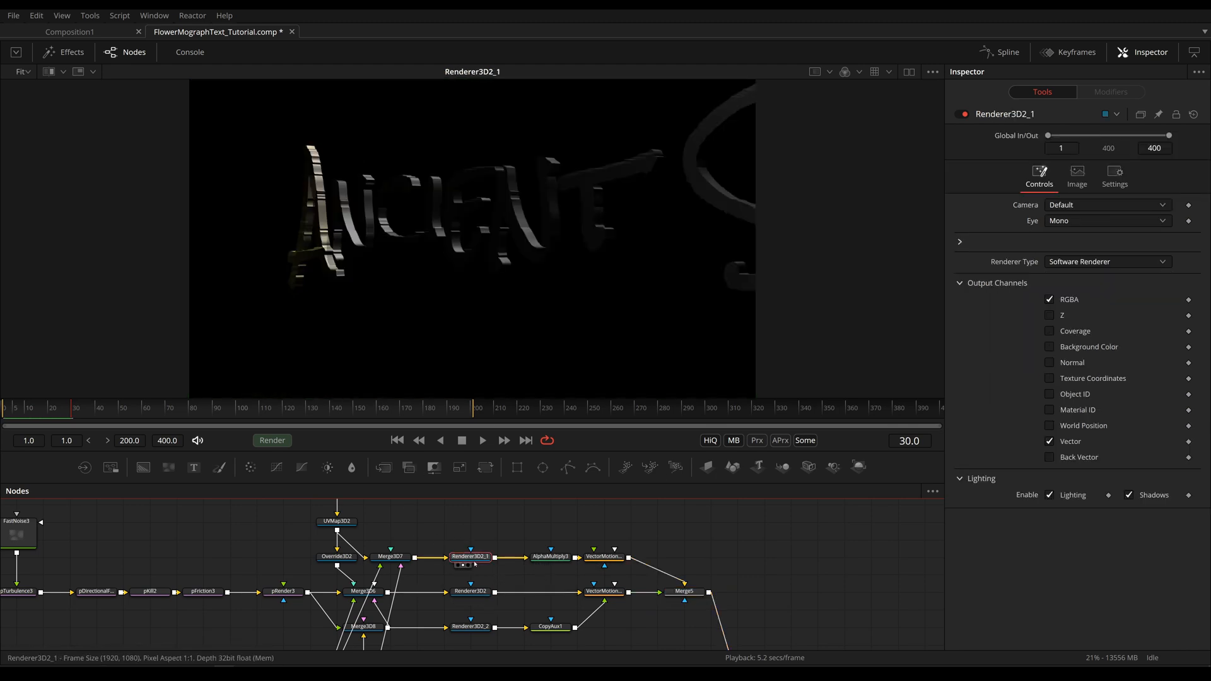
click(550, 556)
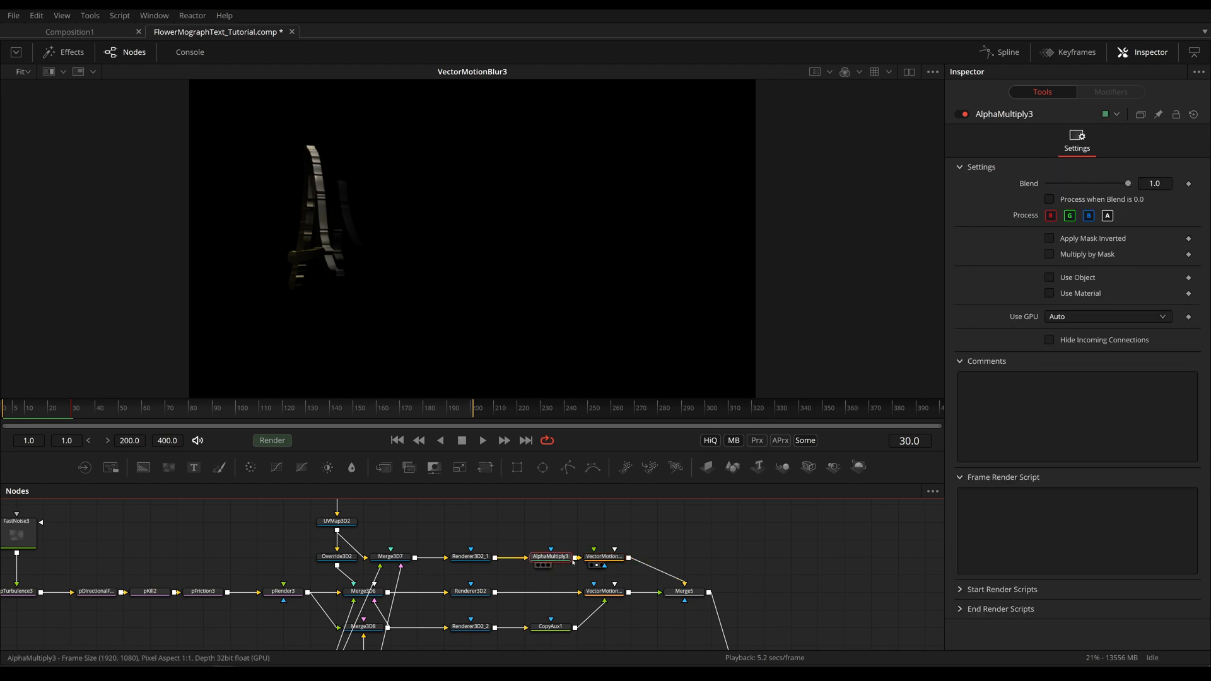
click(595, 550)
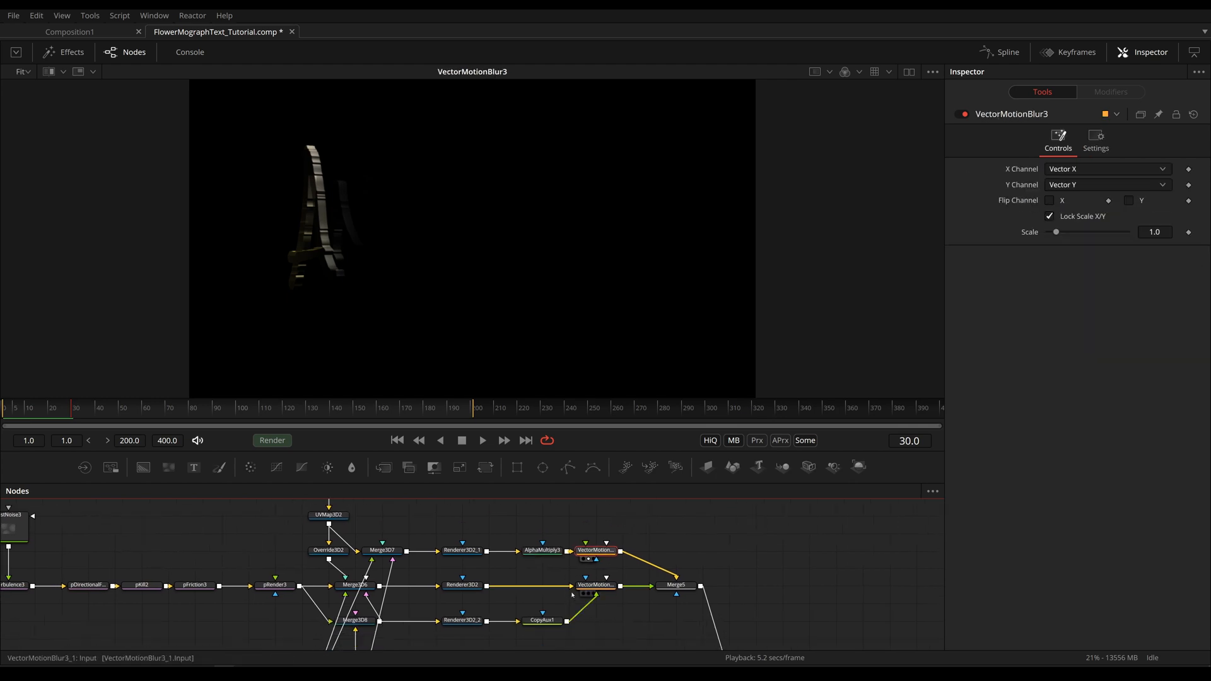
click(461, 584)
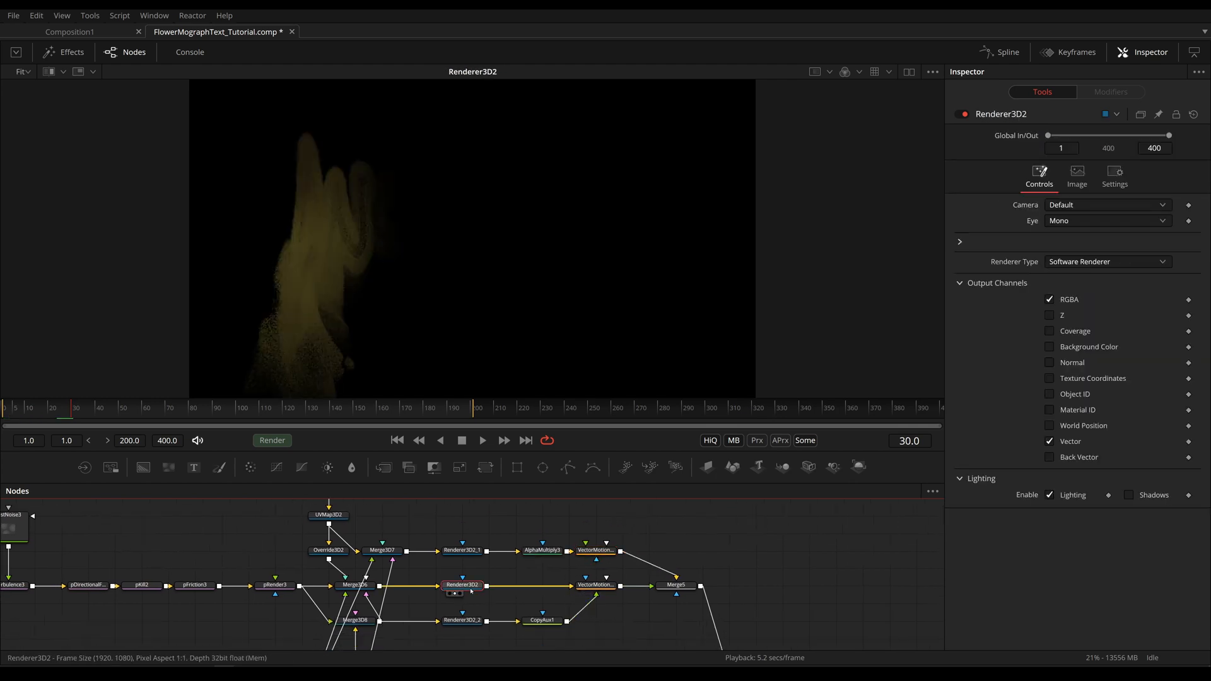
click(594, 583)
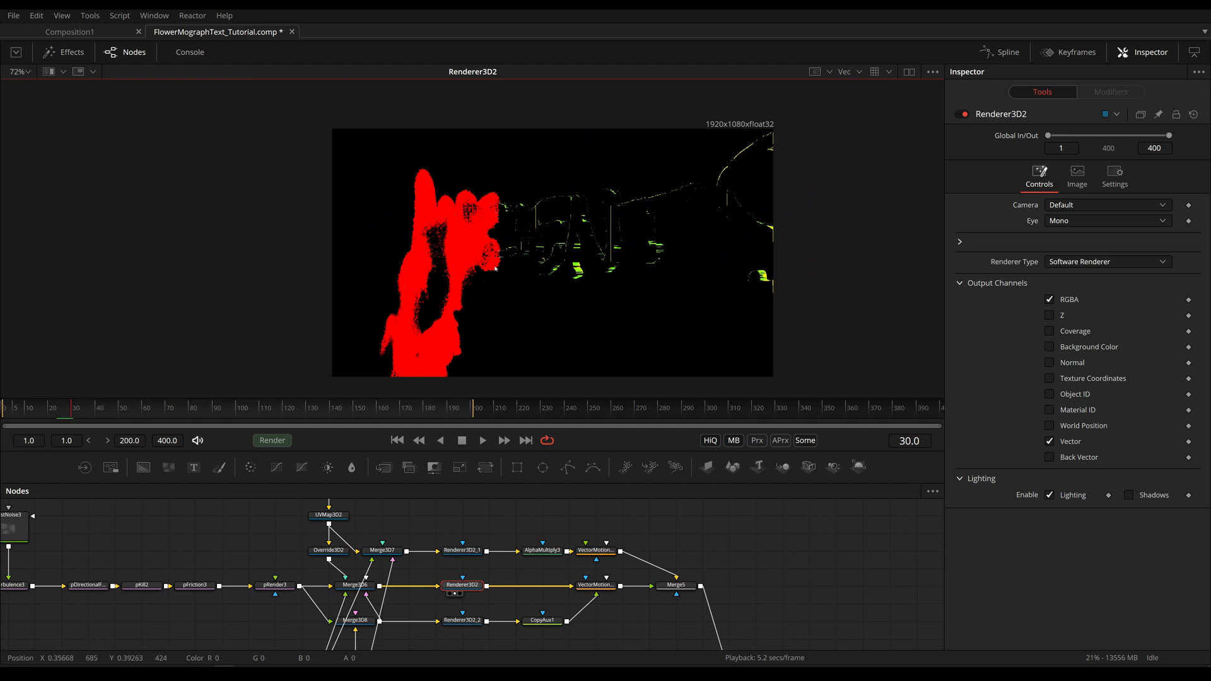
mouse_move(465, 288)
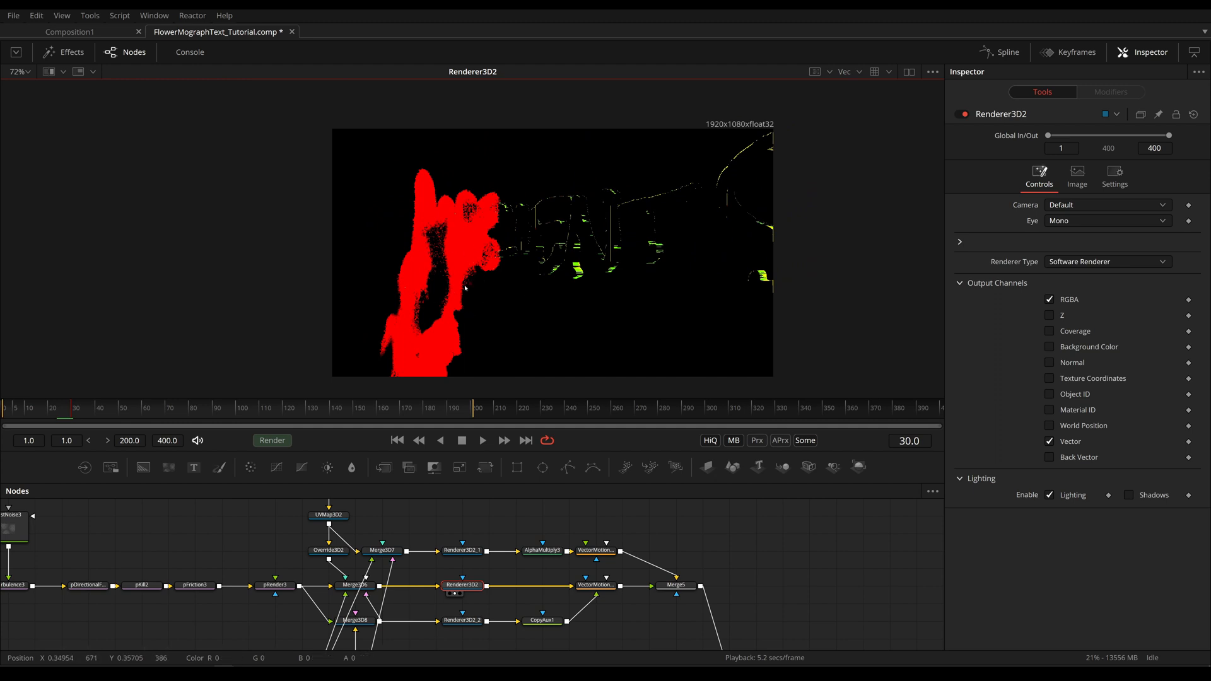
mouse_move(452, 204)
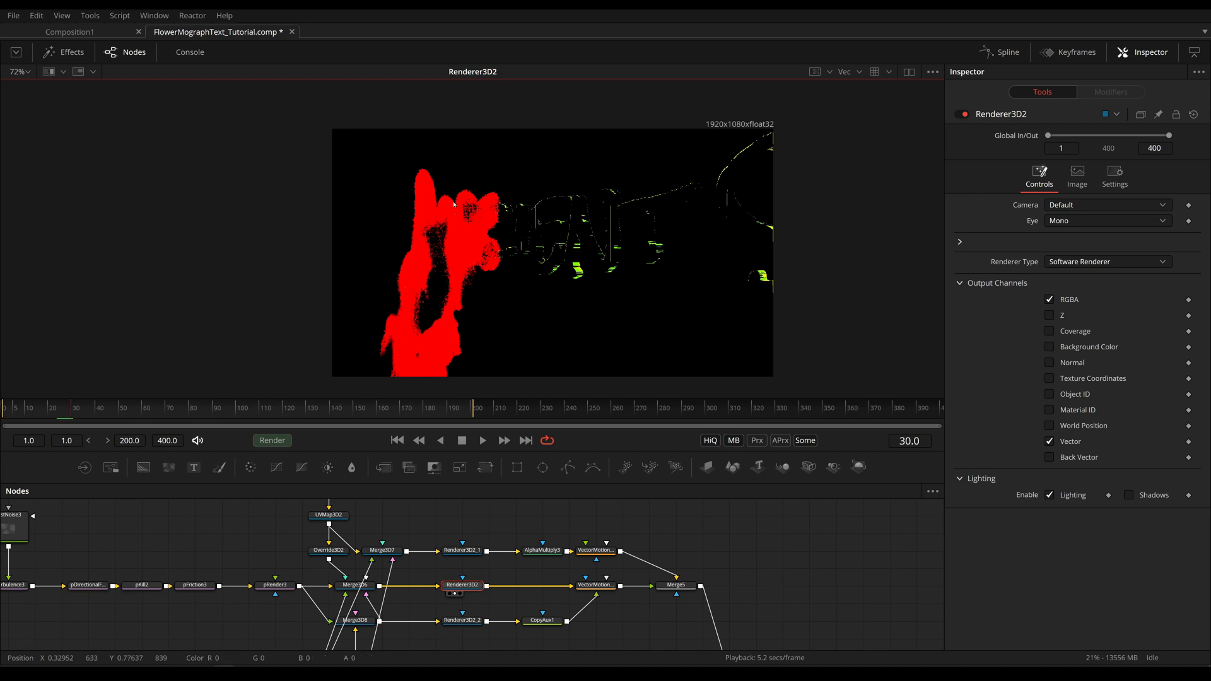
mouse_move(560, 307)
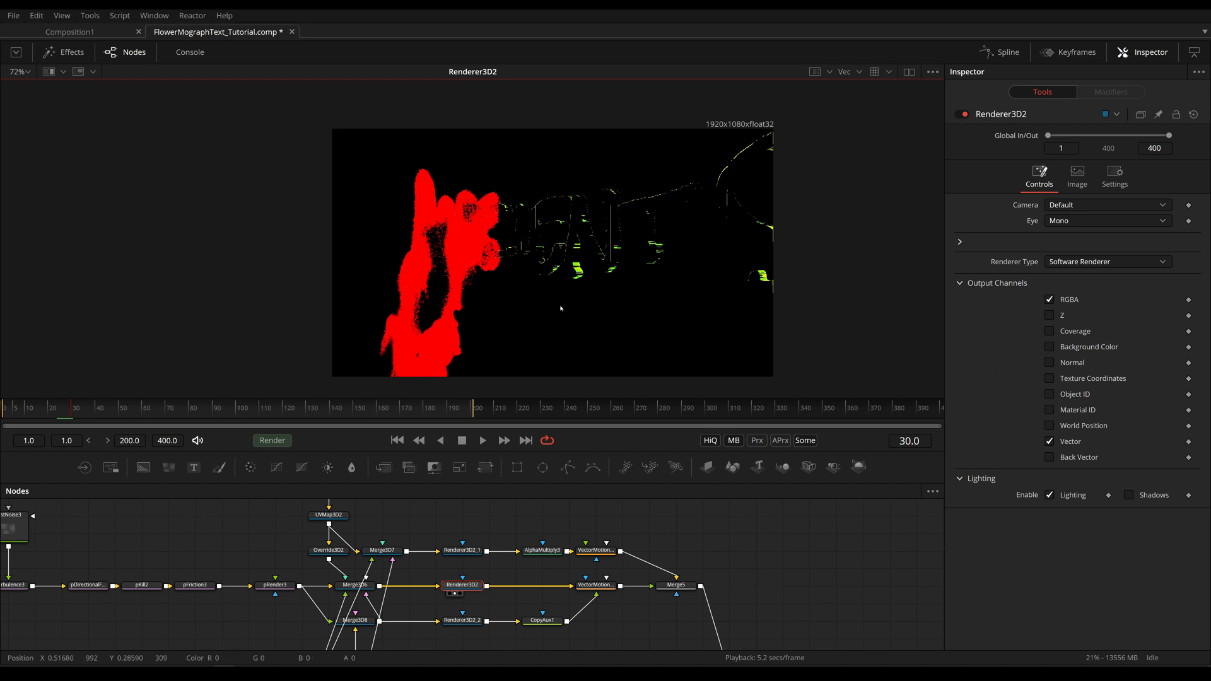
mouse_move(540, 458)
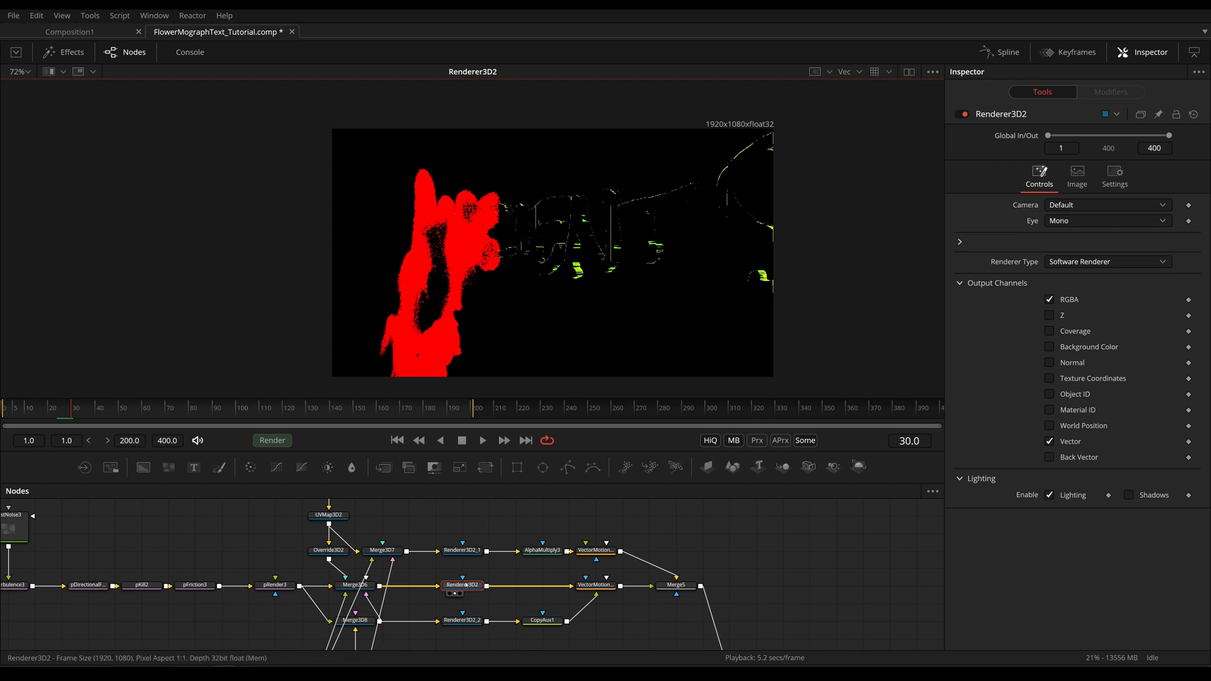
click(273, 584)
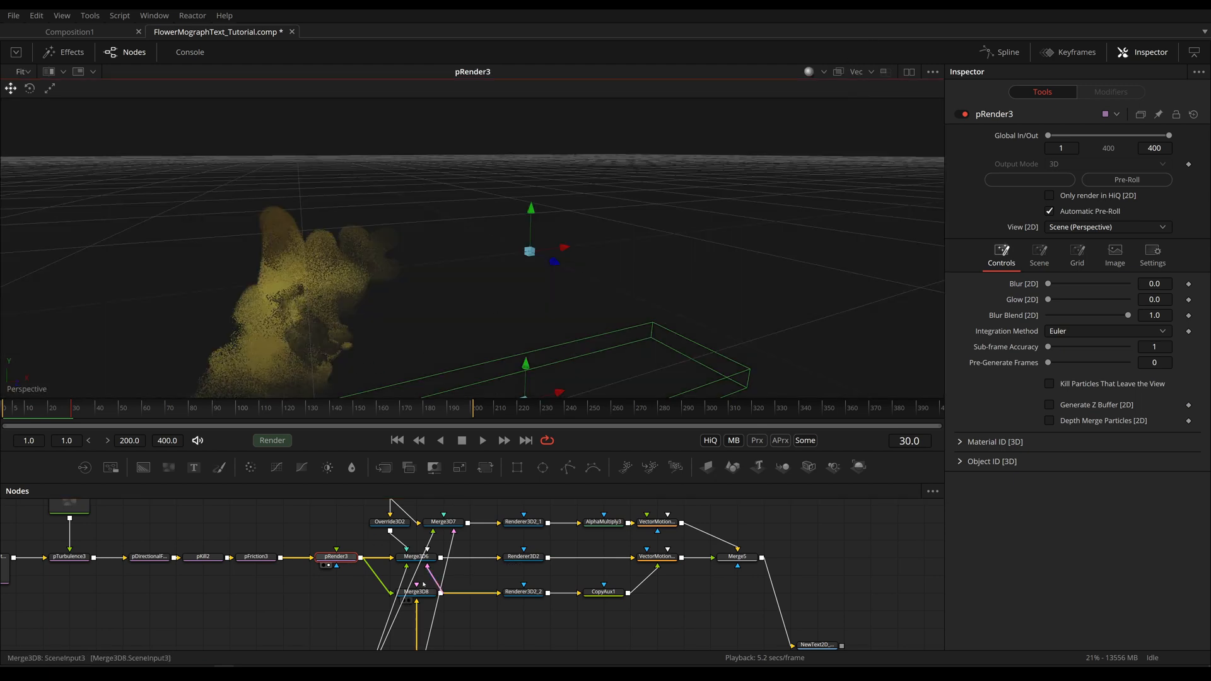
Feed CopyAux1 vectors into VectorMotionBlur3_1 and view the dust blurred at Scale 0.24
click(415, 592)
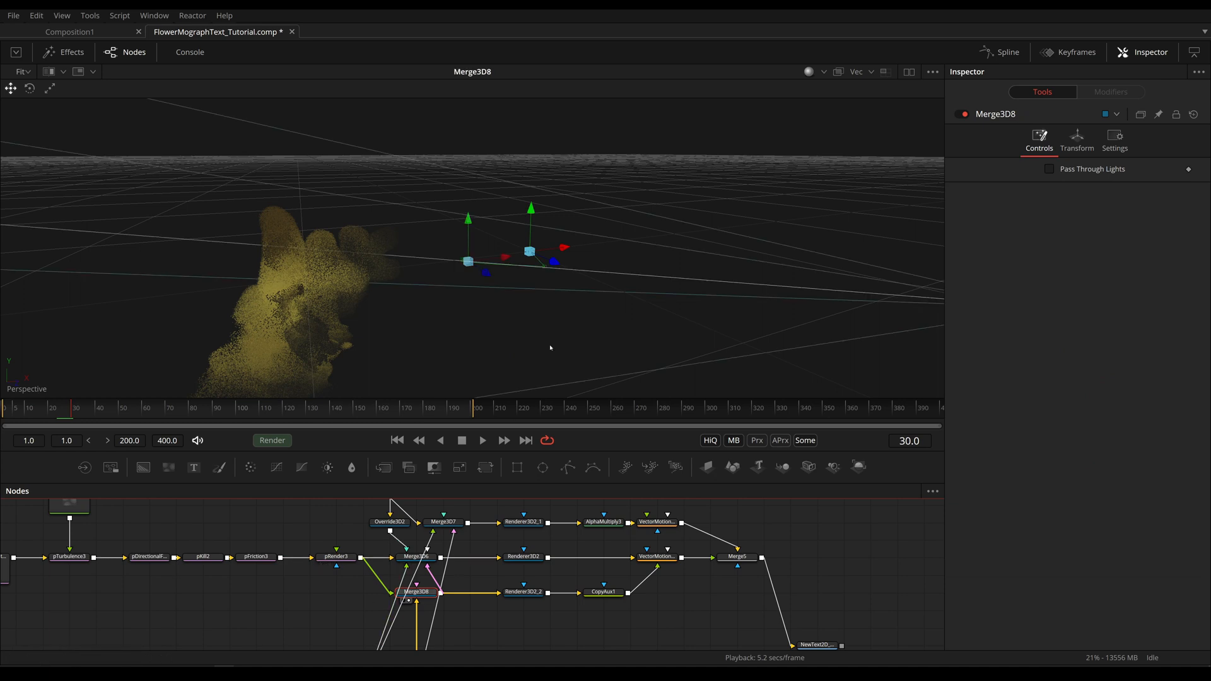
click(522, 591)
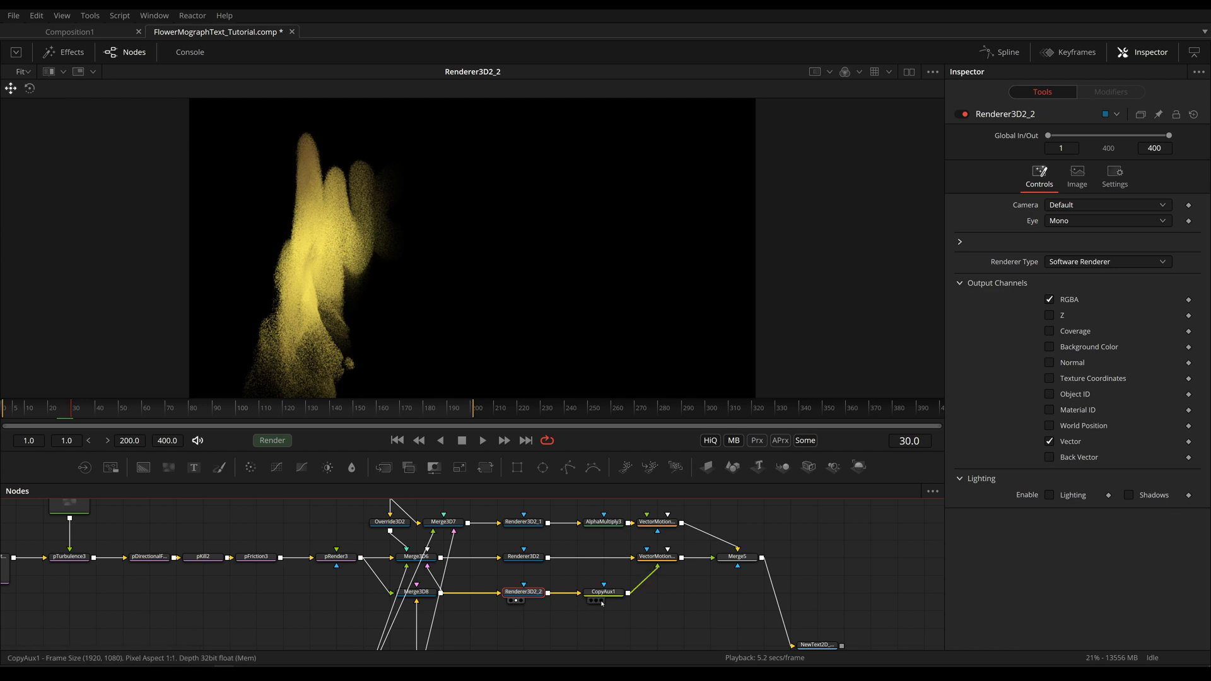
click(604, 591)
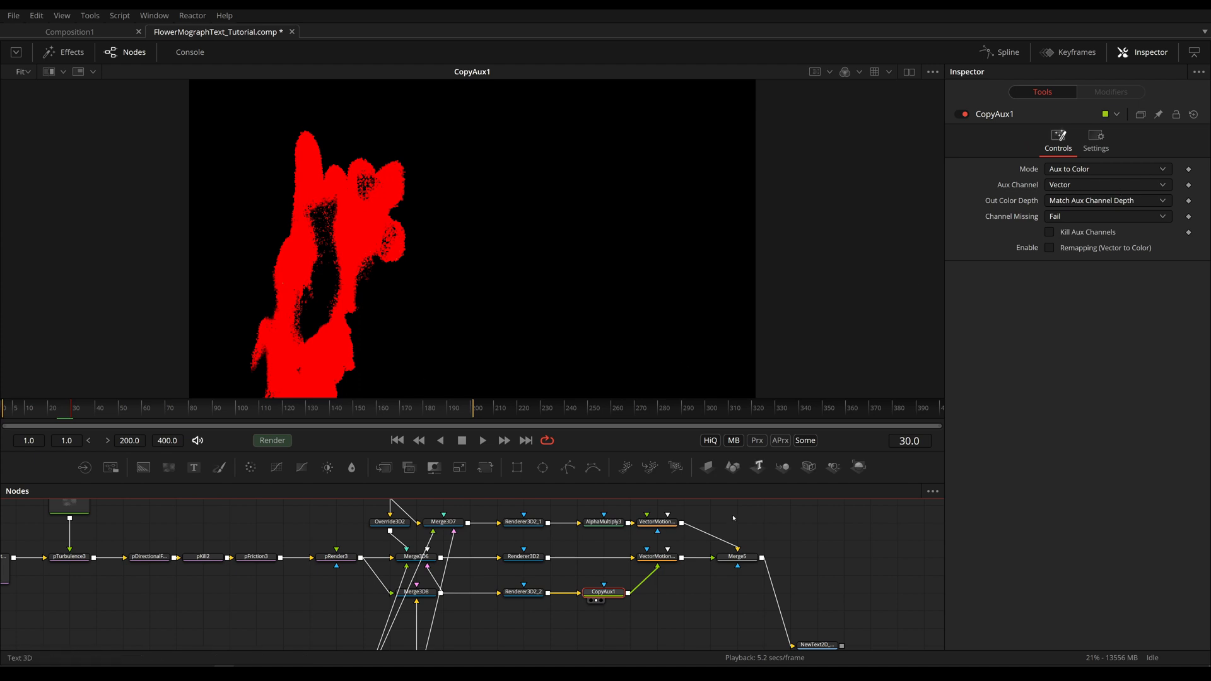
click(574, 579)
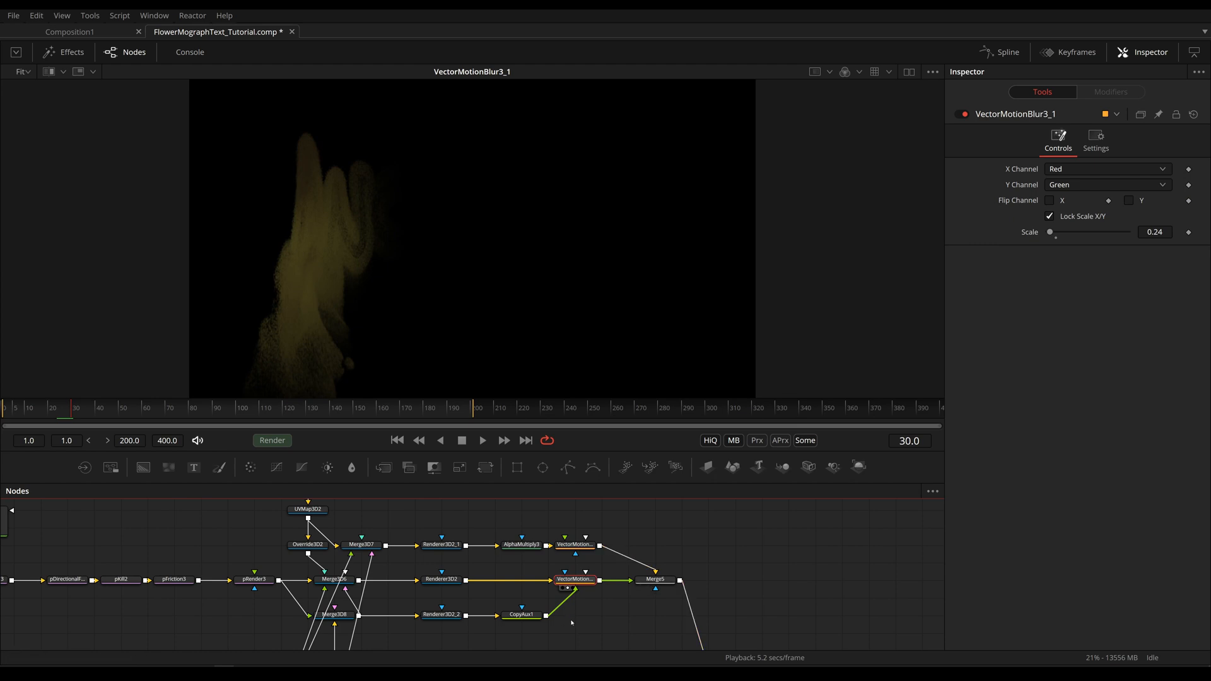
mouse_move(497, 590)
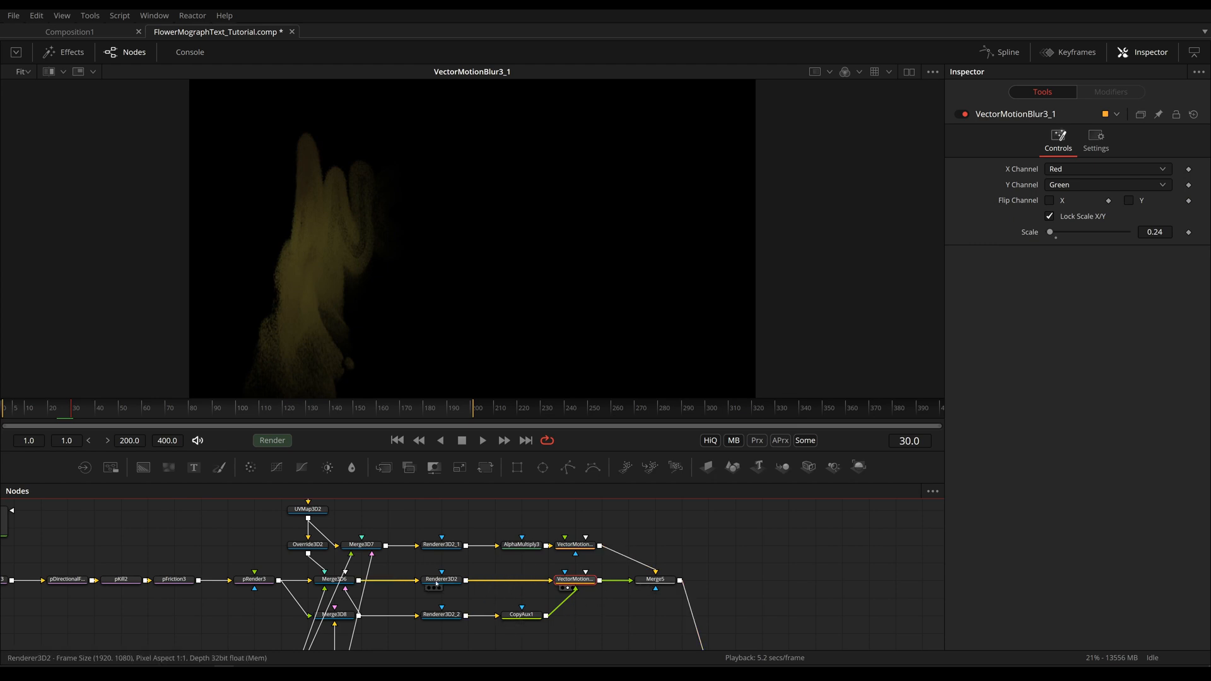
click(441, 580)
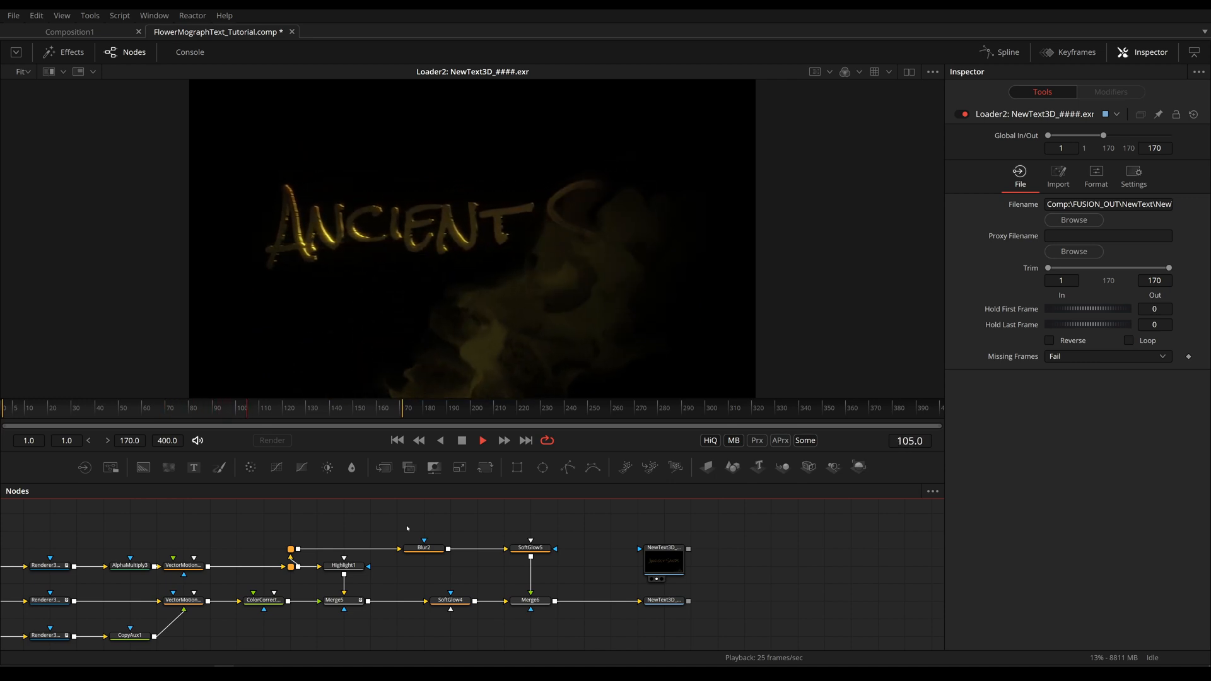
Play the NewText3D EXR sequence in Loader2, then raise the dust VectorMotionBlur3_1 Scale to 0.71
click(363, 407)
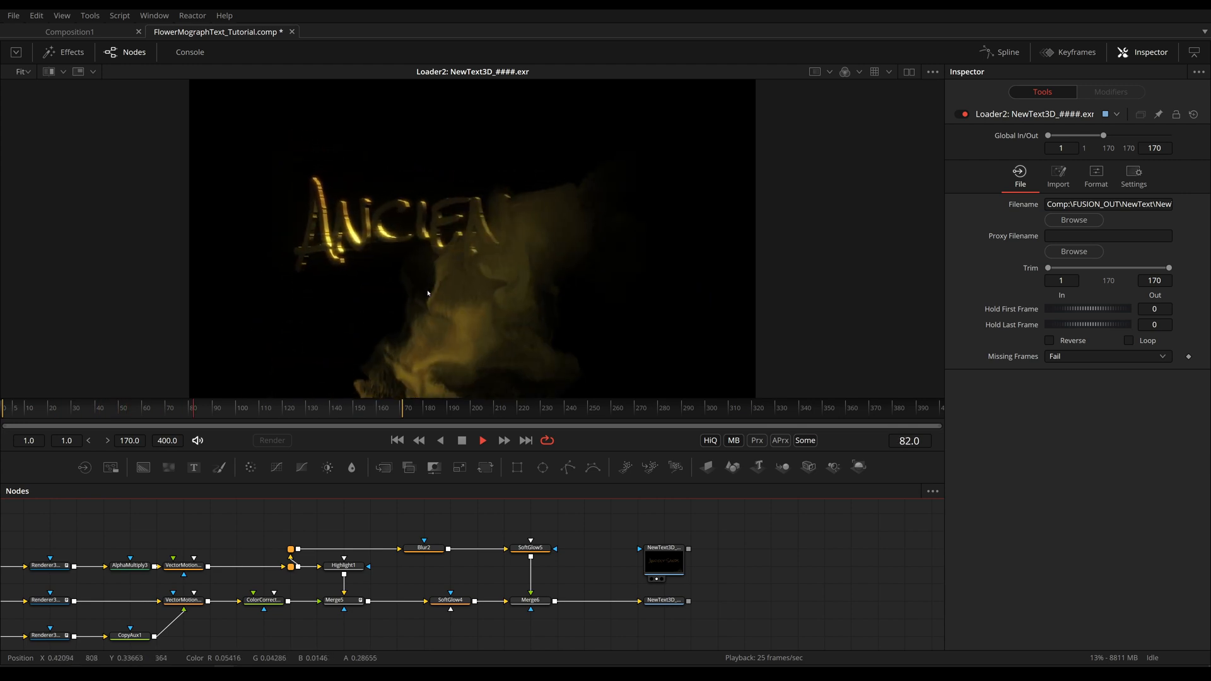
click(401, 590)
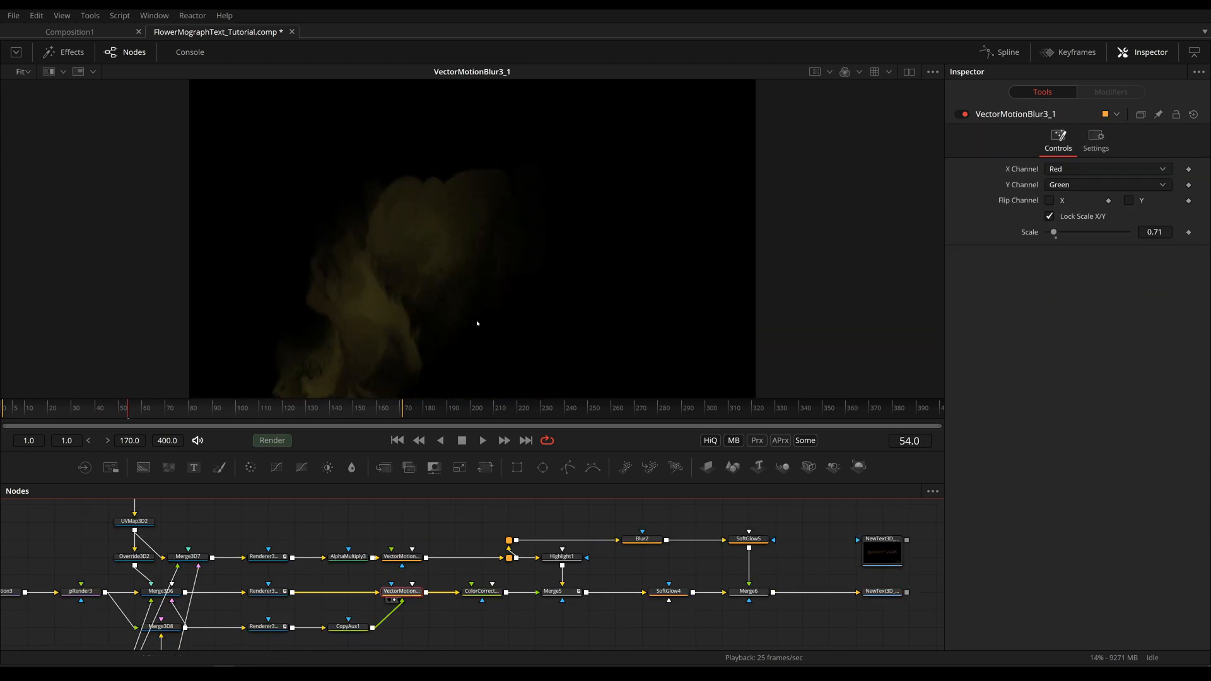
View ColorCorrector2, Merge5 and Highlight1 in turn to check the dust, layered text and letter glints
click(480, 591)
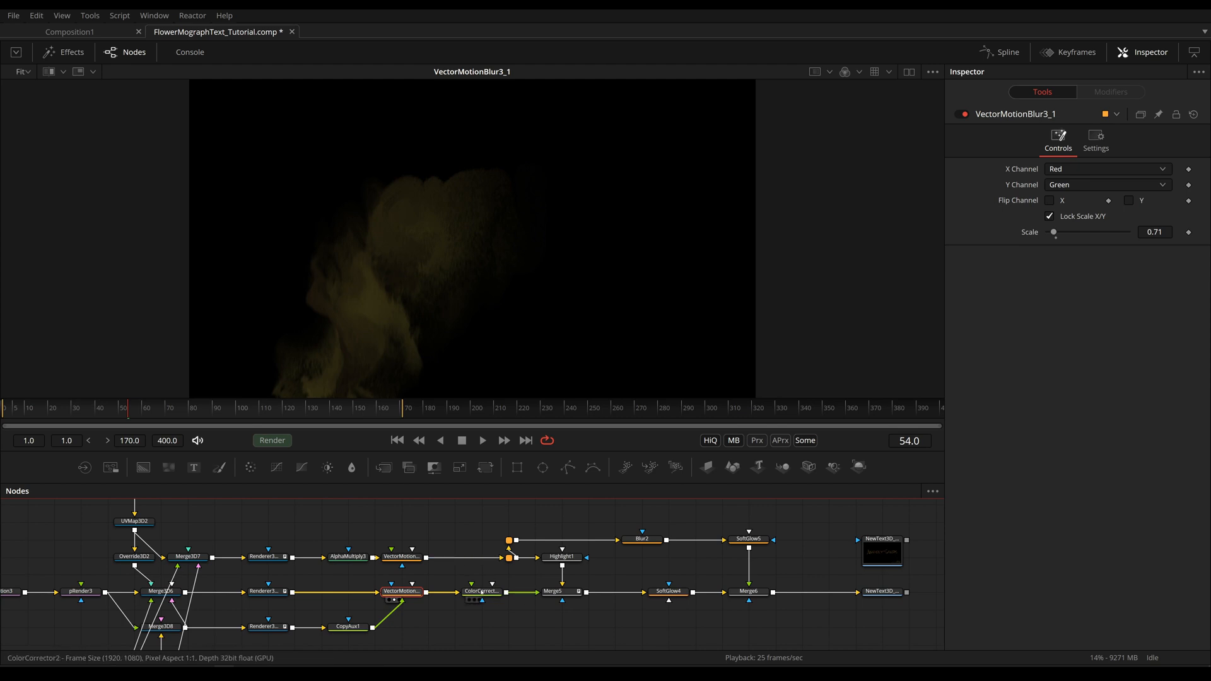
click(481, 592)
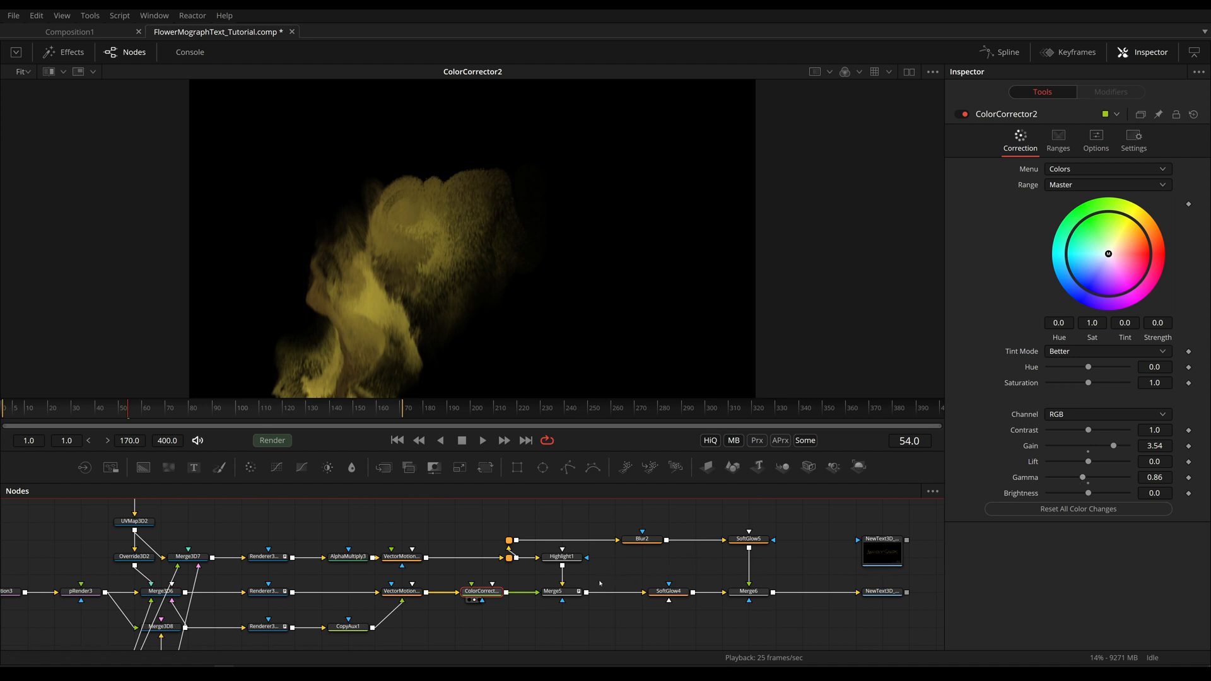
click(560, 592)
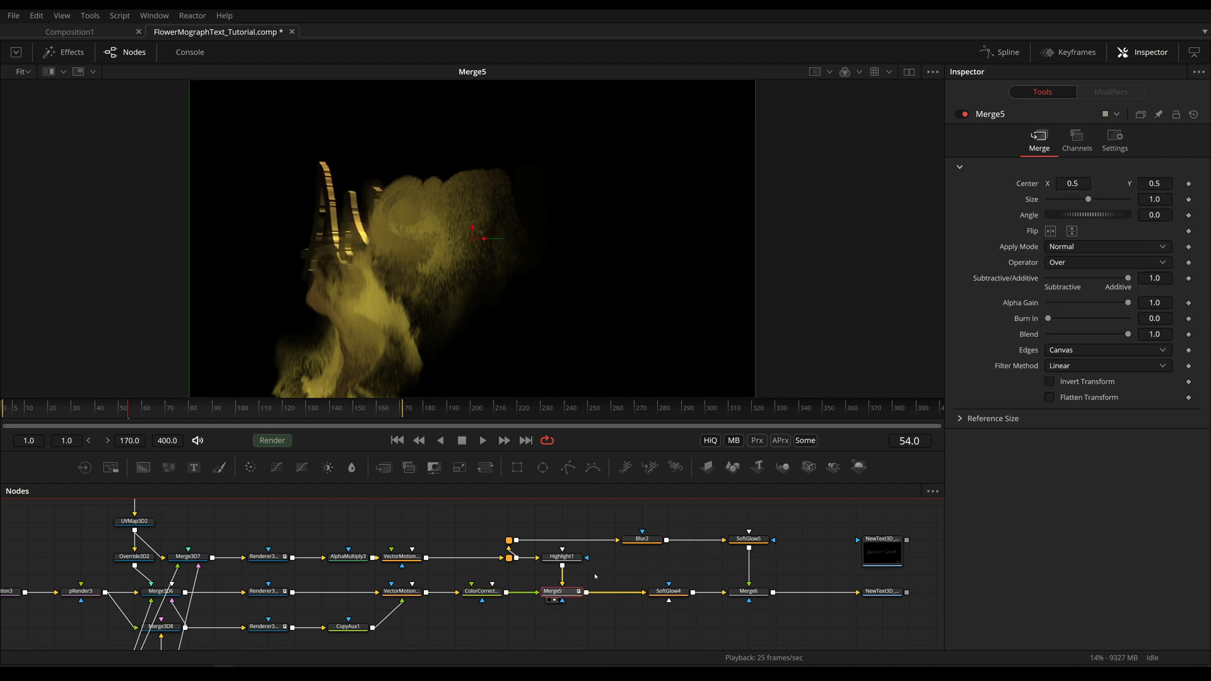
mouse_move(332, 242)
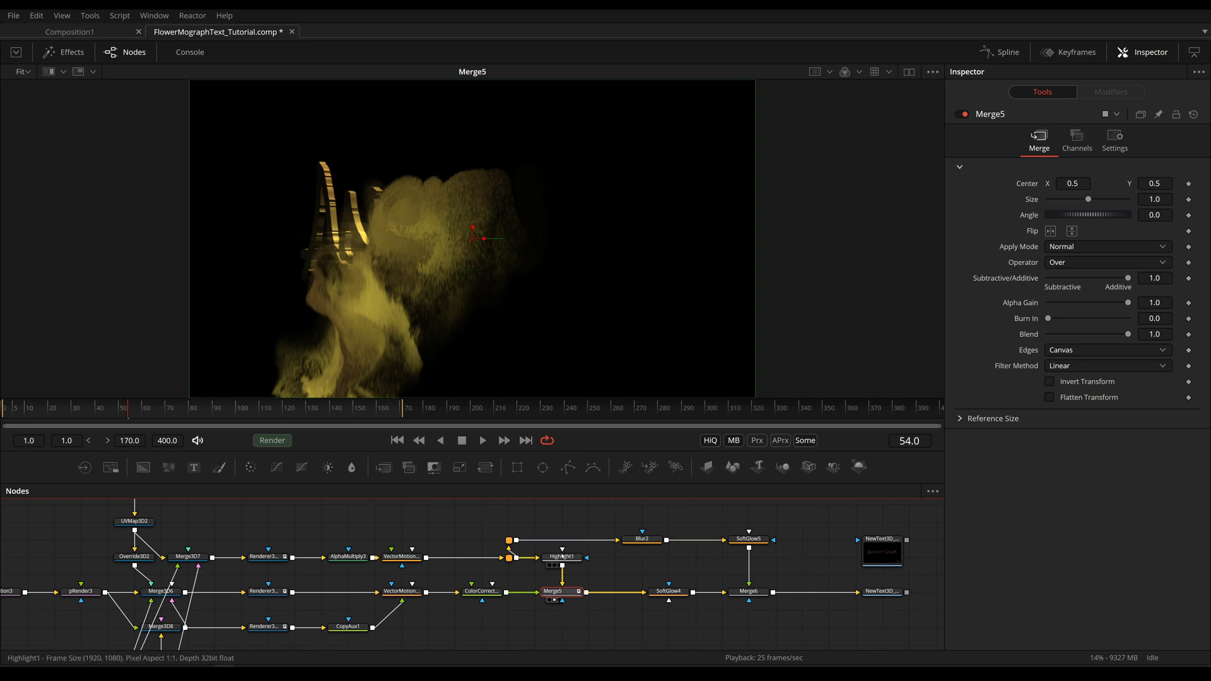
click(561, 556)
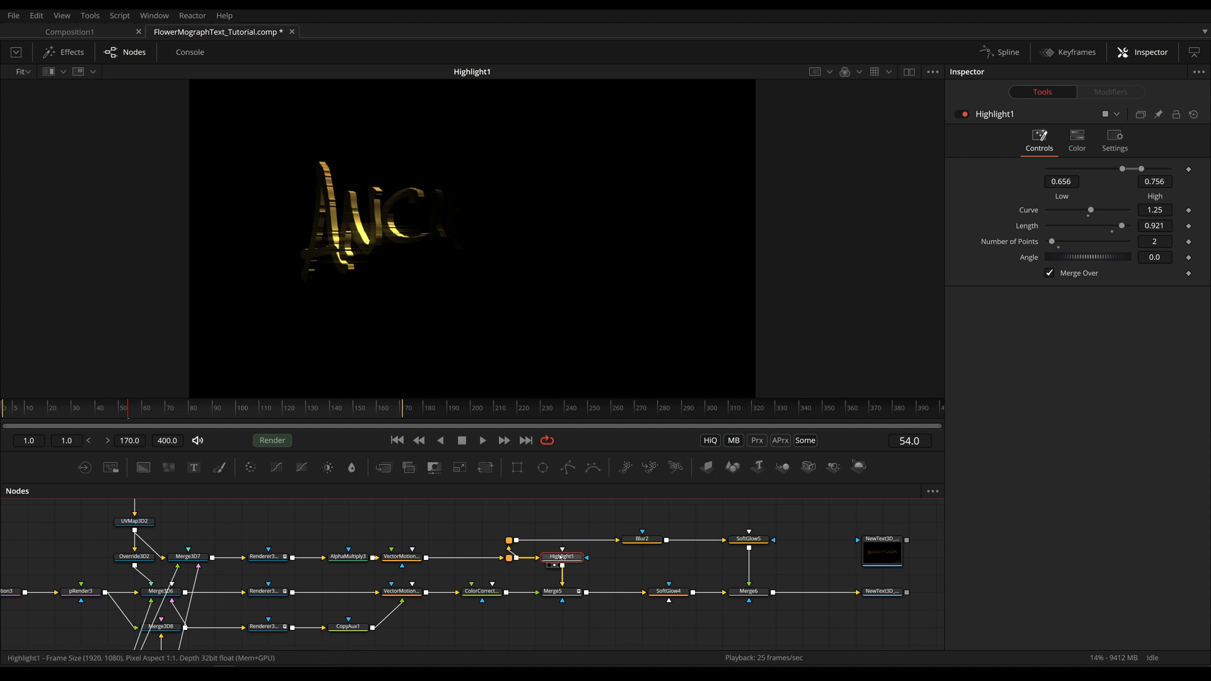
mouse_move(390, 217)
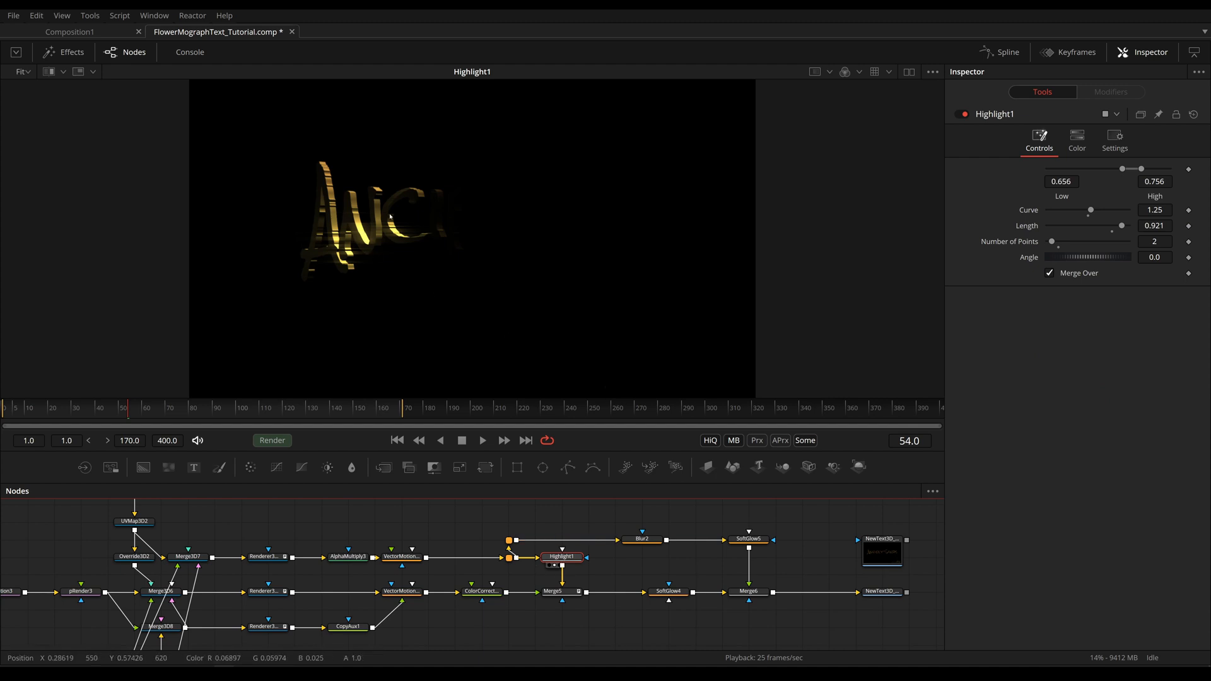
mouse_move(1051, 243)
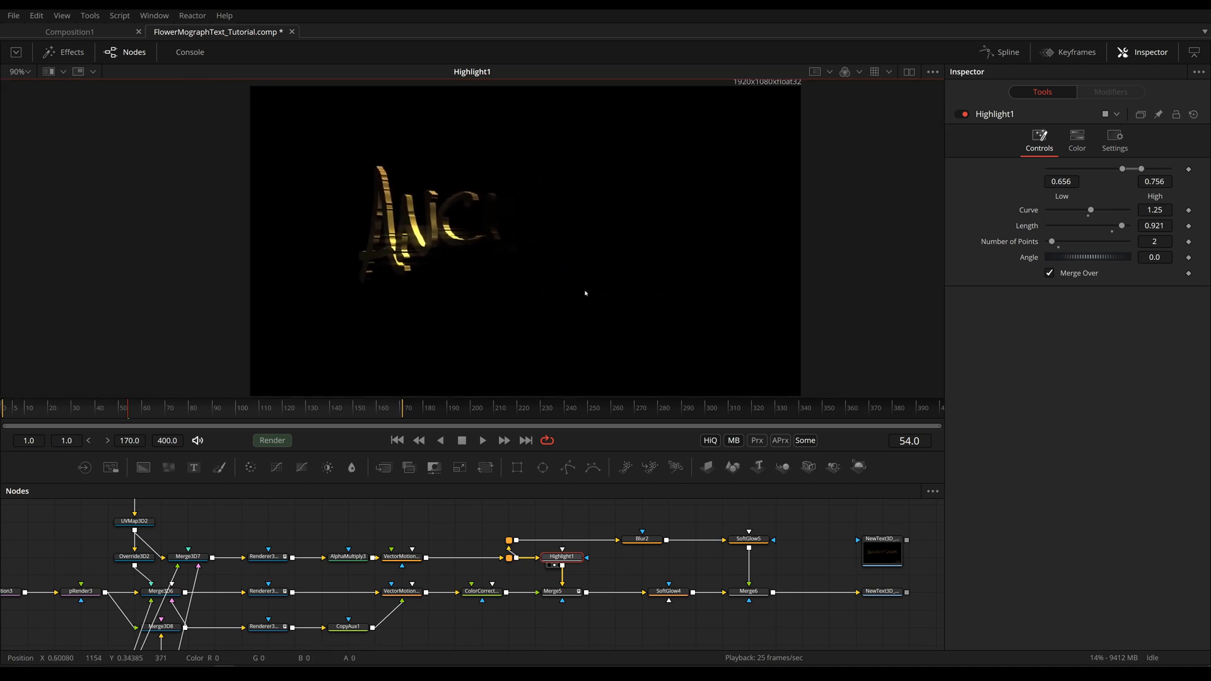
click(555, 596)
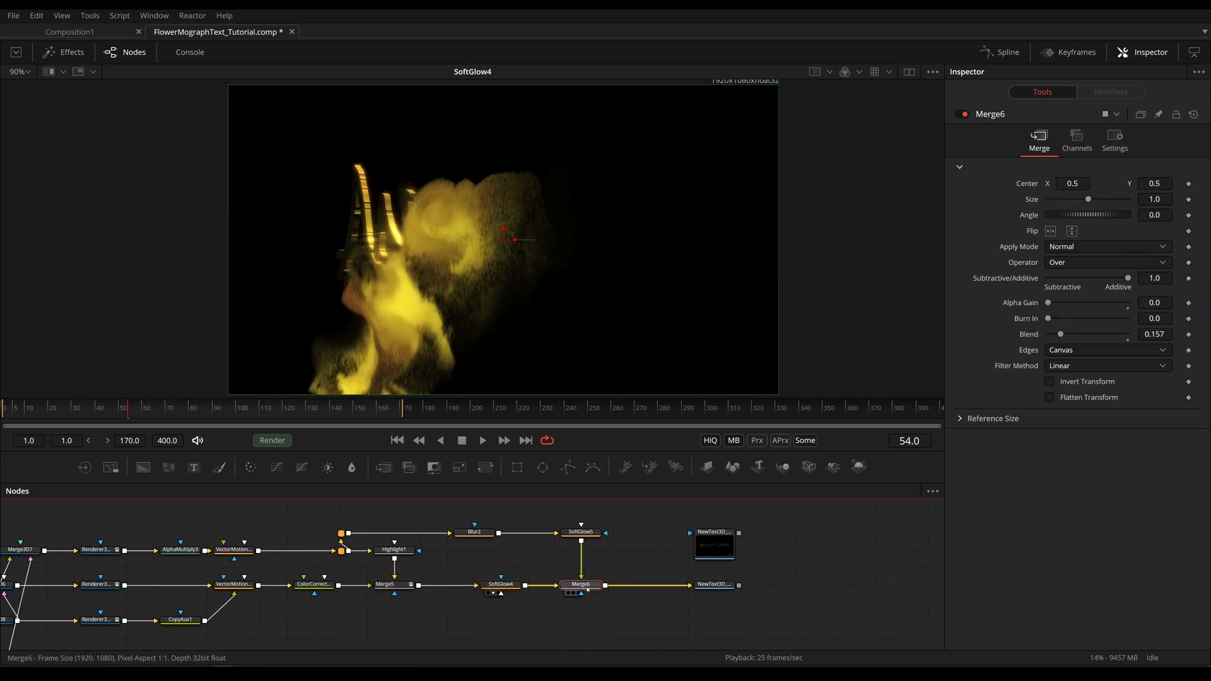
Check Blur2 (X size 85.8) and SoftGlow5, then view Merge6 at 0.157 blend
click(474, 533)
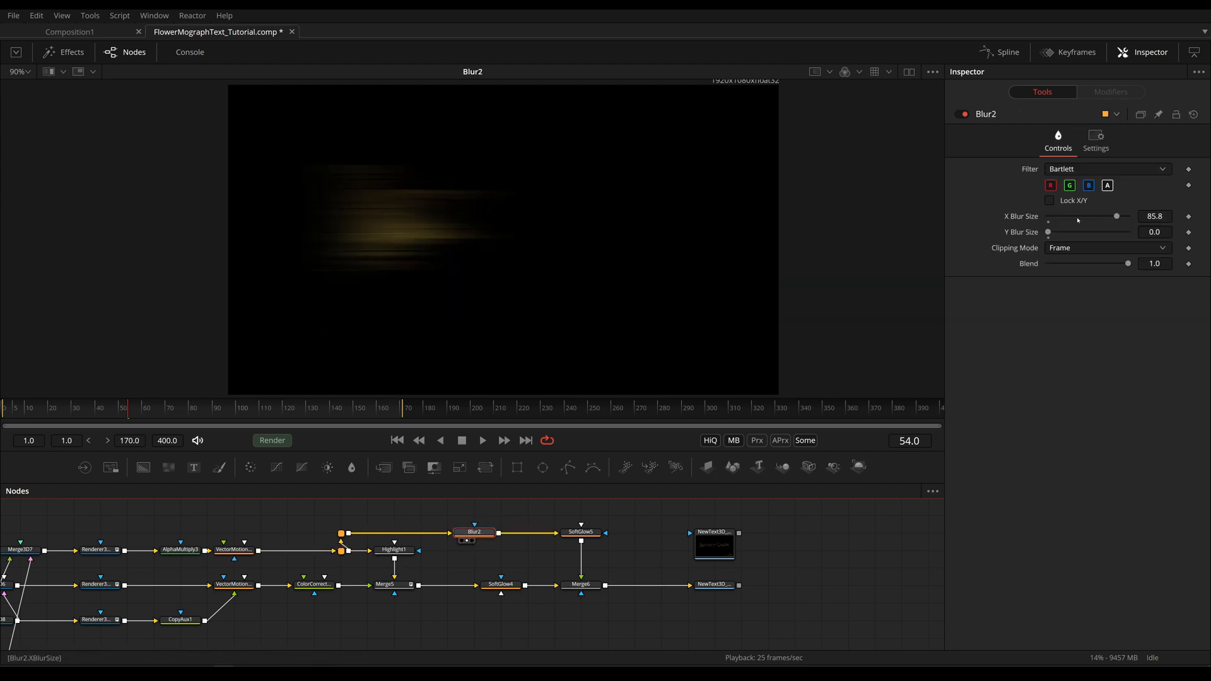
mouse_move(343, 180)
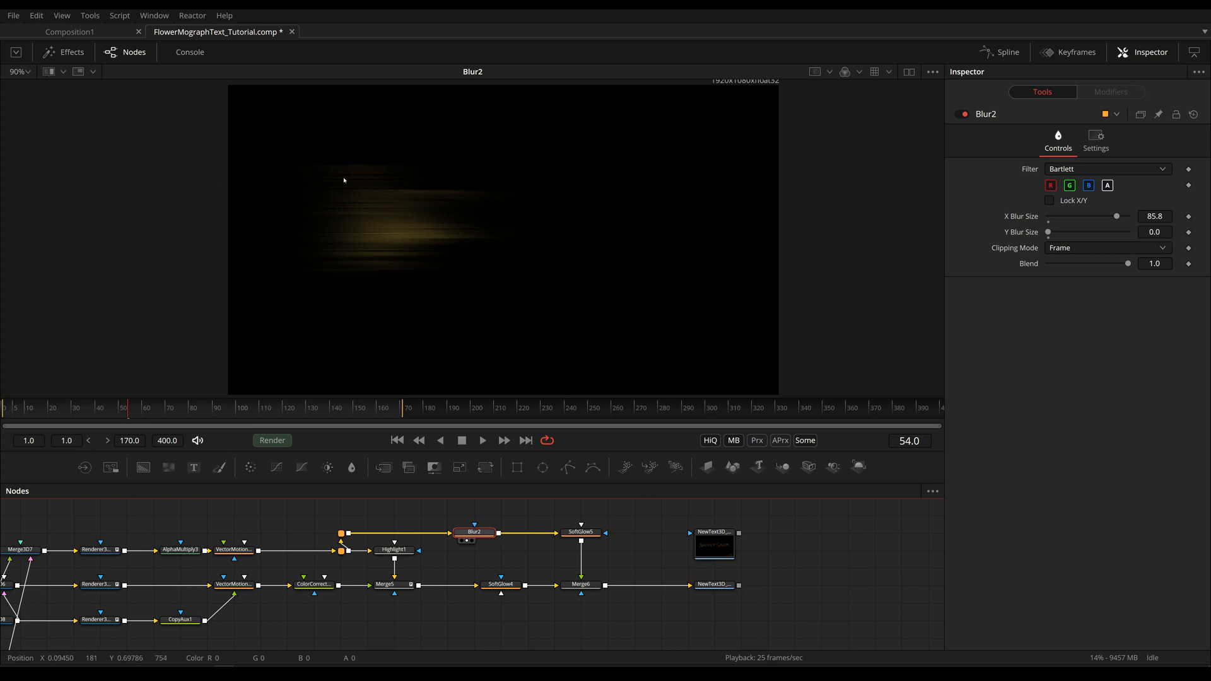
mouse_move(445, 263)
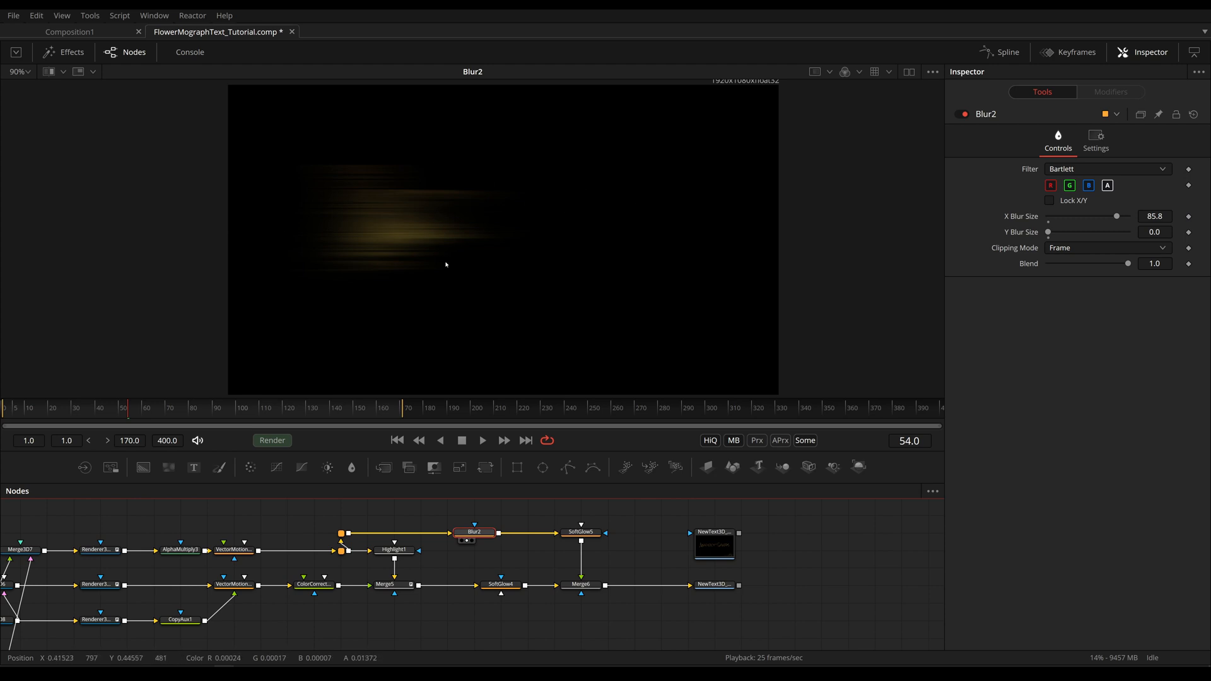
mouse_move(463, 253)
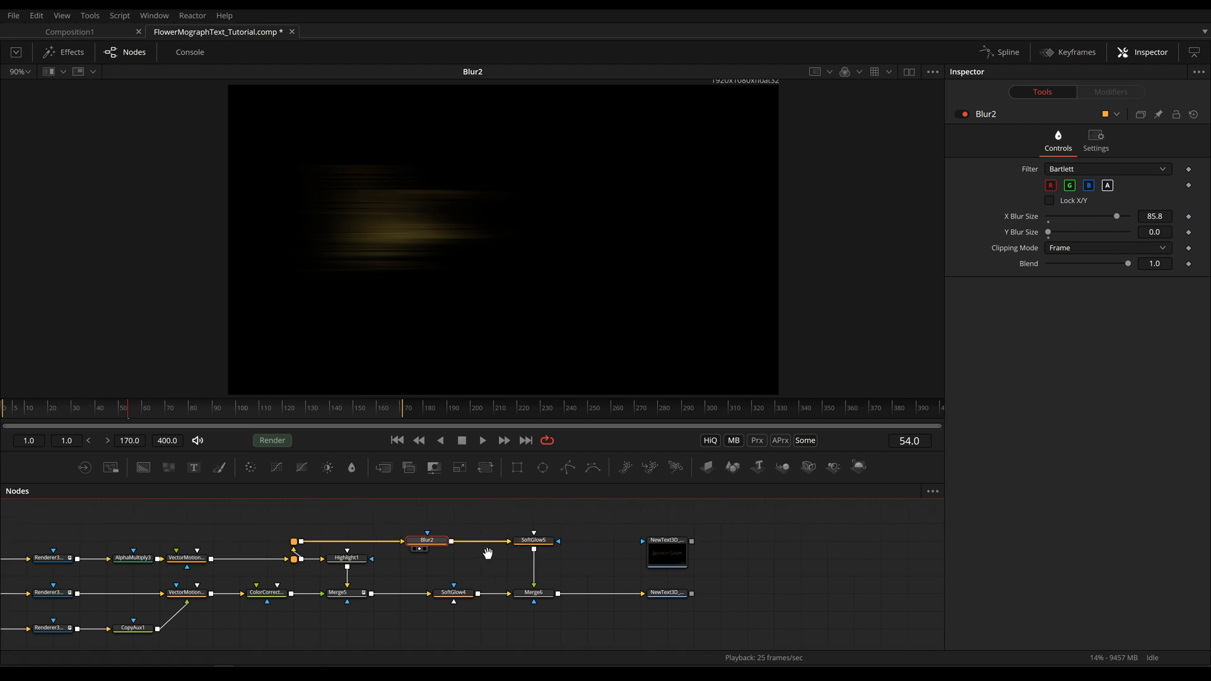
click(533, 541)
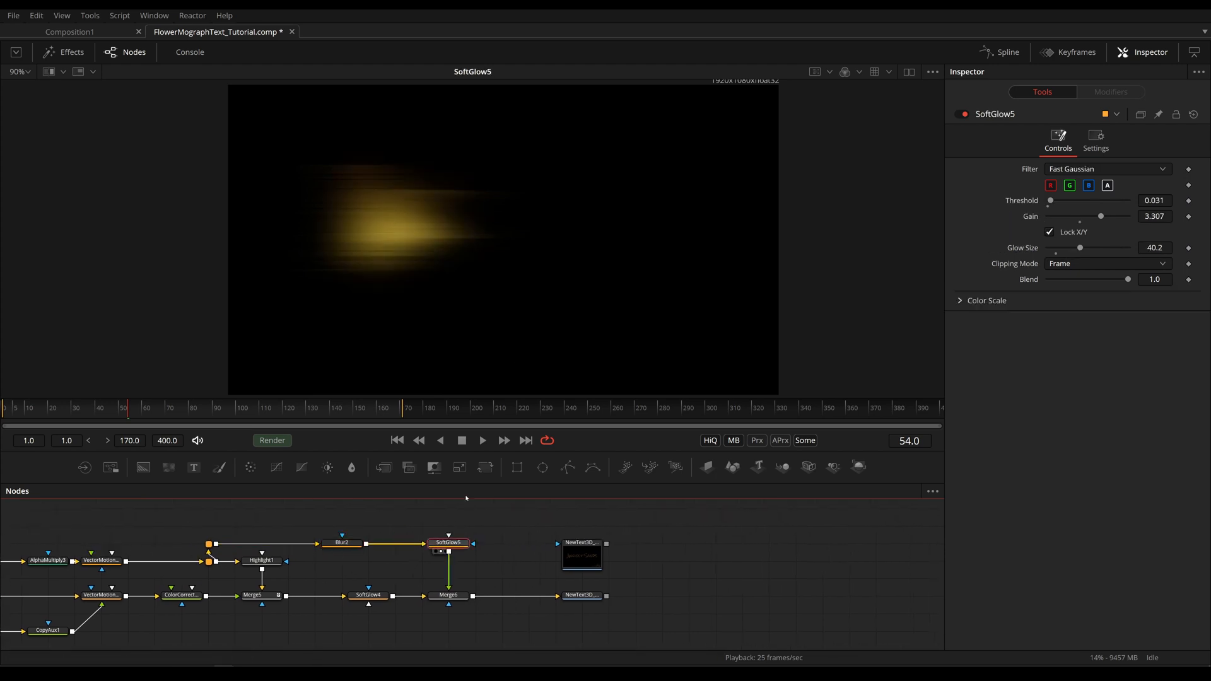
click(447, 594)
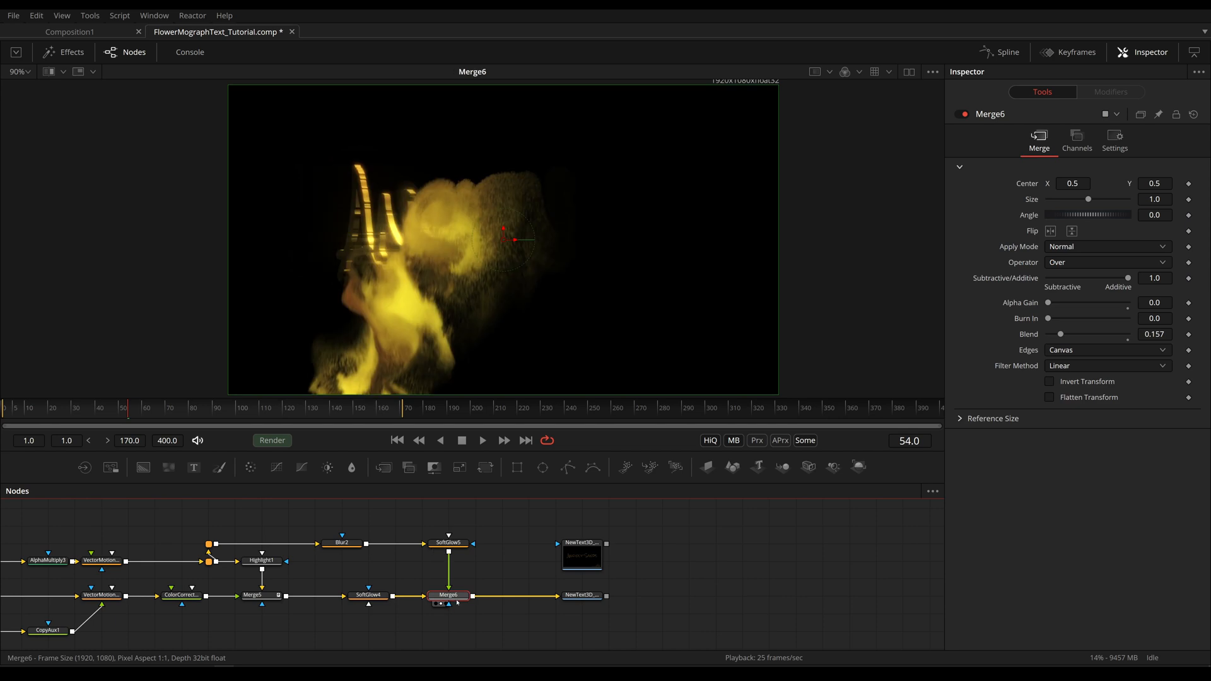
mouse_move(1008, 286)
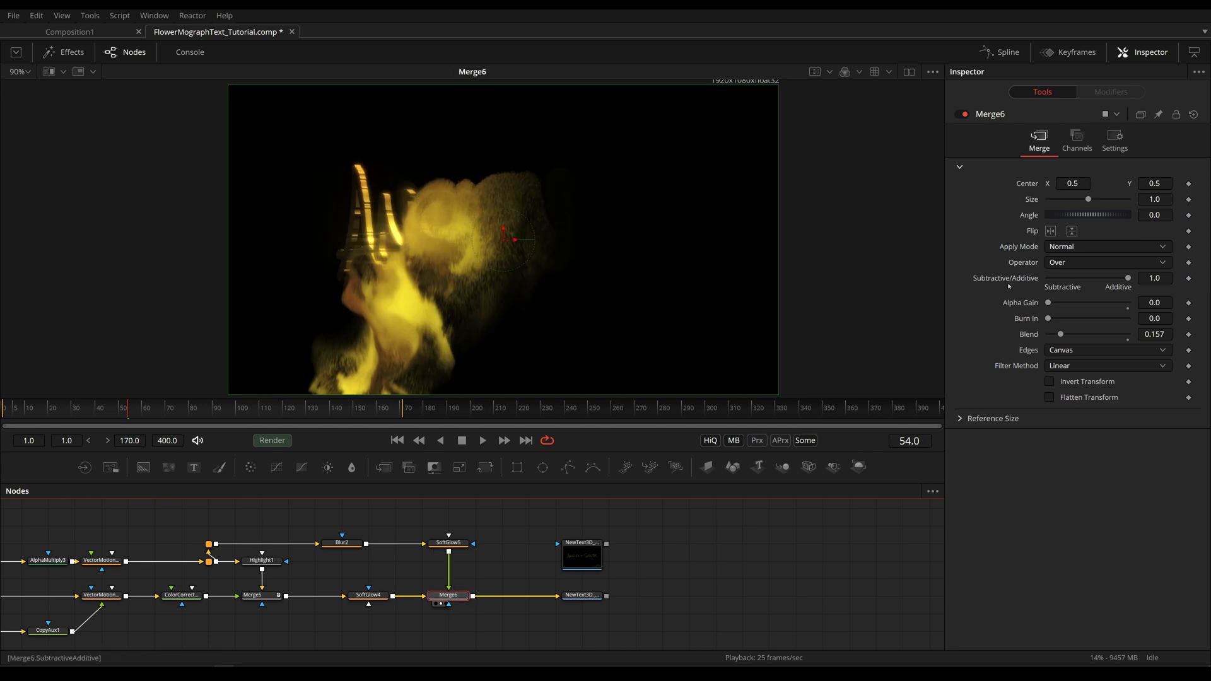
mouse_move(1014, 302)
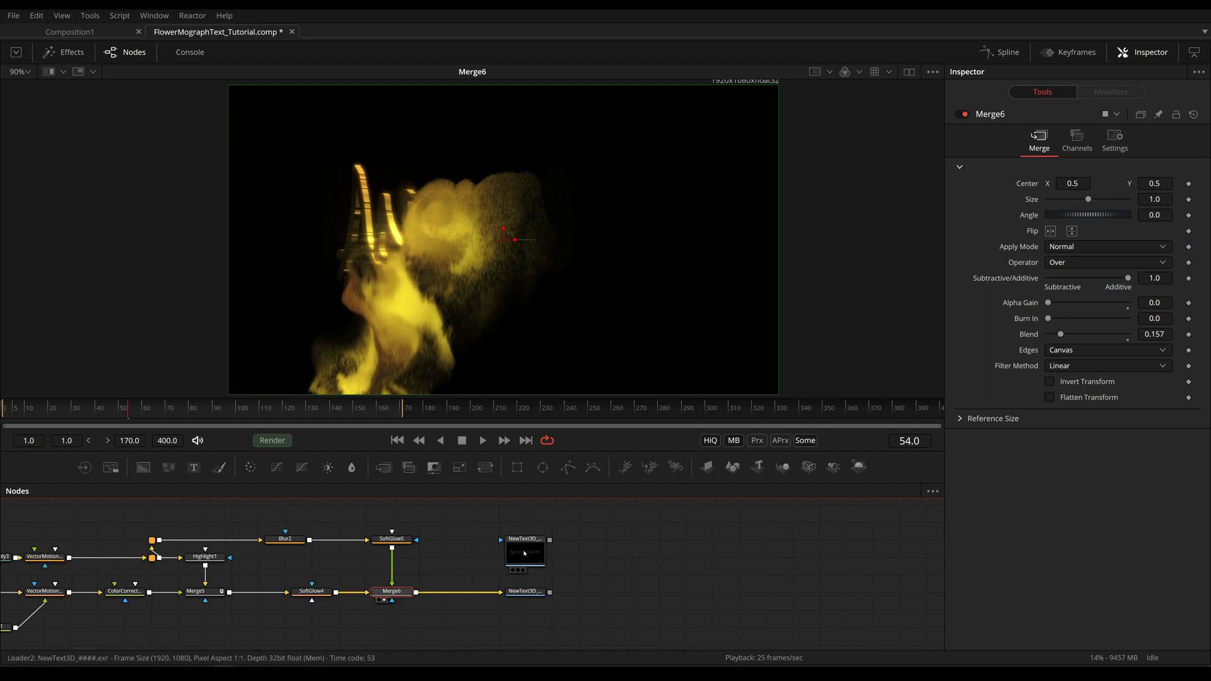
View the Loader2 NewText3D EXR sequence and play it from frame 1
click(524, 552)
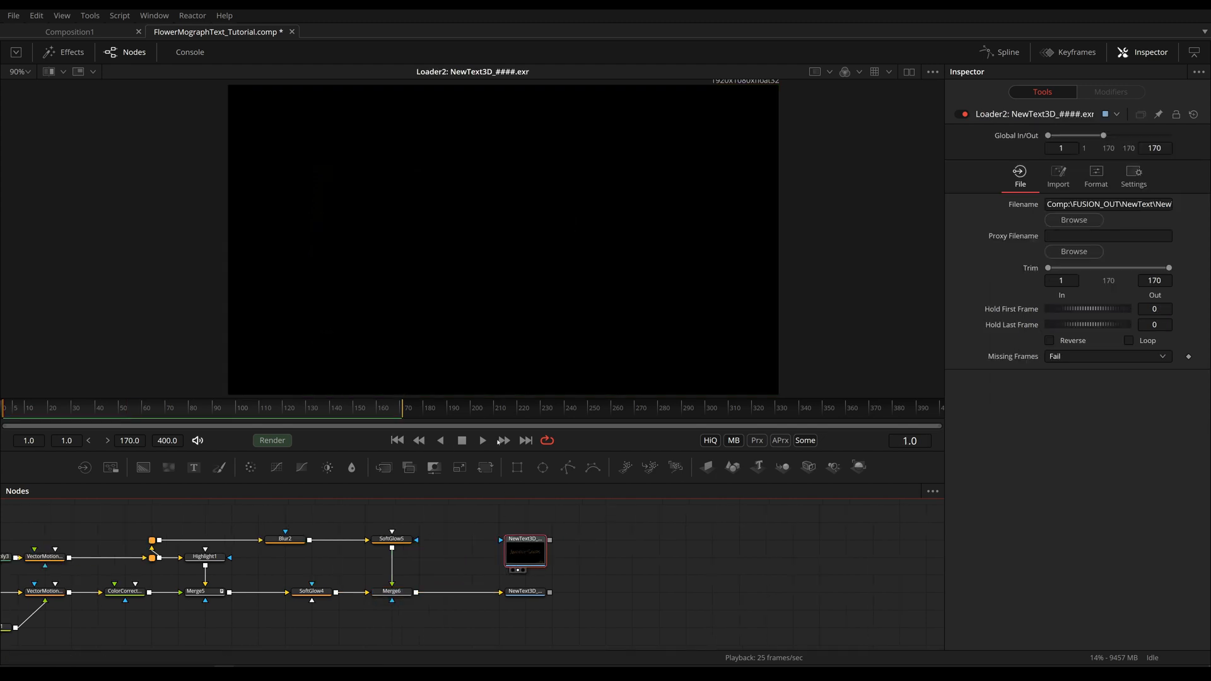
click(482, 440)
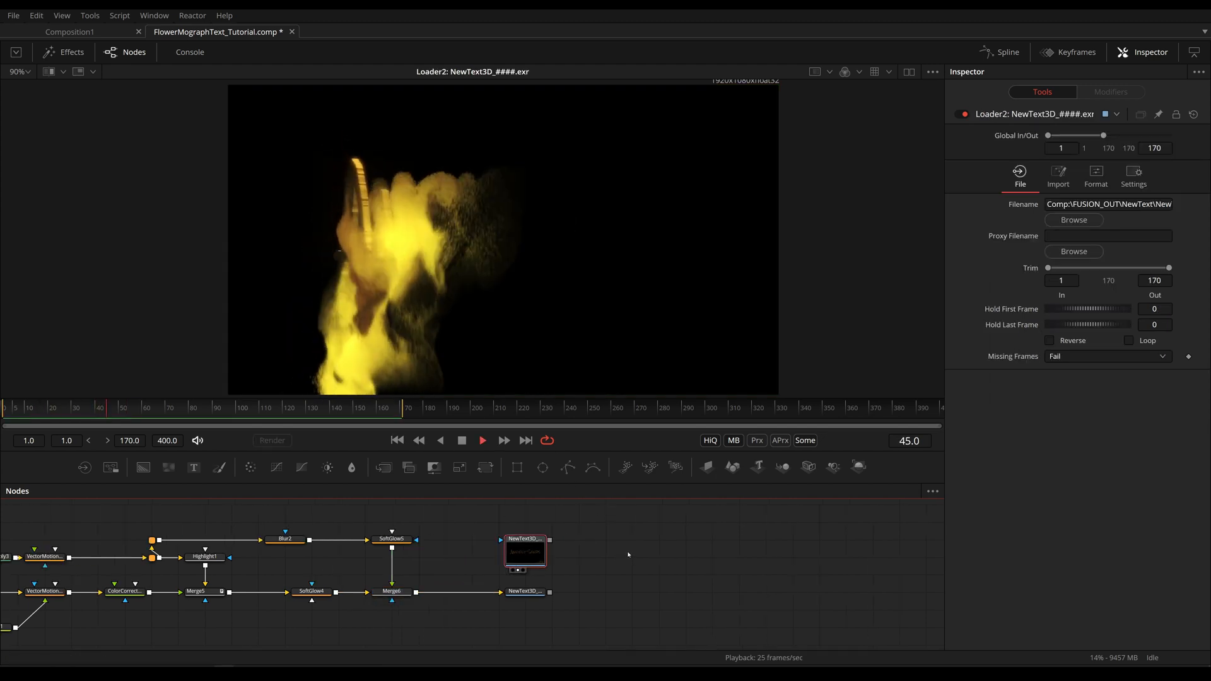